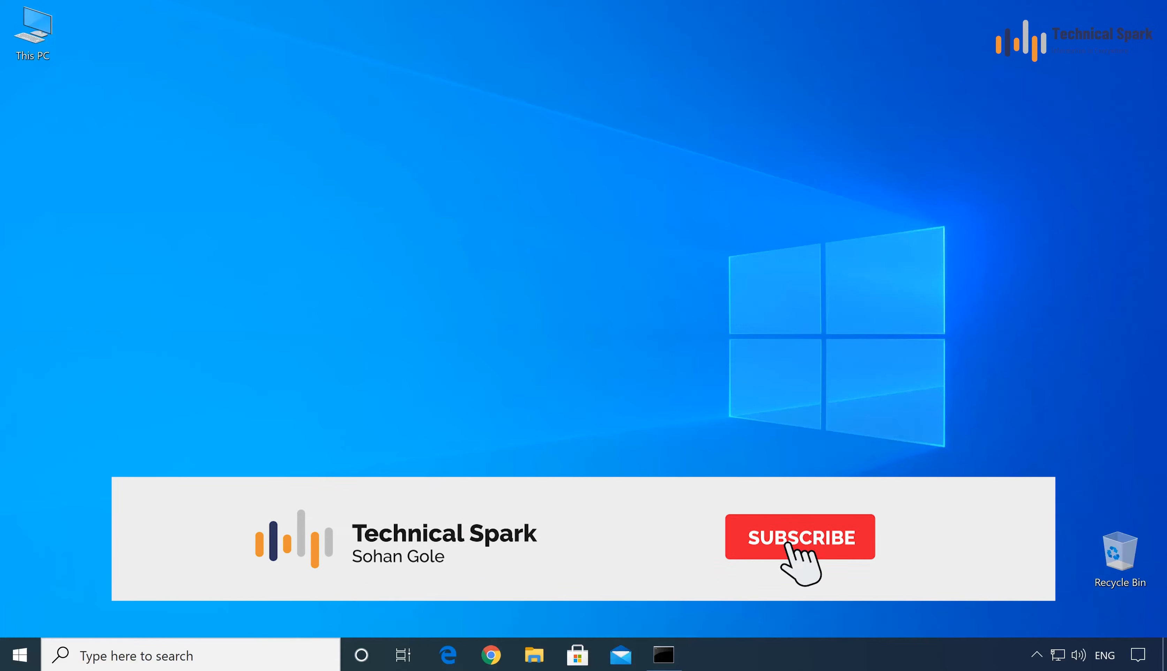
Step: Select everything on PENDRIVE_1 (G:) and bring up its Format settings from This PC
left_click(800, 537)
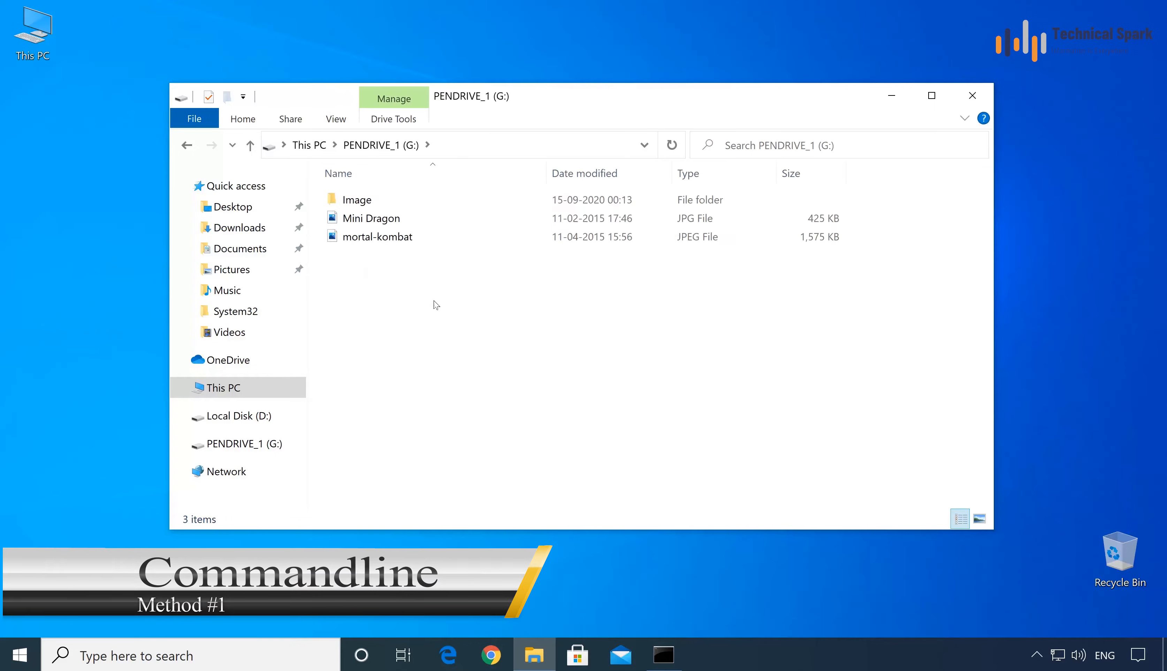
key("ctrl+a")
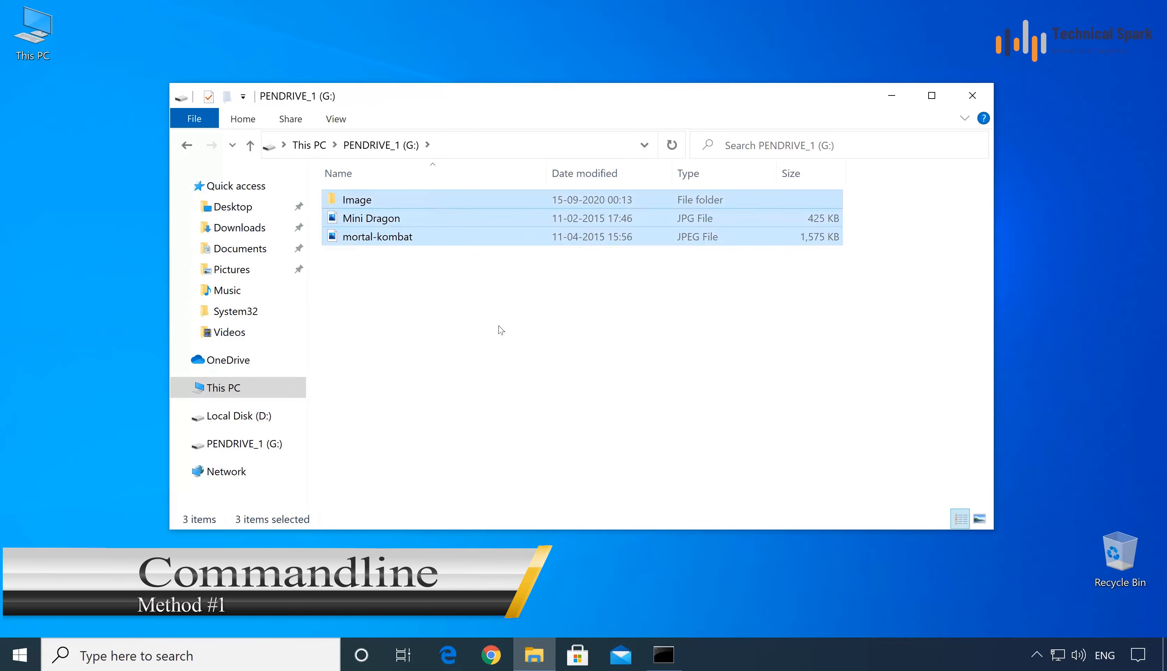
right_click(429, 431)
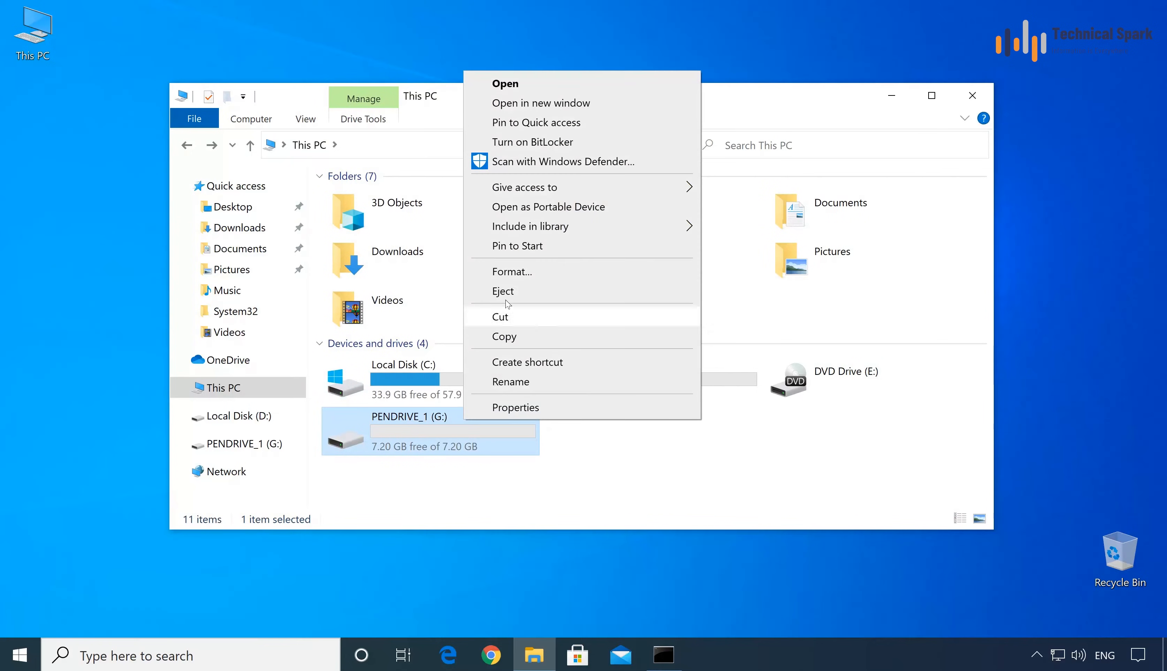
left_click(512, 271)
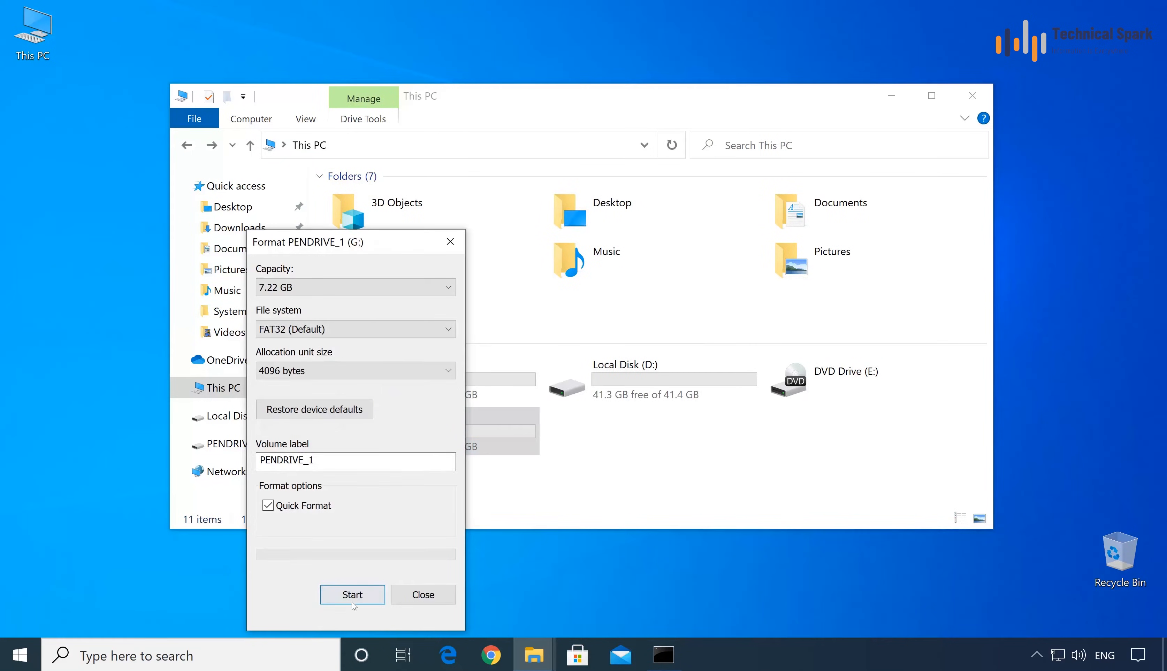
Step: Start the format, confirm erasing data, and dismiss the write-protected error and the dialog
left_click(352, 595)
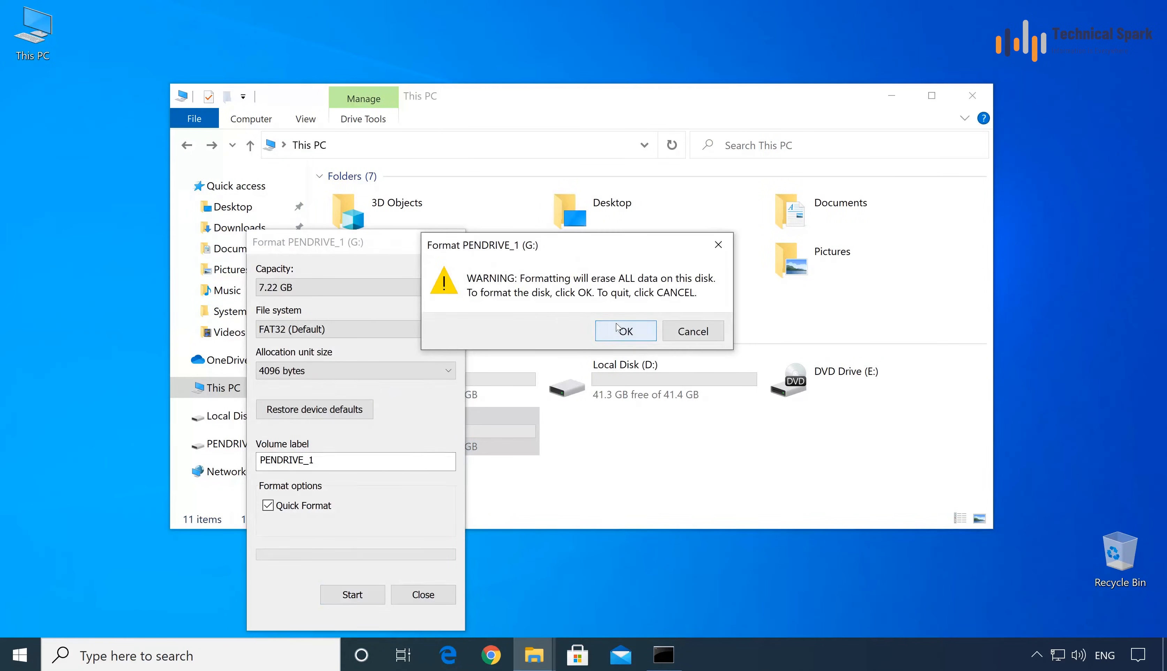
left_click(625, 331)
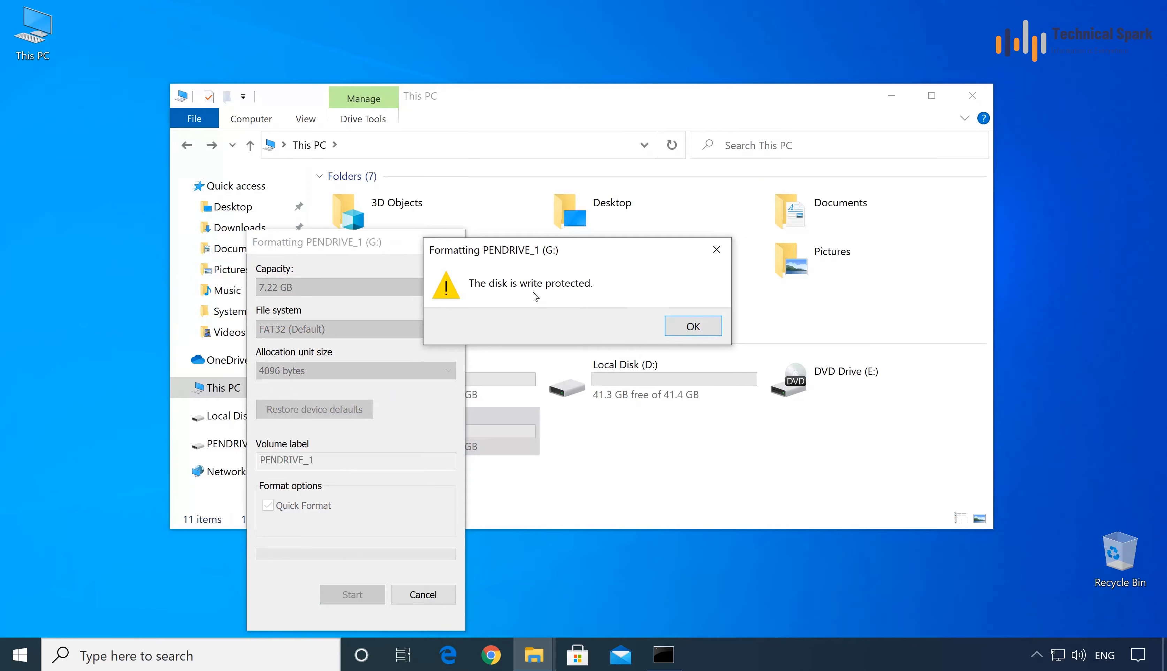
left_click(692, 326)
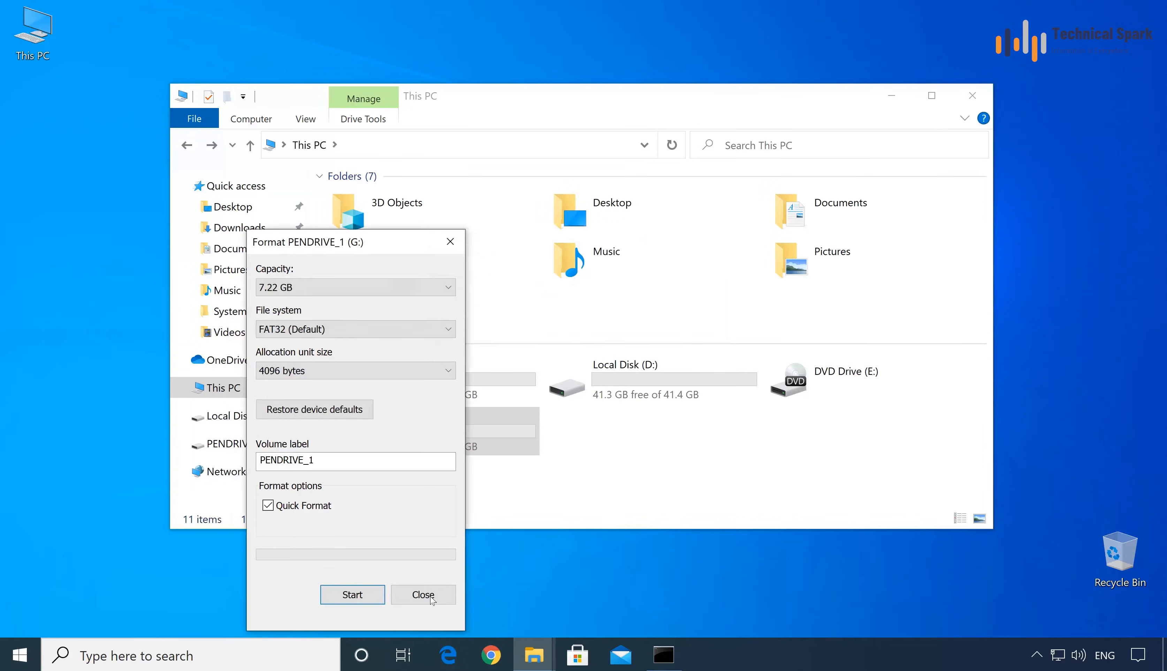
left_click(423, 594)
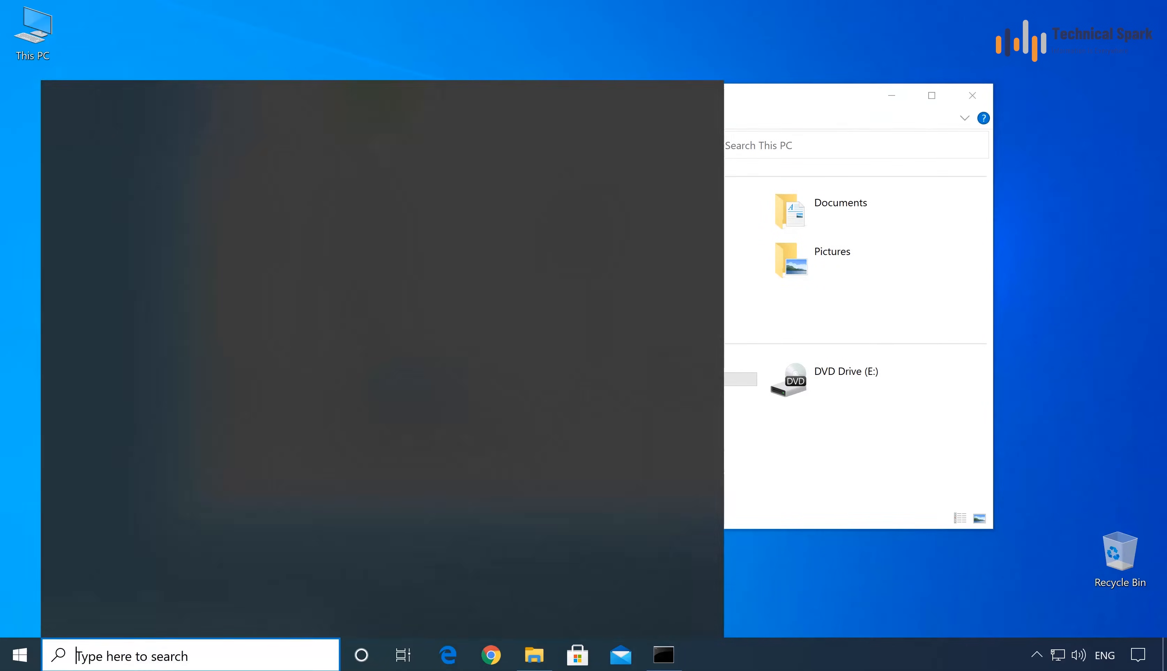
Step: Search for cmd and launch Command Prompt as administrator
type("cmd")
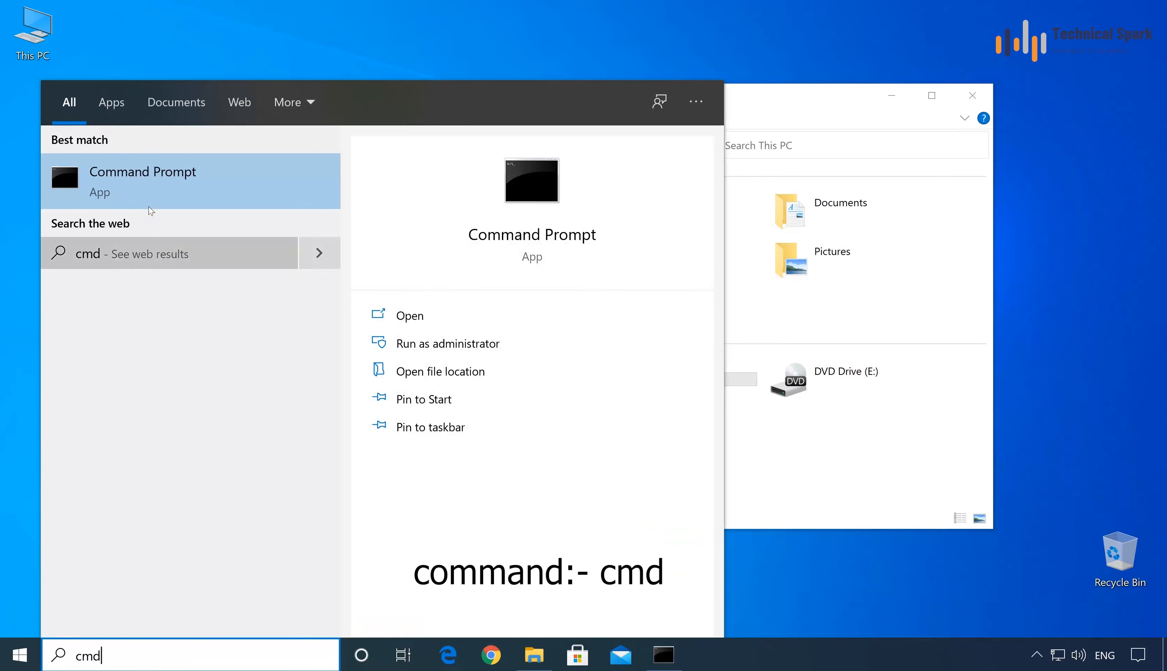
right_click(143, 181)
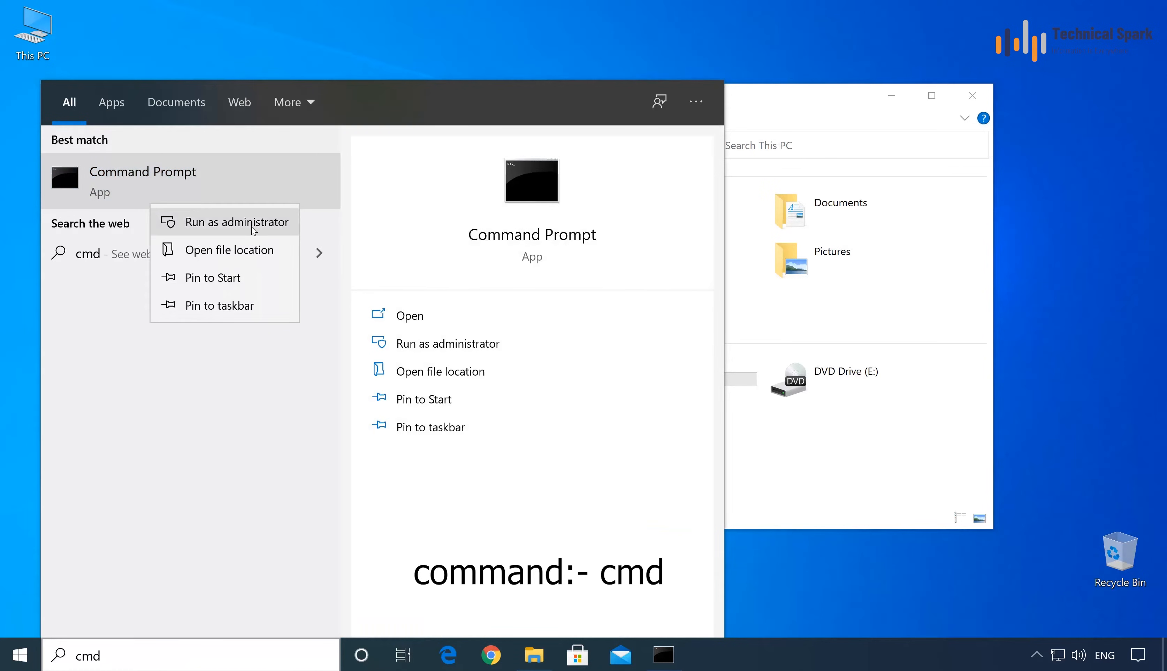
left_click(238, 222)
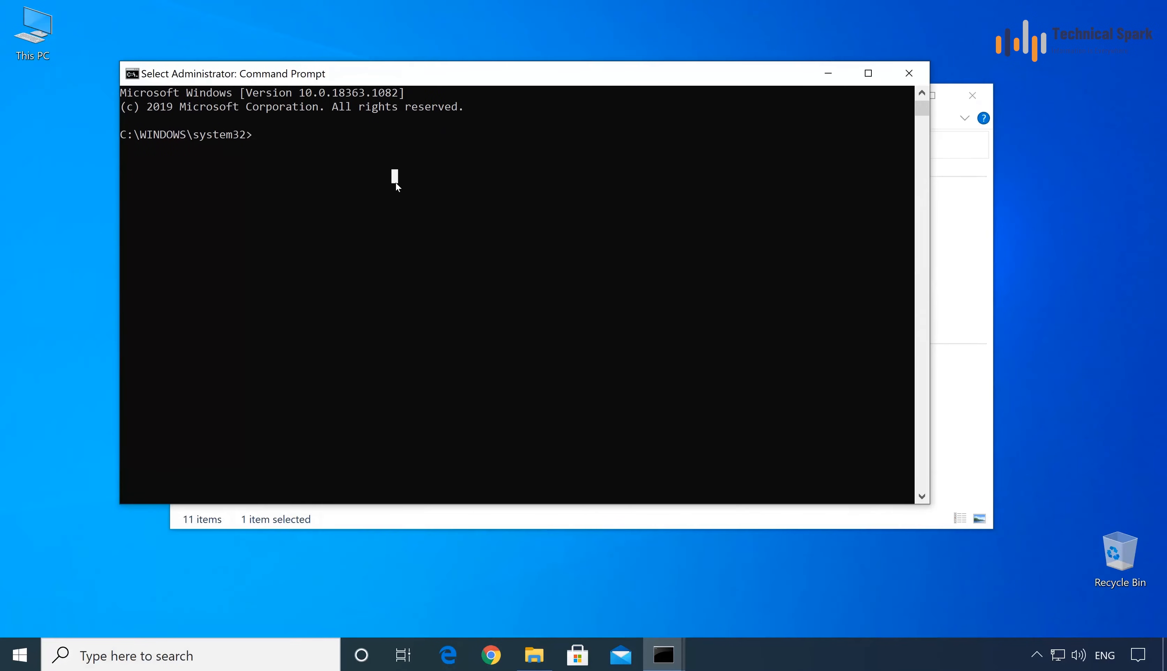
Step: Start diskpart and list all disks
type("diskpart")
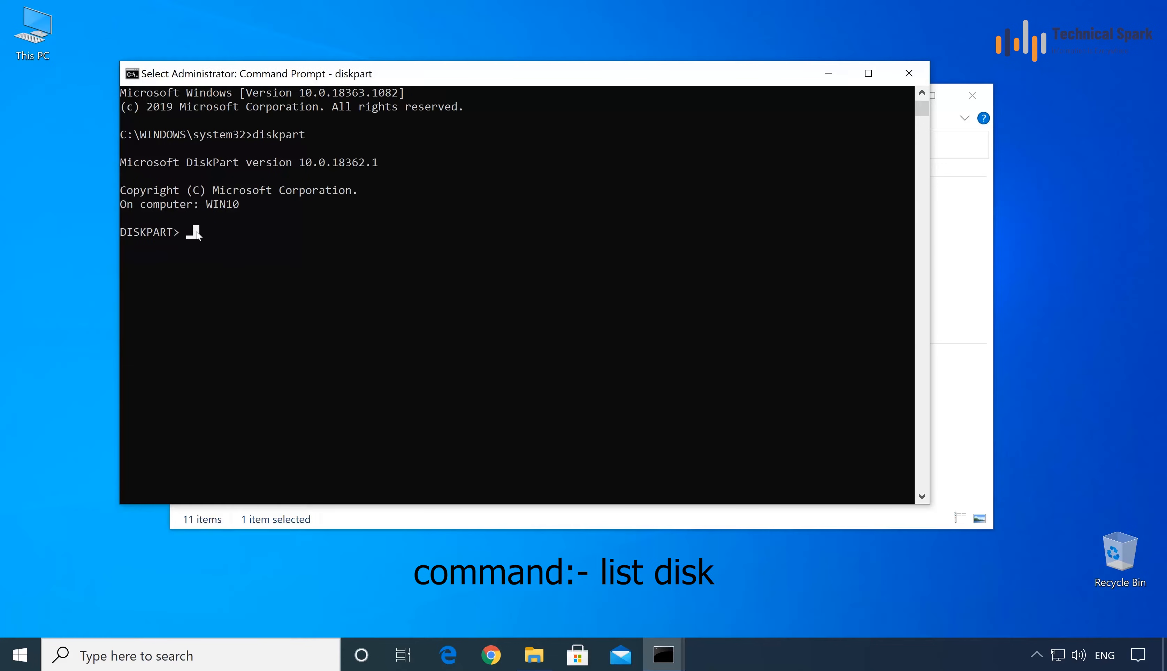
type("list disk")
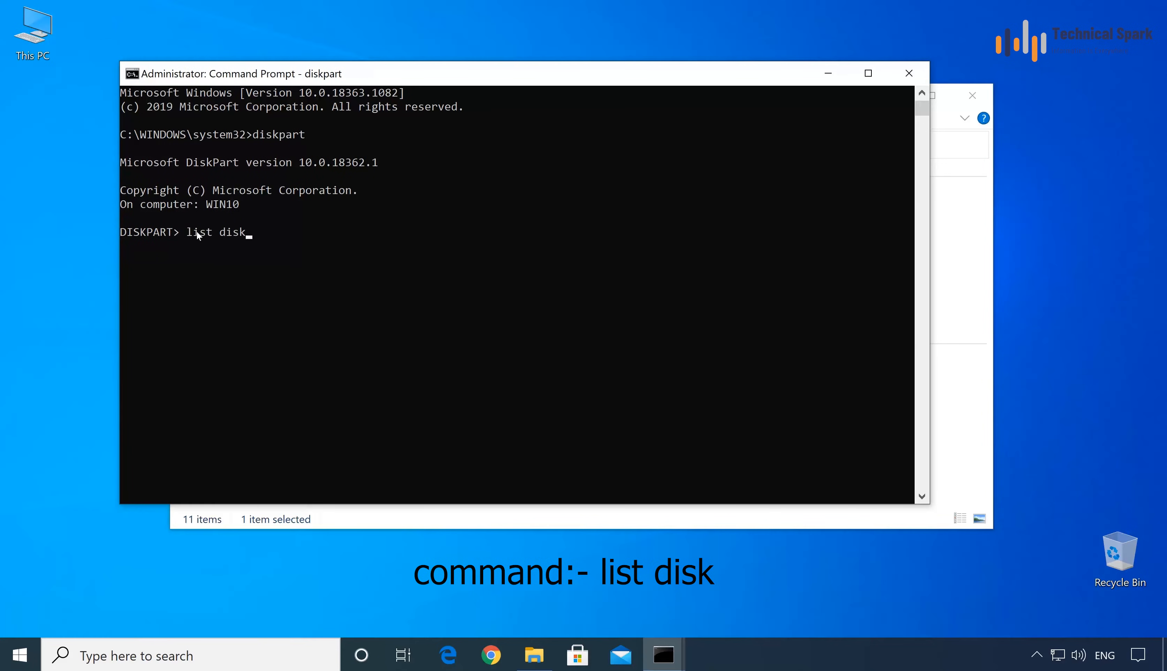
key("enter")
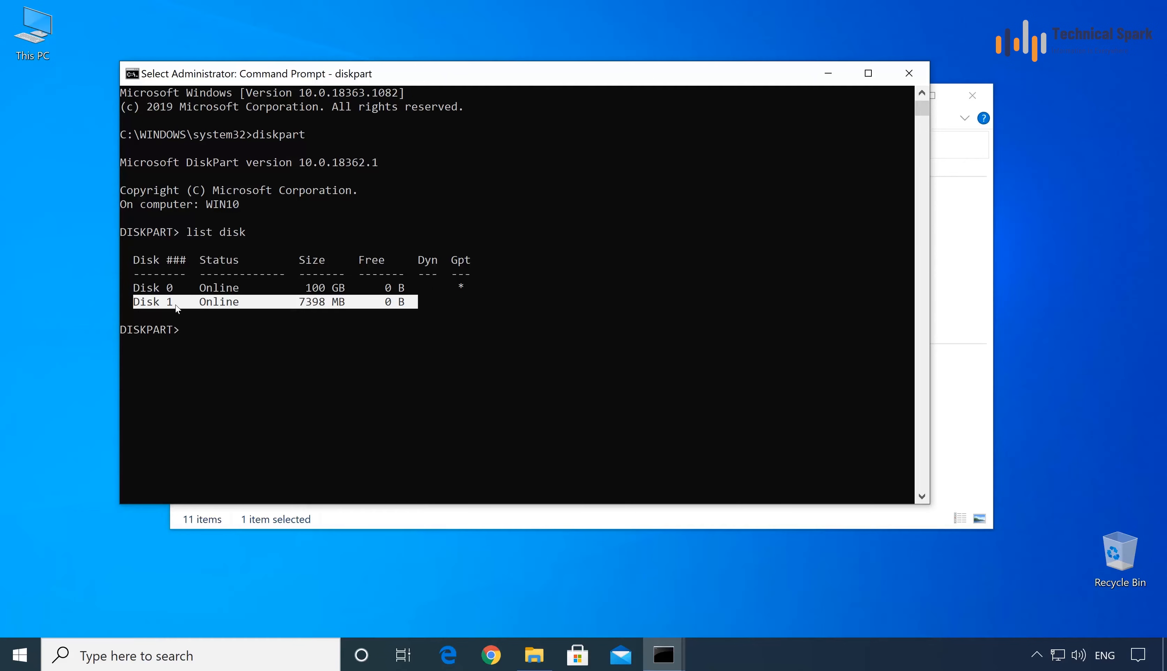
Step: Select disk 1, the 7398 MB Kingston USB, and show its details reporting read-only
type("s")
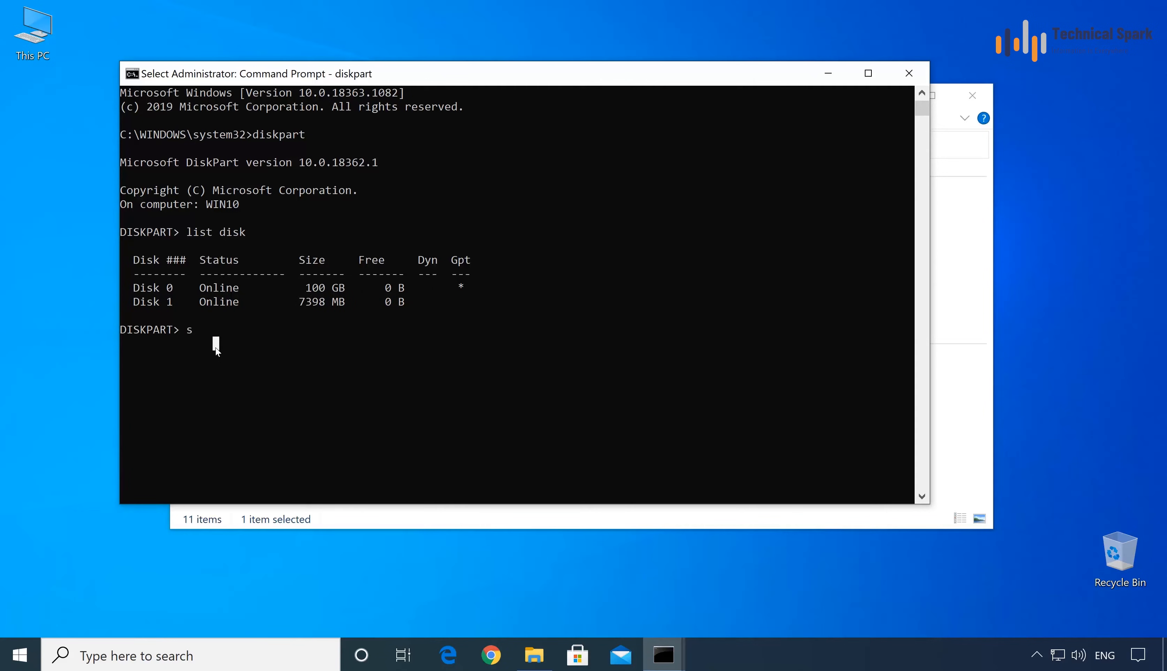
type("elect disk 1")
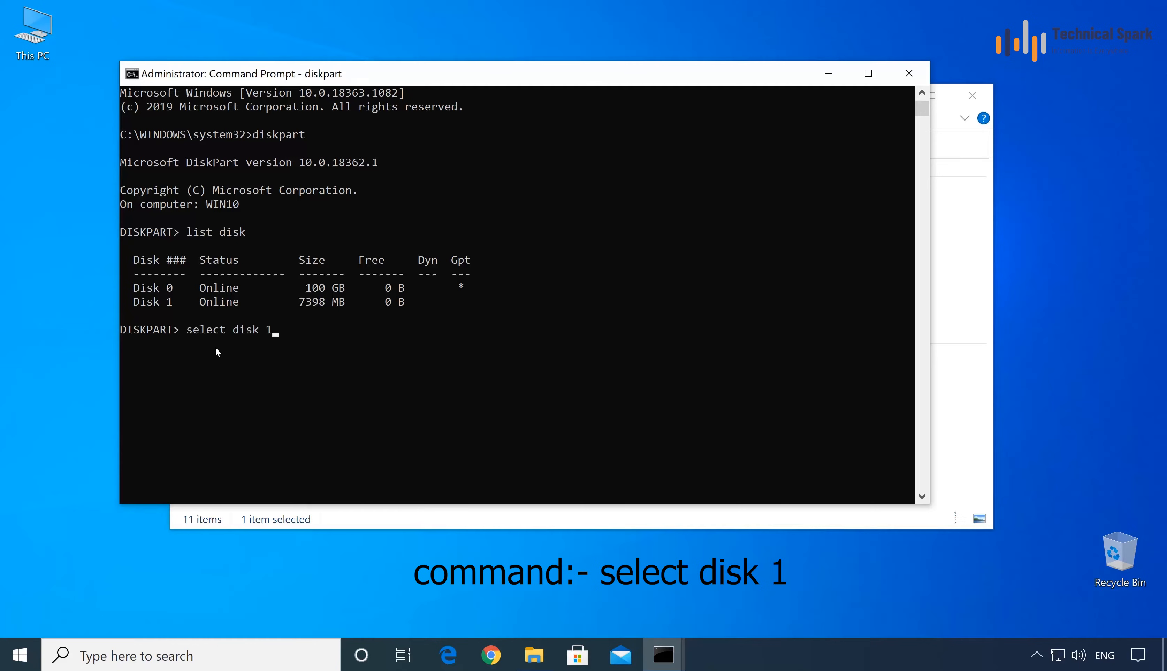
key("enter")
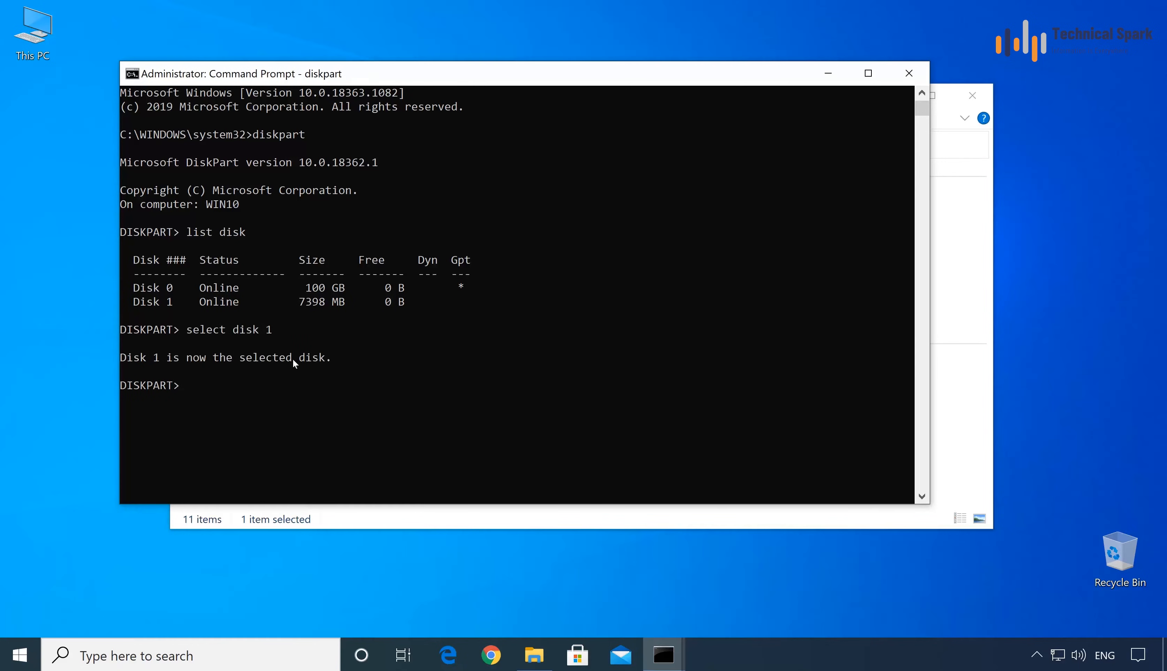
left_click_drag(120, 357, 179, 357)
type("detail")
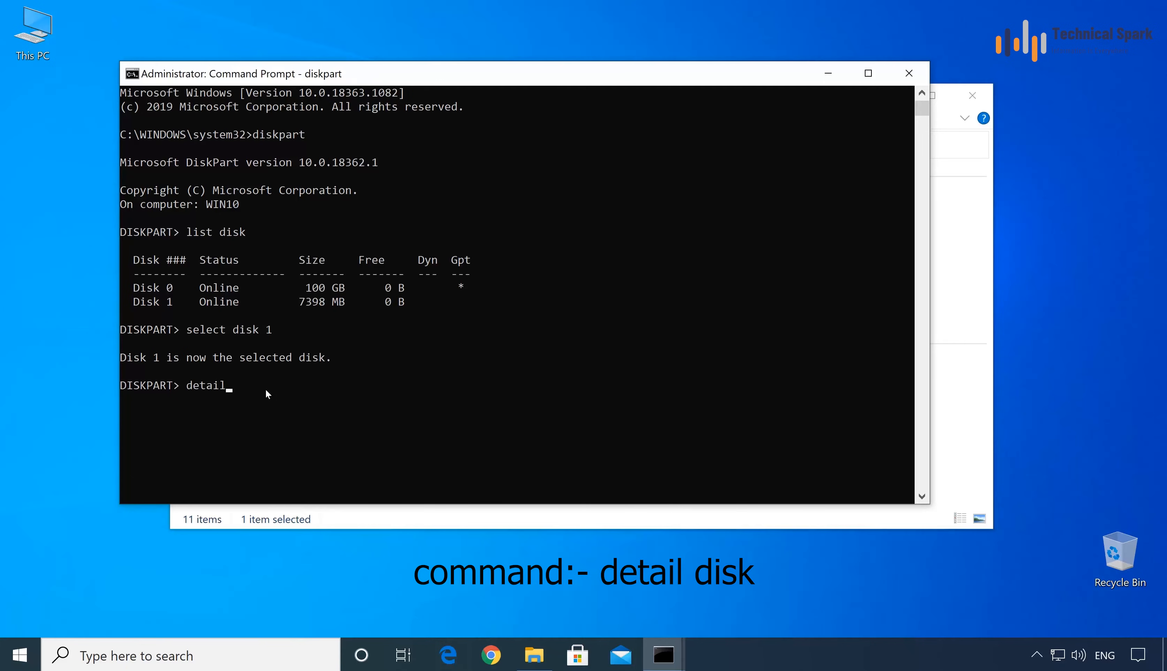
type("disk")
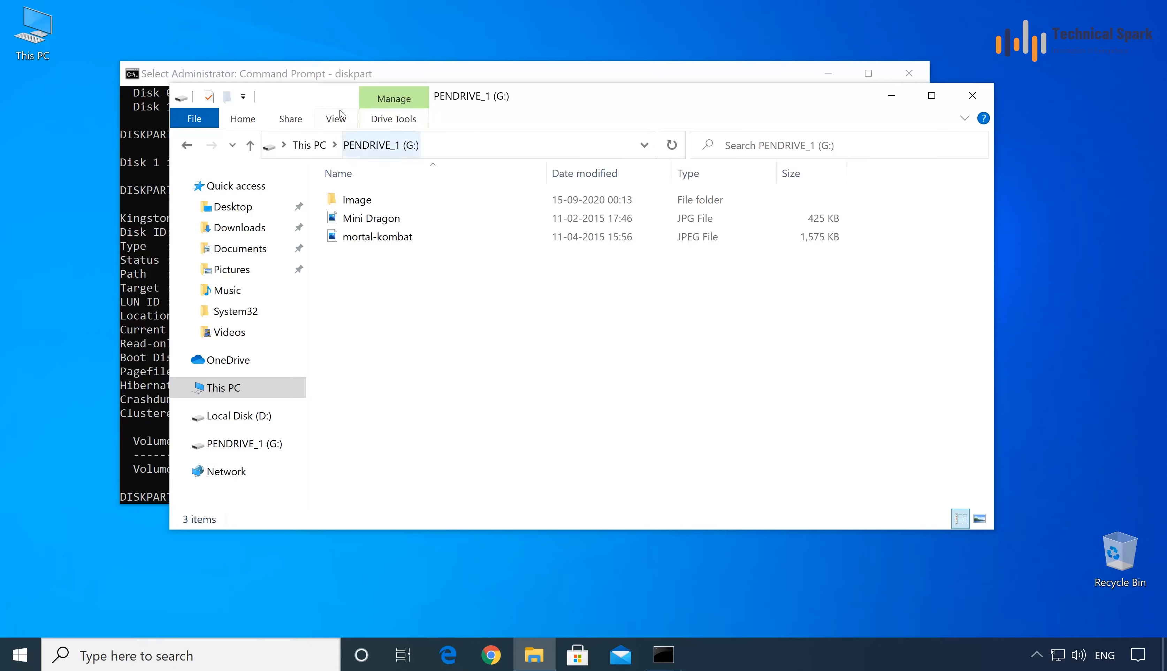
Step: Run attributes disk clear readonly in DiskPart to clear Disk 1's read-only flag
left_click(224, 387)
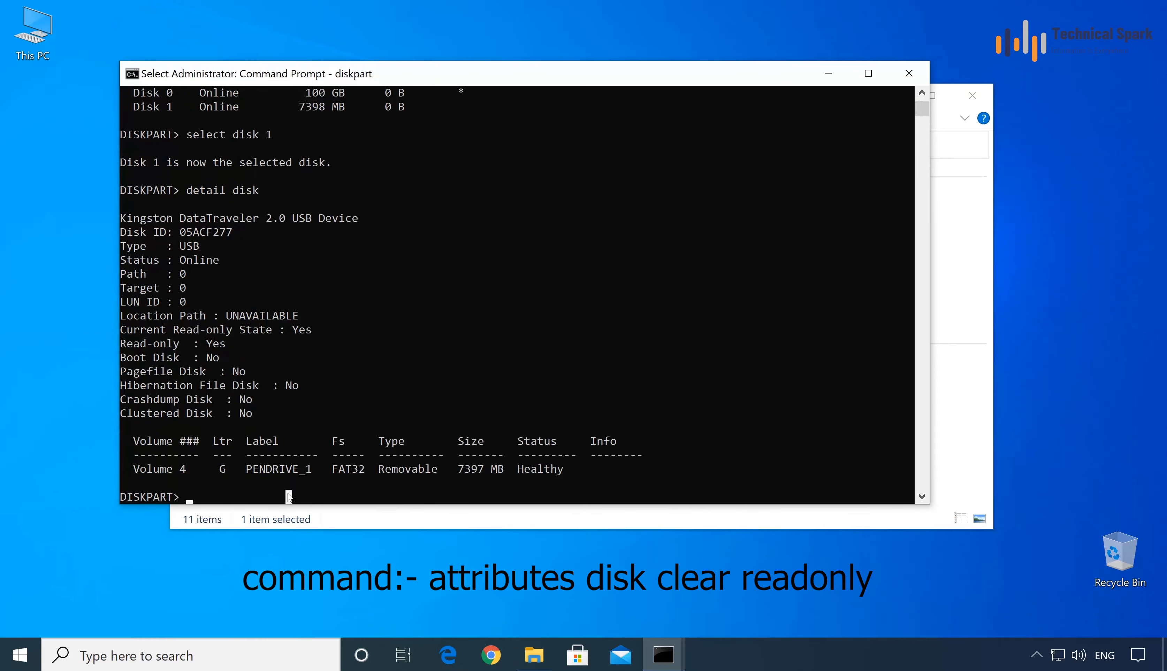
type("attr")
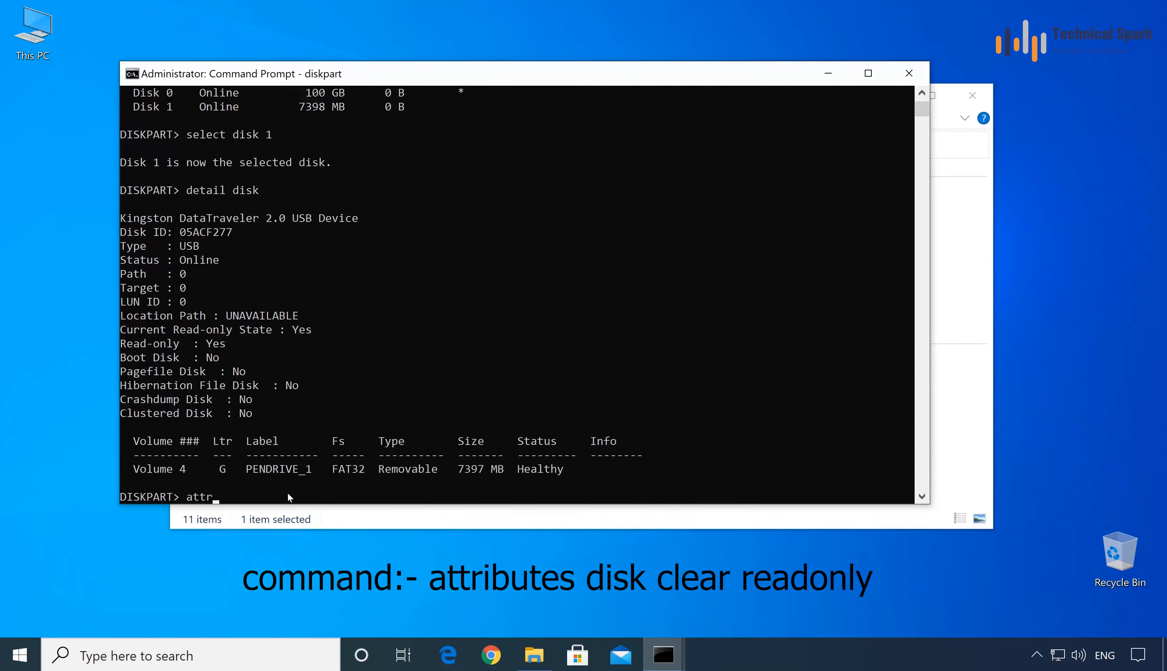
type("ibutes diks clea")
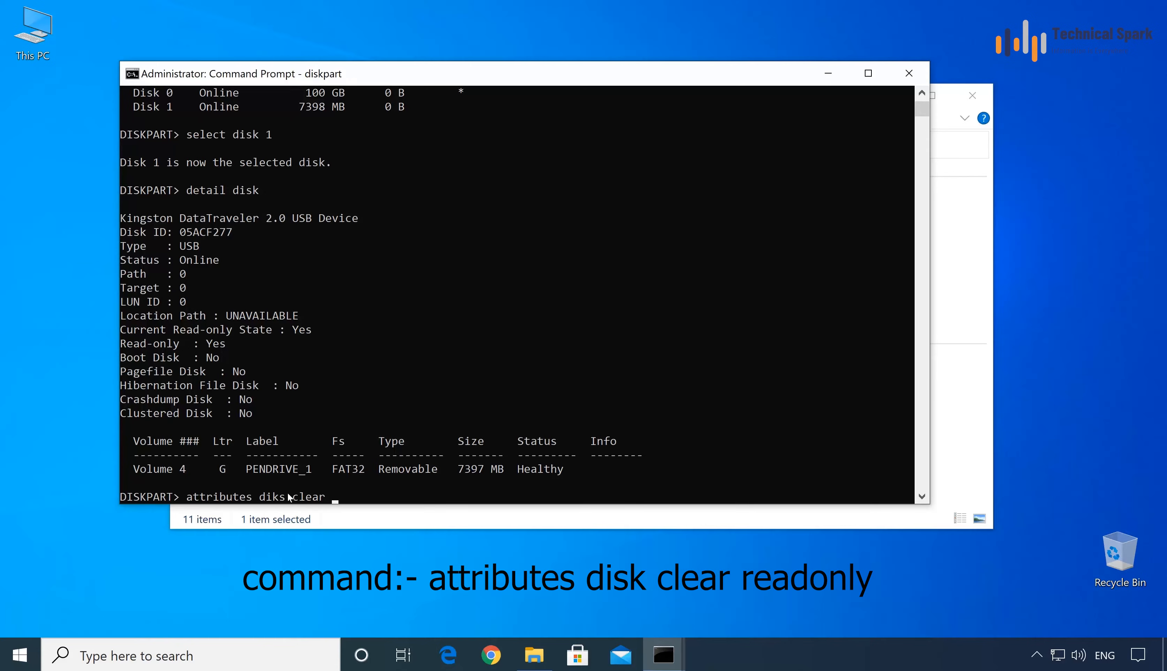
type("readonly")
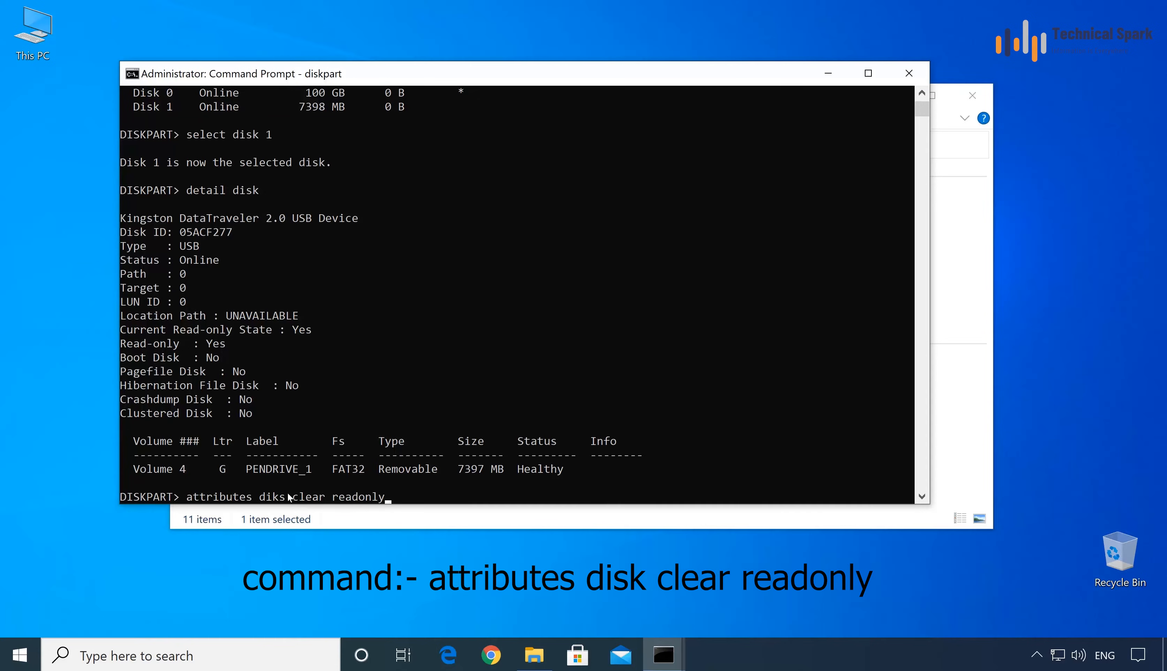
mouse_move(605, 418)
type("attributes disk clear readonly")
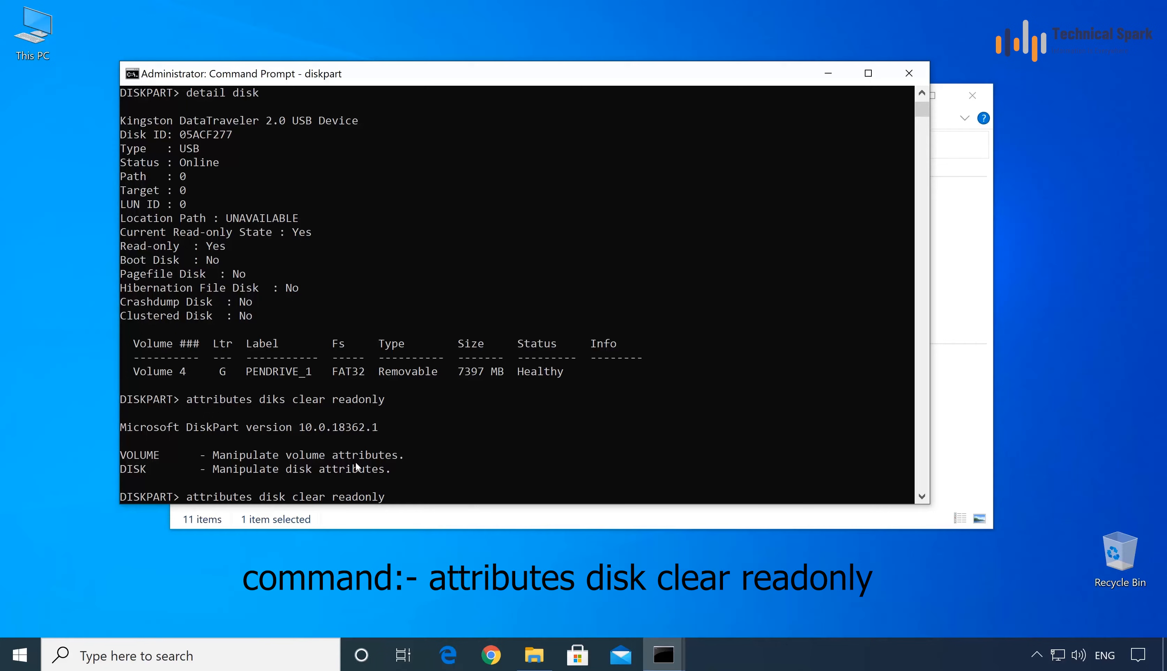
key("enter")
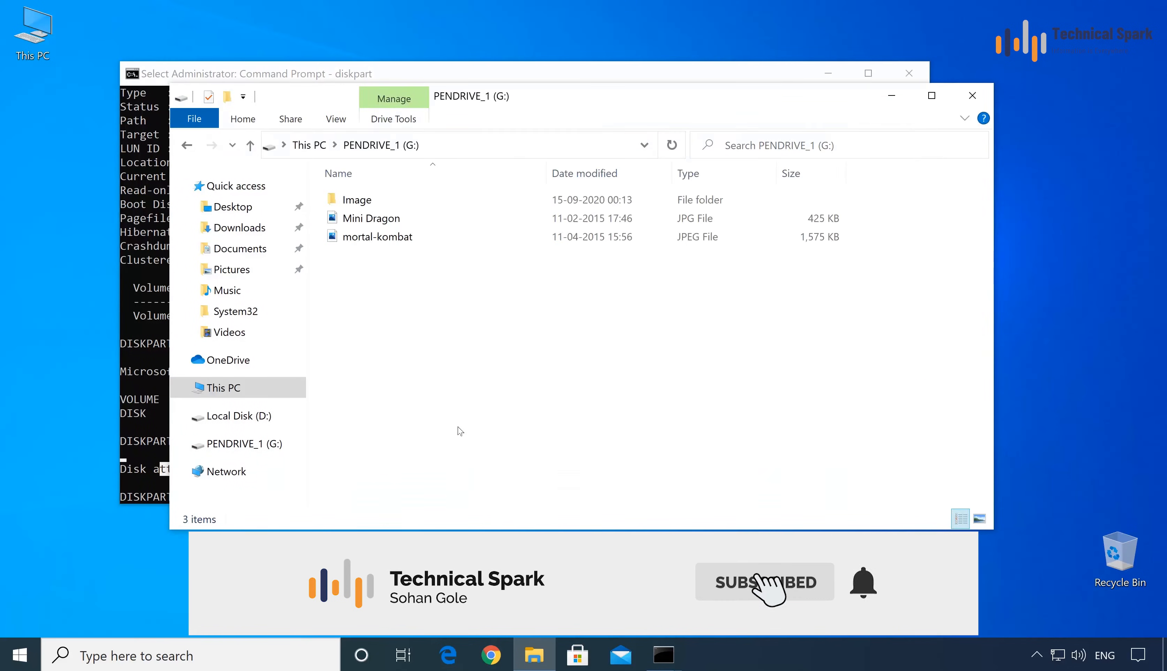
Step: Format PENDRIVE_1 (G:) as FAT32, confirming the erase warning
right_click(409, 432)
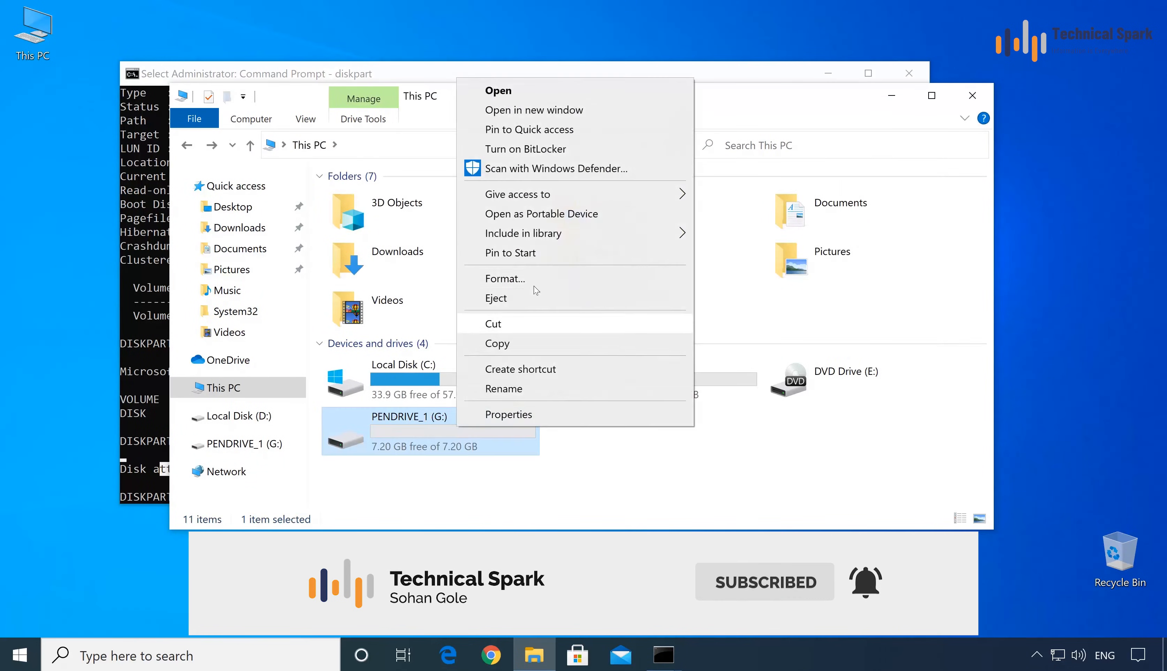
left_click(505, 278)
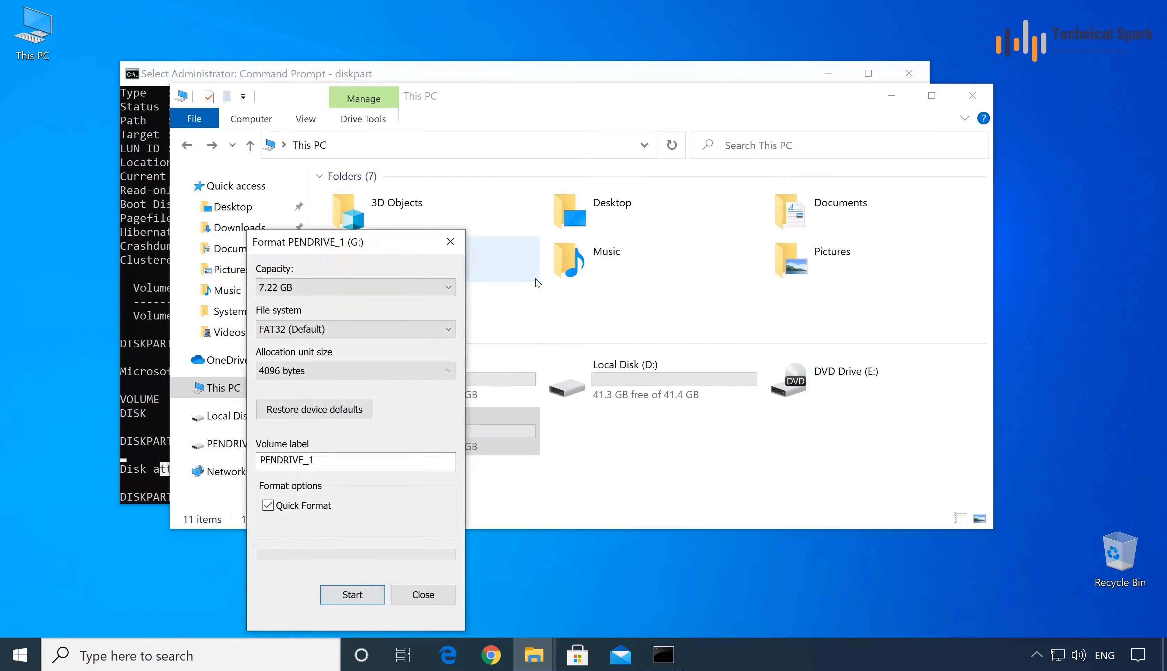
left_click(352, 594)
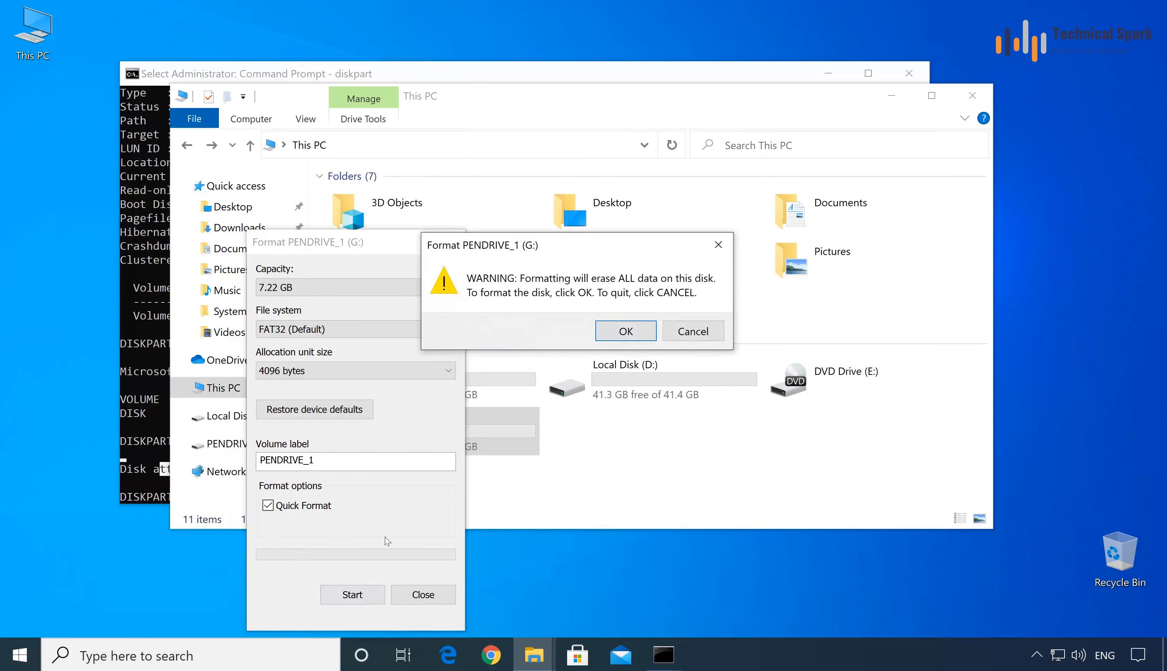
left_click(625, 331)
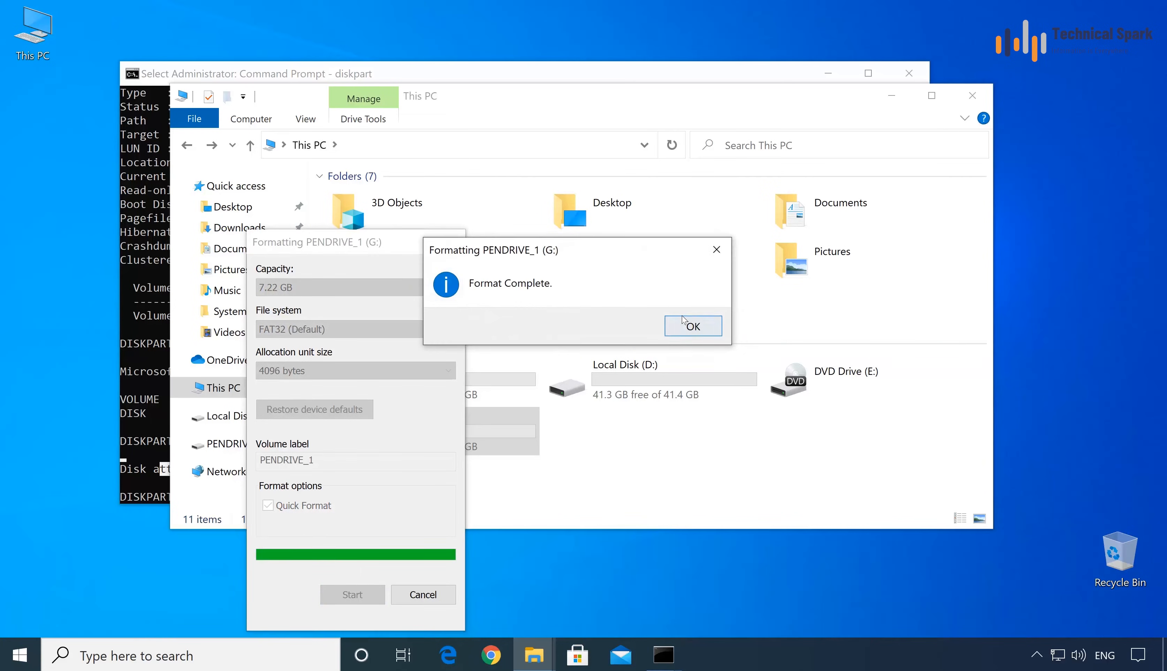
Step: Acknowledge Format Complete, dismiss the dialog and close Command Prompt
left_click(691, 326)
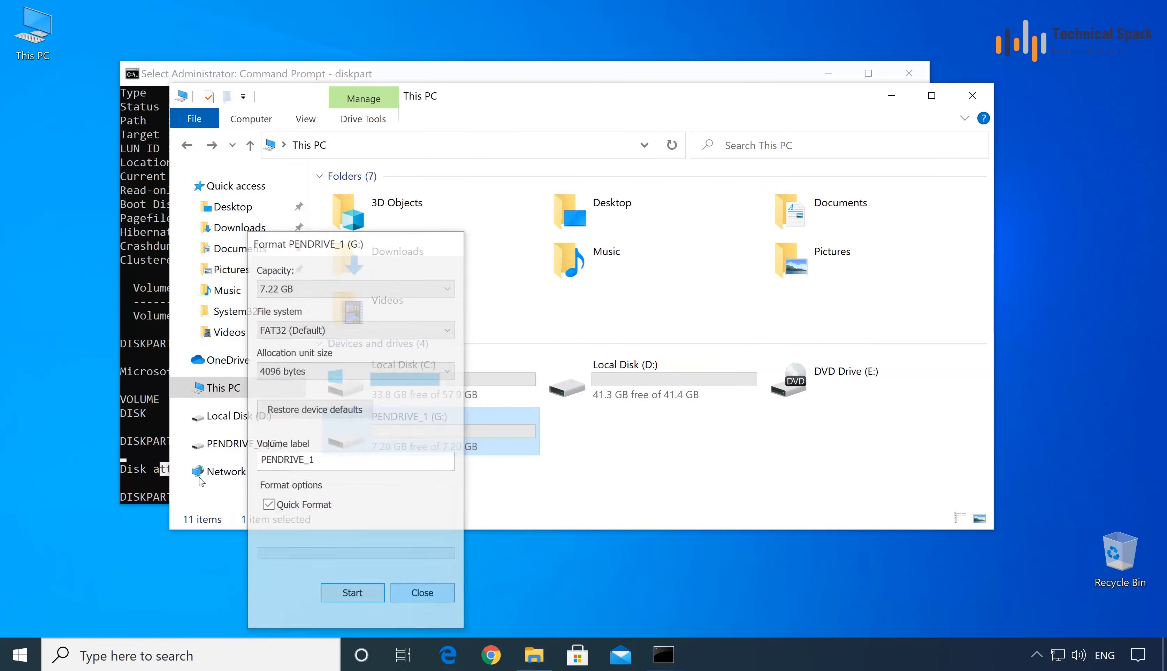
left_click(422, 594)
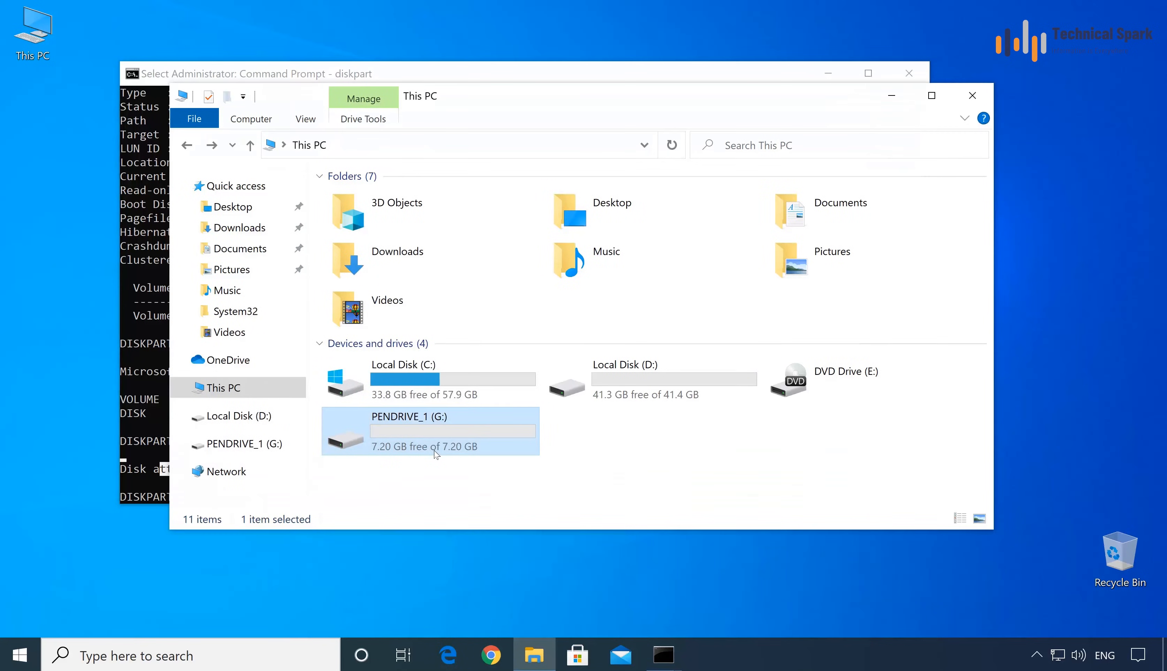
mouse_move(440, 436)
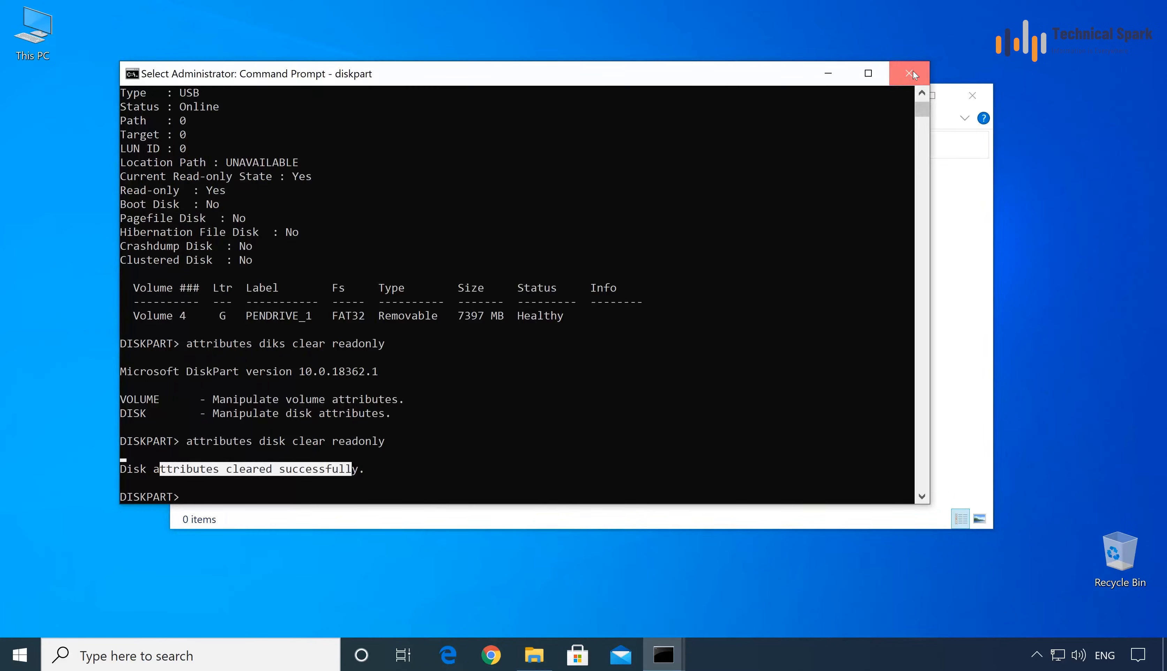
left_click(909, 74)
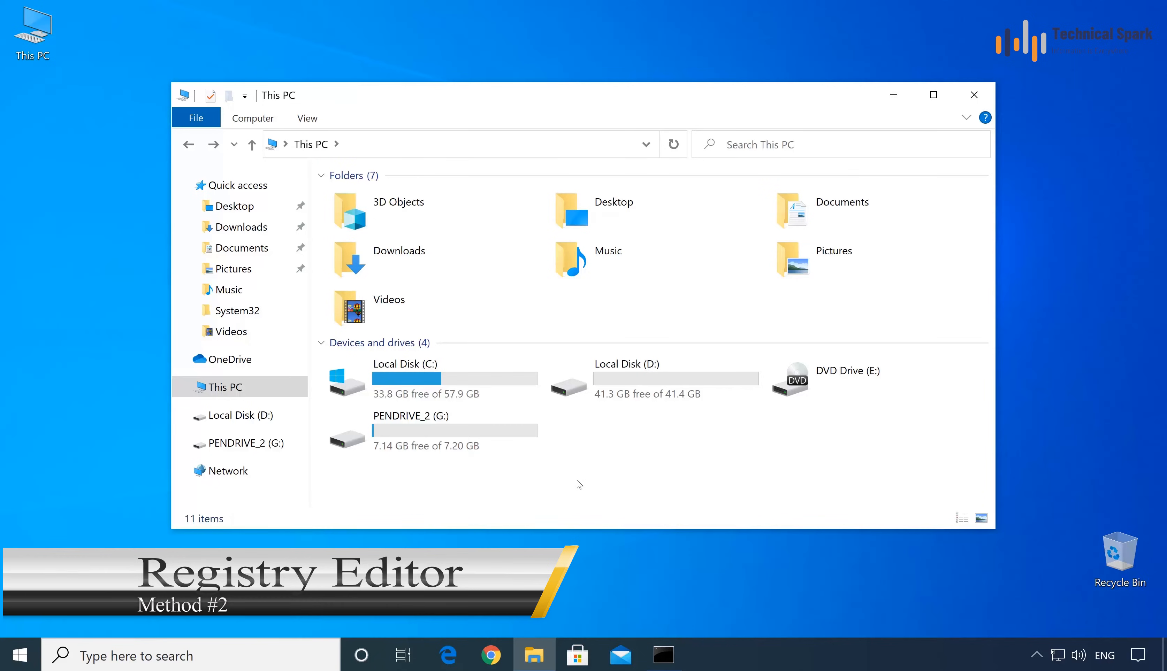
double_click(410, 416)
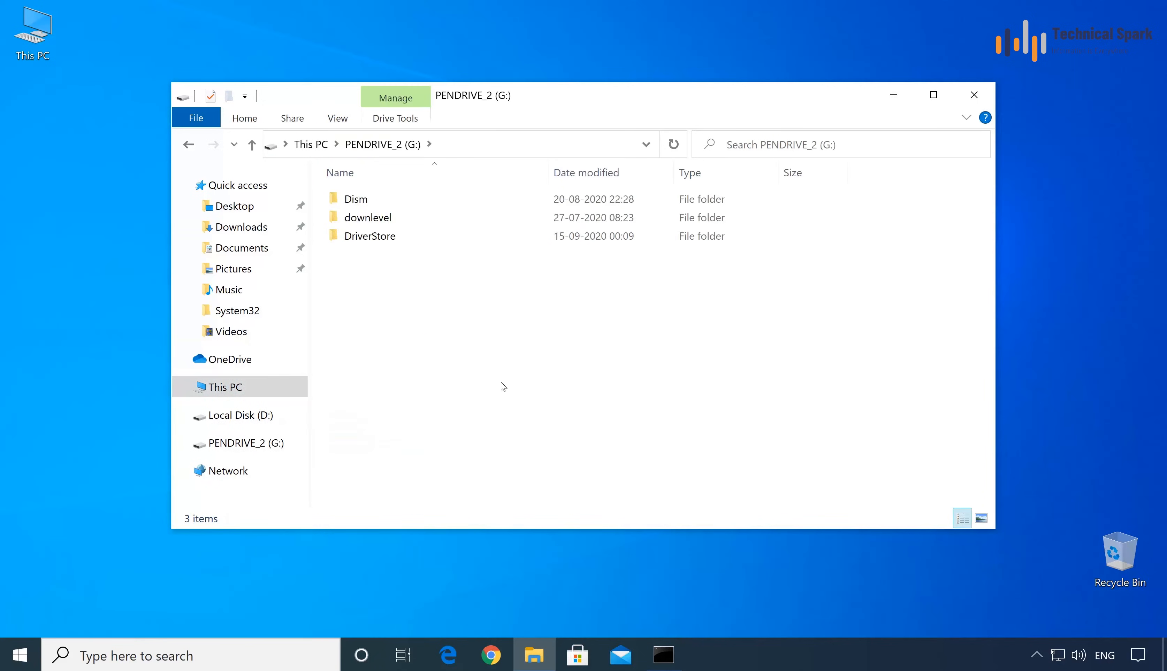
left_click(225, 387)
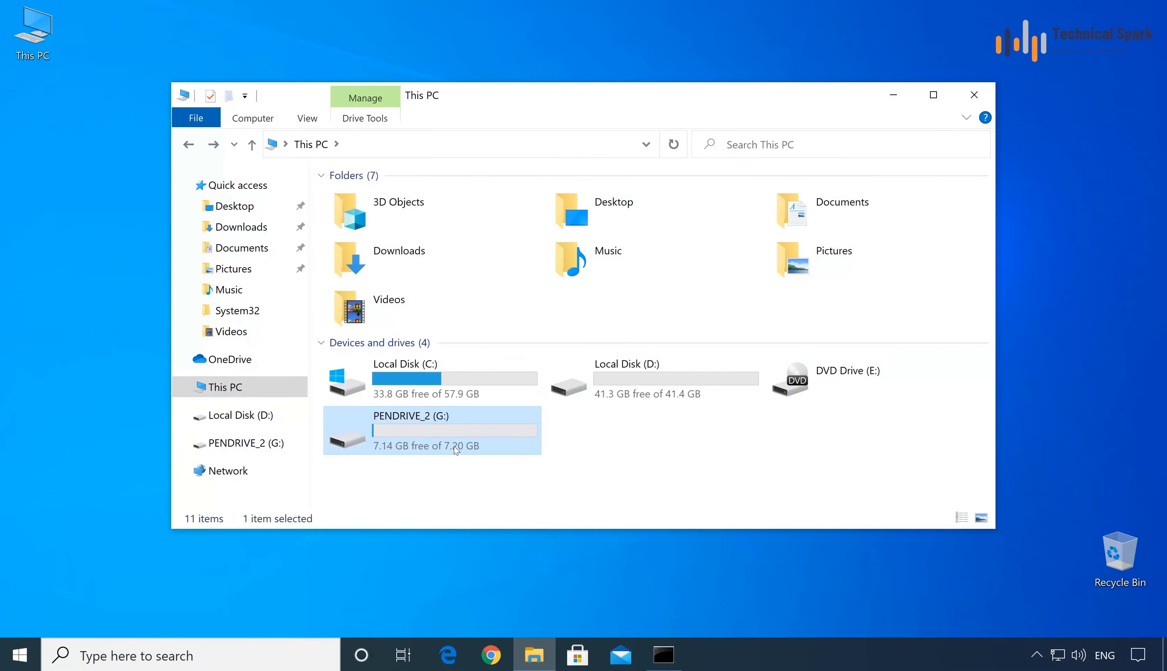
mouse_move(499, 421)
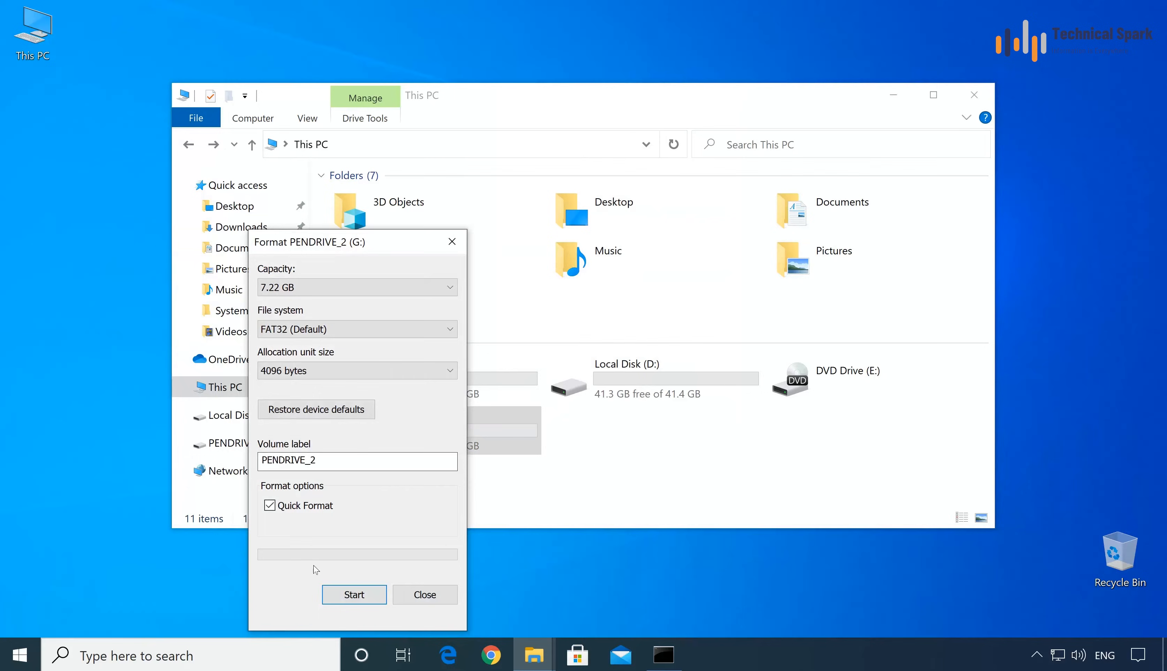
left_click(353, 595)
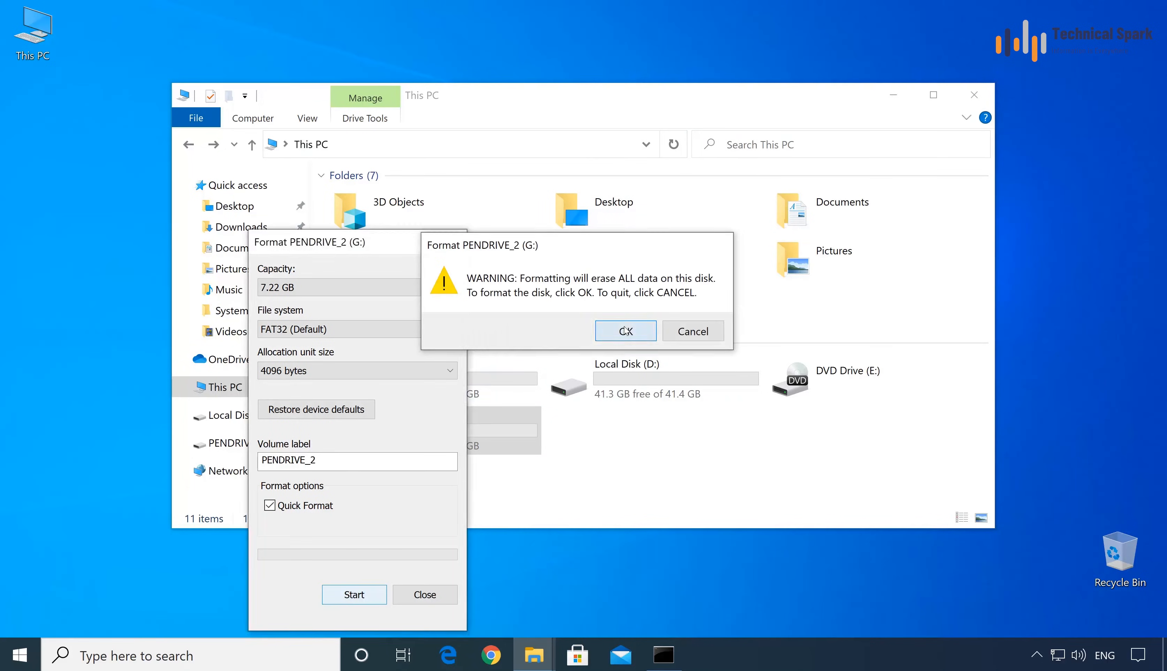
left_click(625, 330)
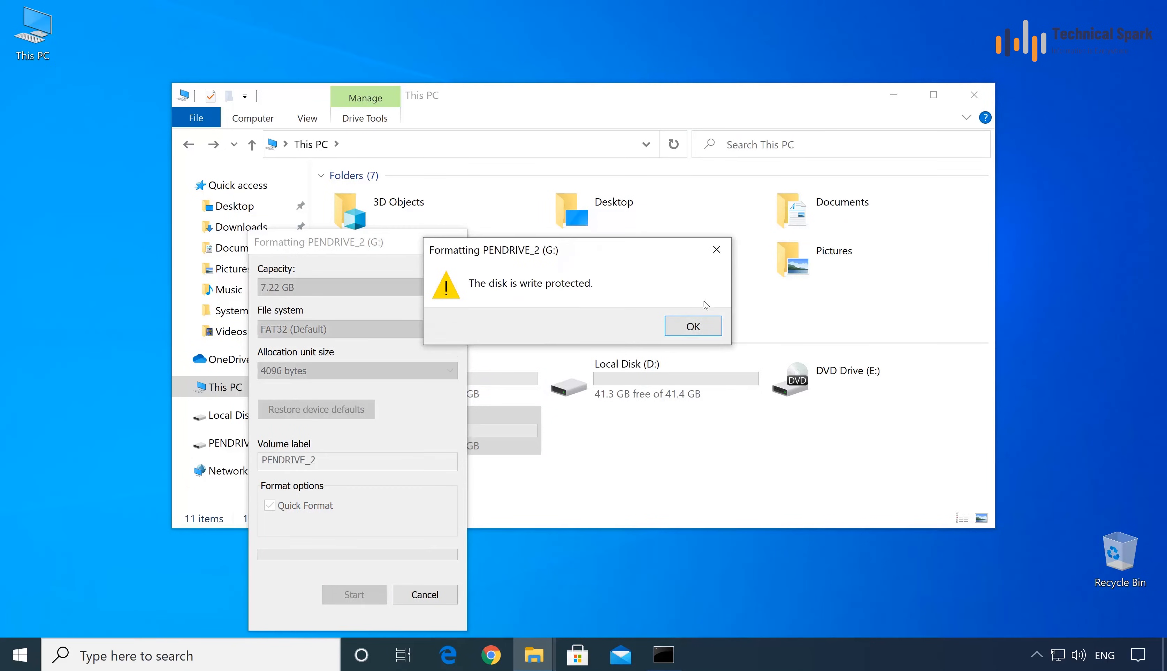
left_click(691, 326)
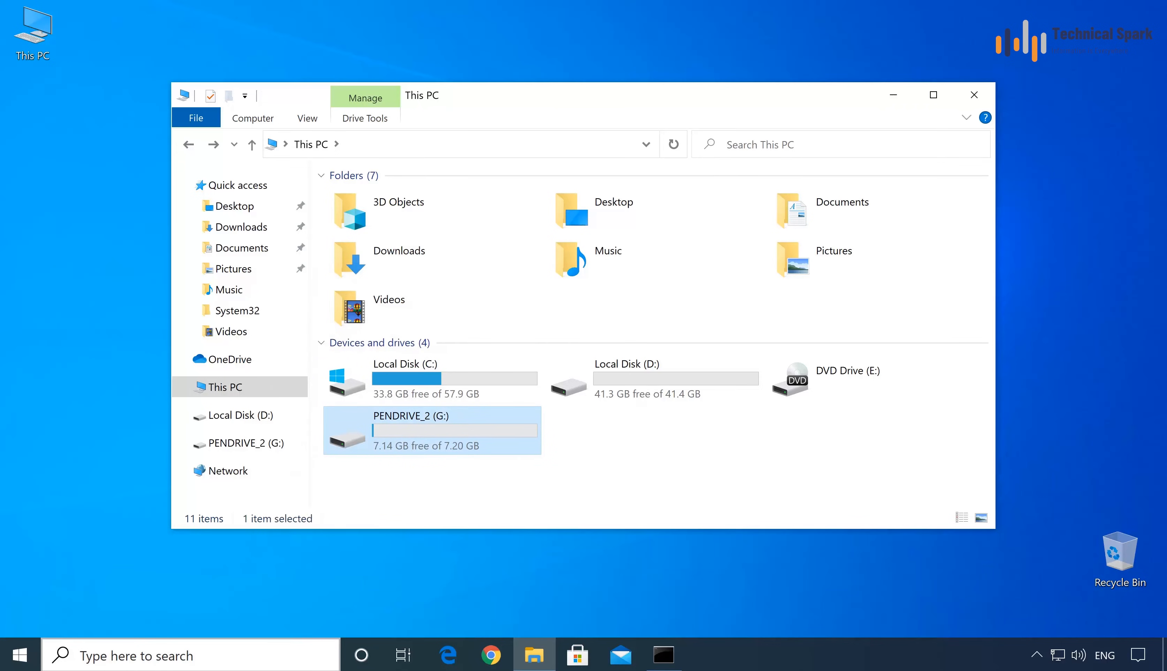
Step: Search for regedit and launch Registry Editor
type("regedit")
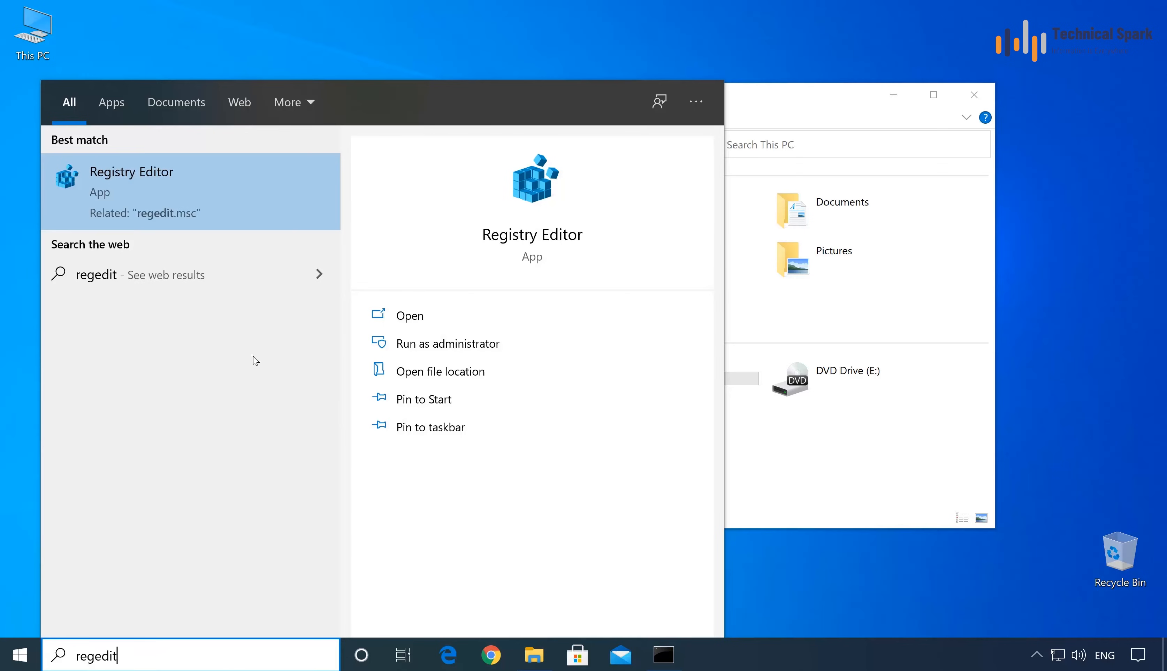
right_click(132, 172)
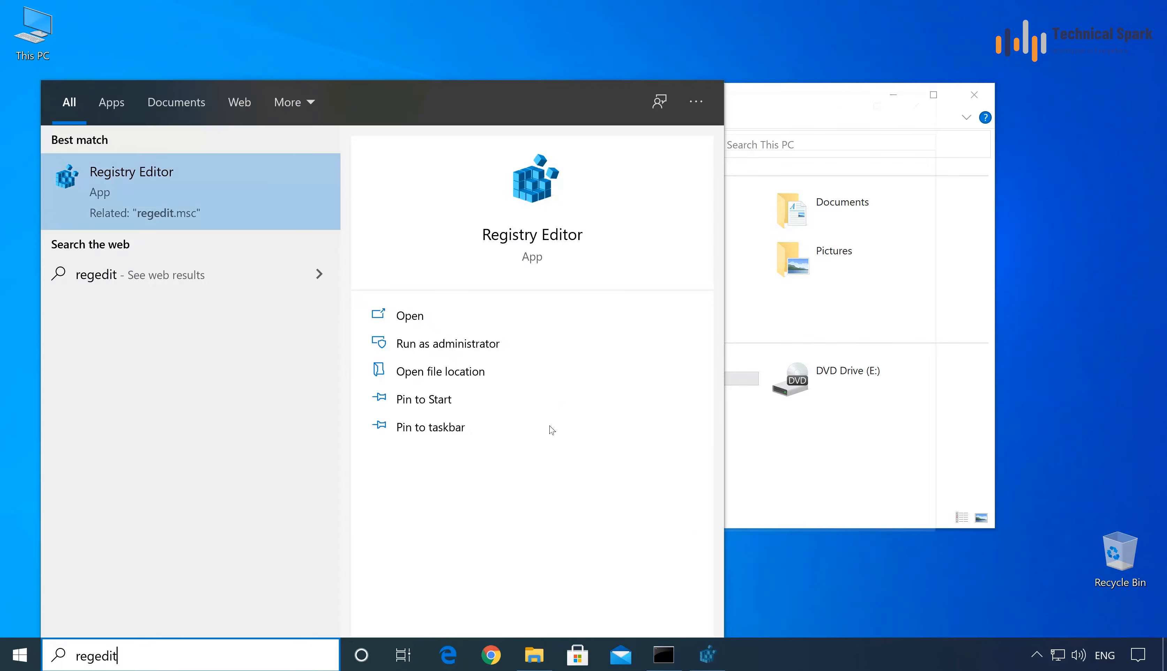
left_click(409, 315)
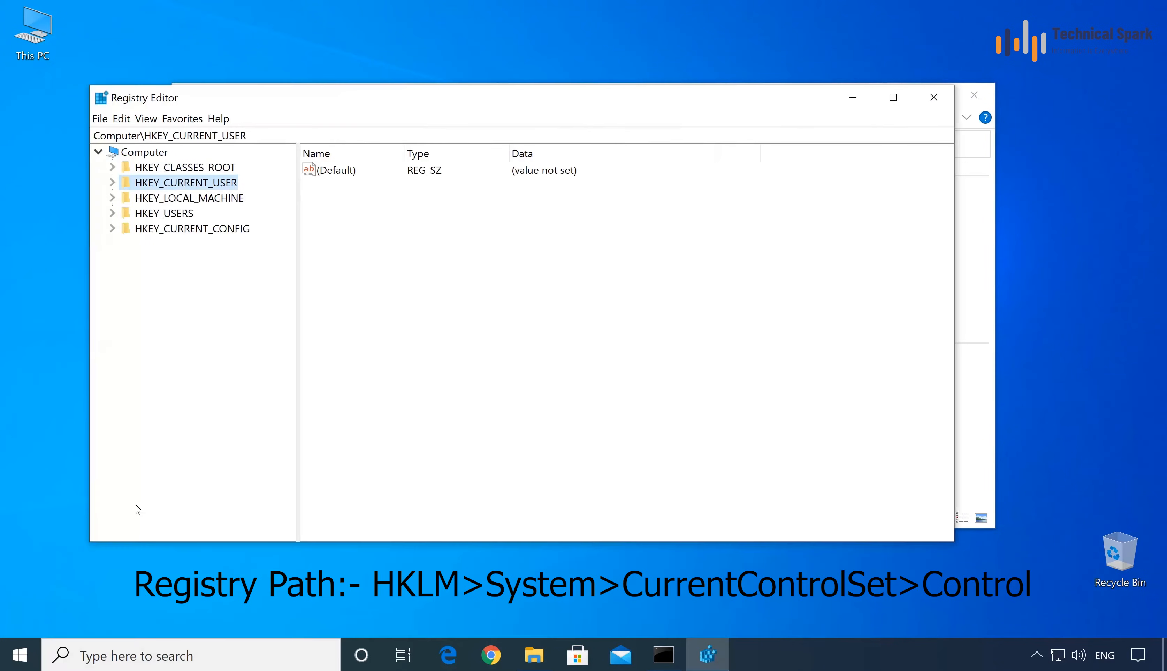
Step: Navigate HKEY_LOCAL_MACHINE > SYSTEM > CurrentControlSet > Control and select the Storage key
left_click(188, 197)
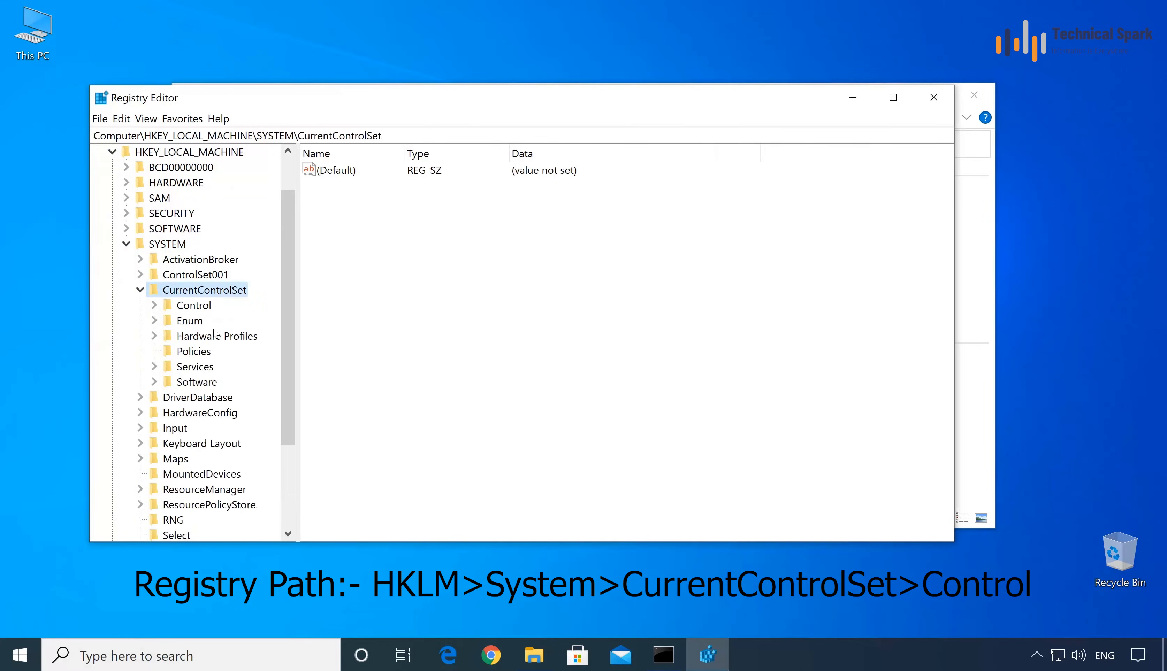
left_click(195, 306)
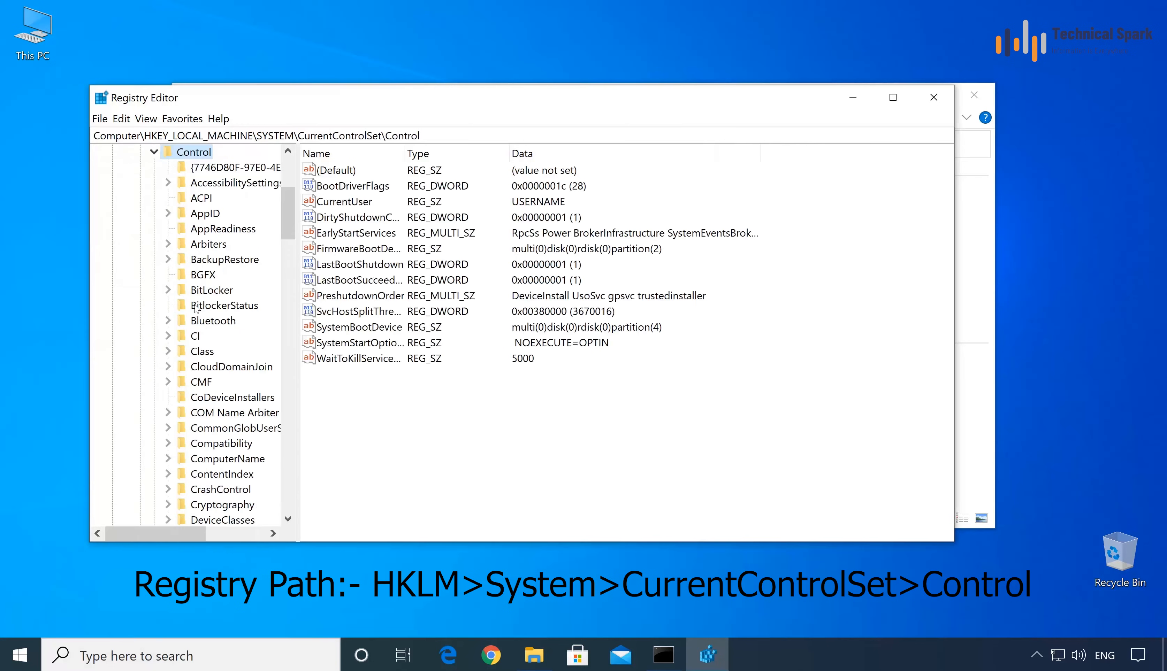
scroll("down", 3)
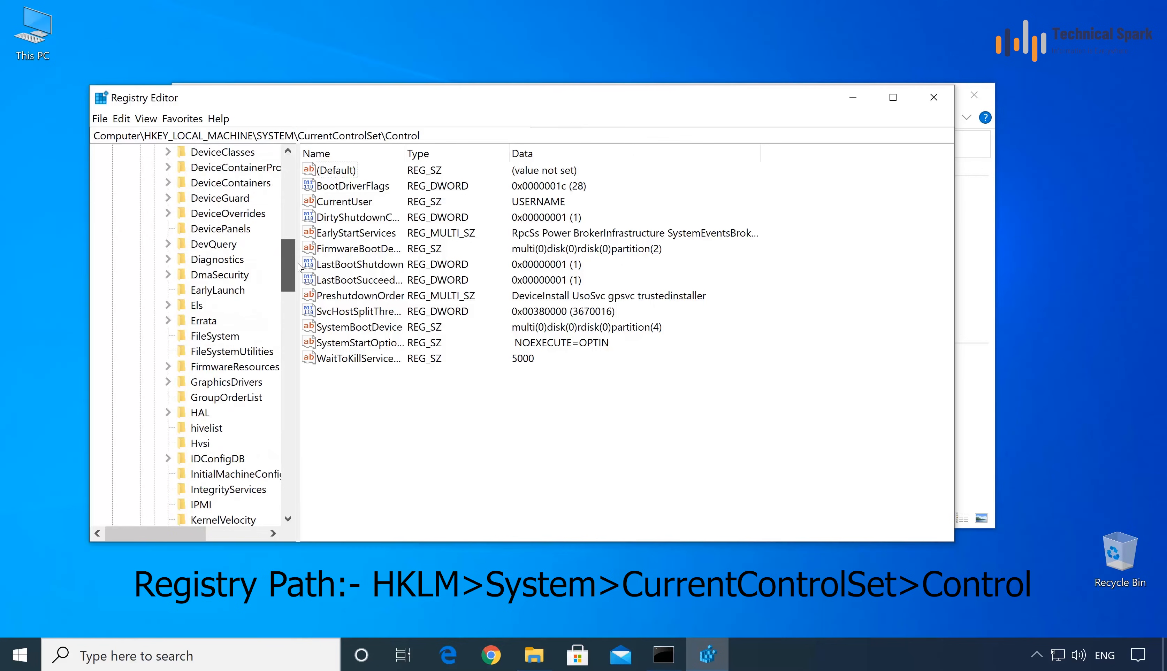
scroll("down", 3)
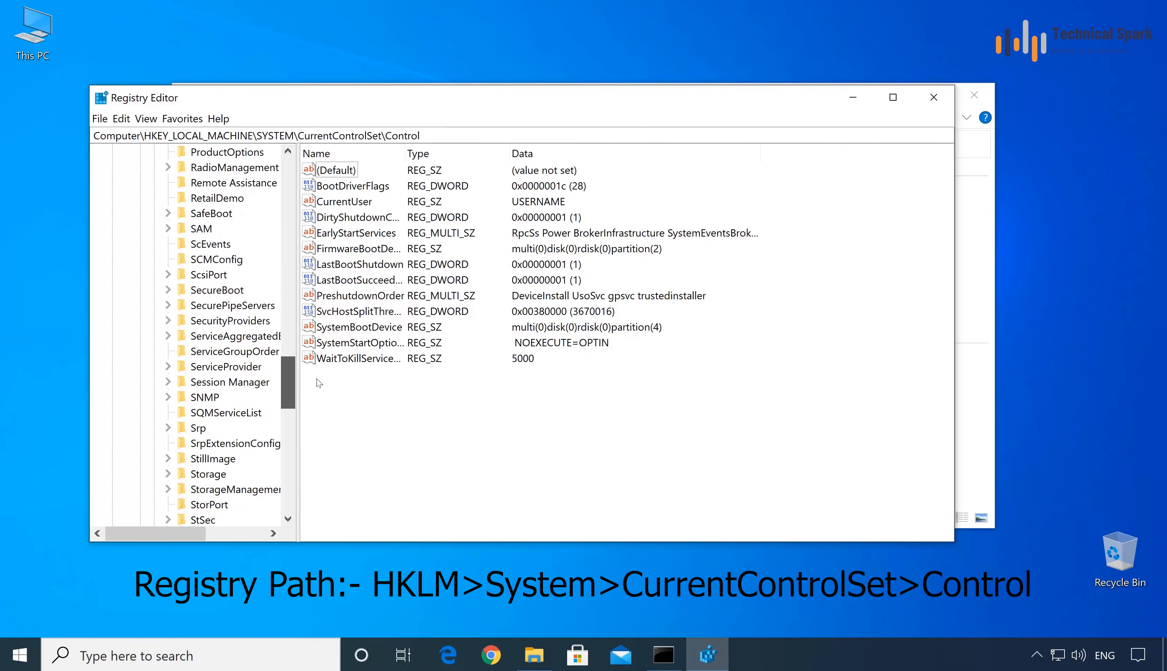
scroll("down", 3)
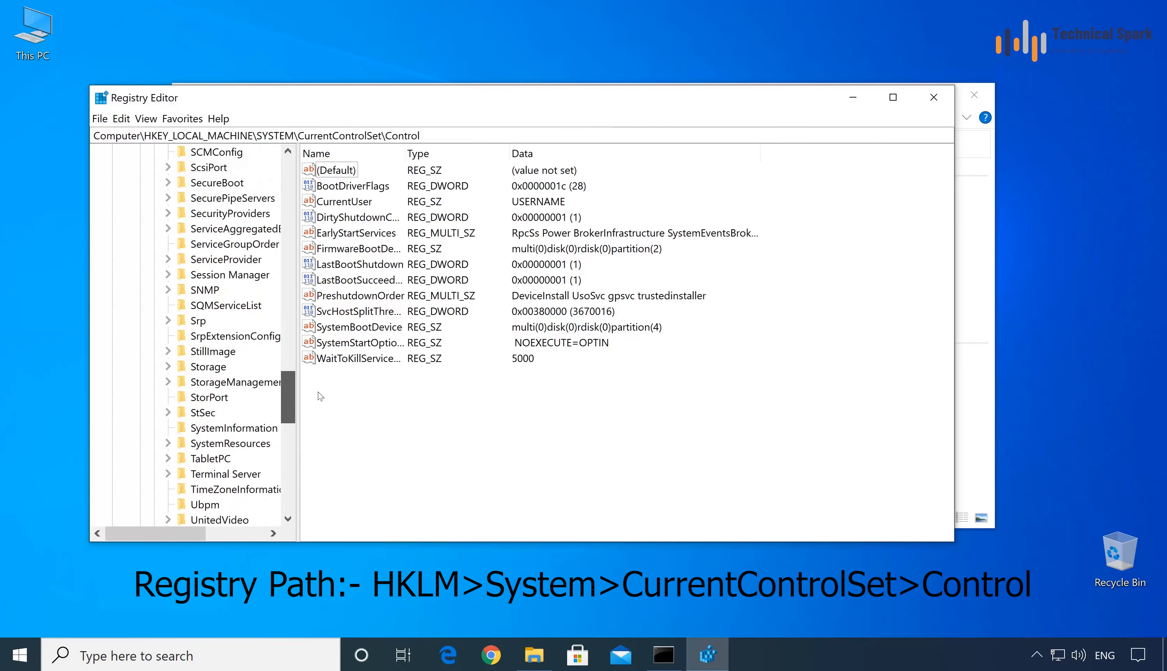
left_click(237, 336)
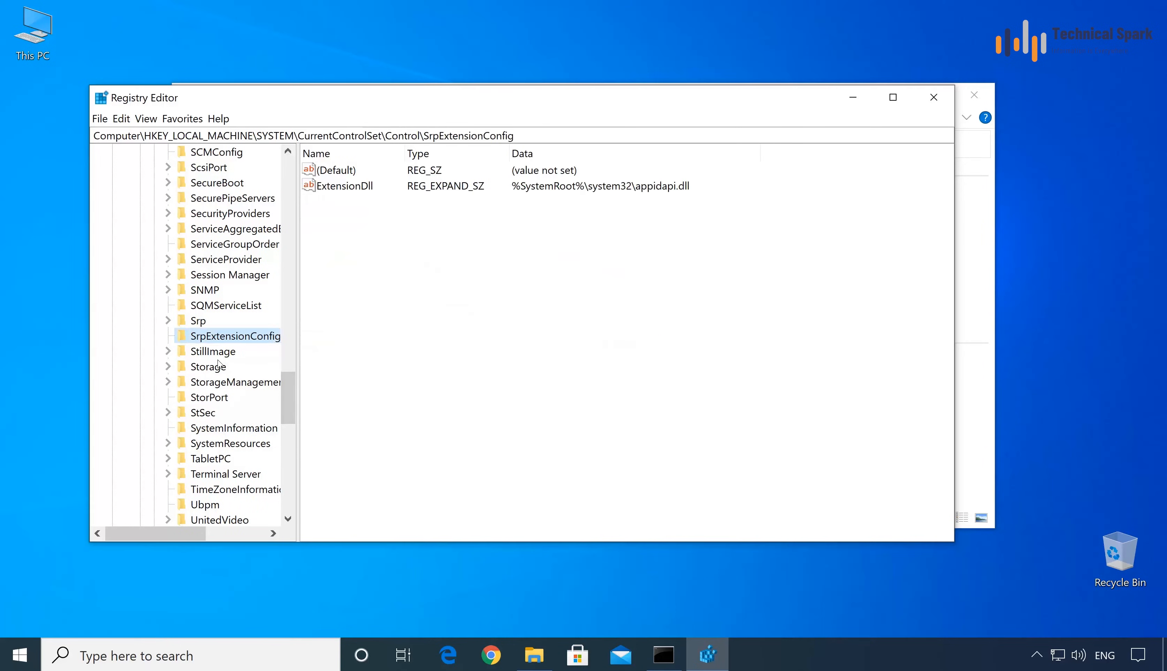
left_click(208, 367)
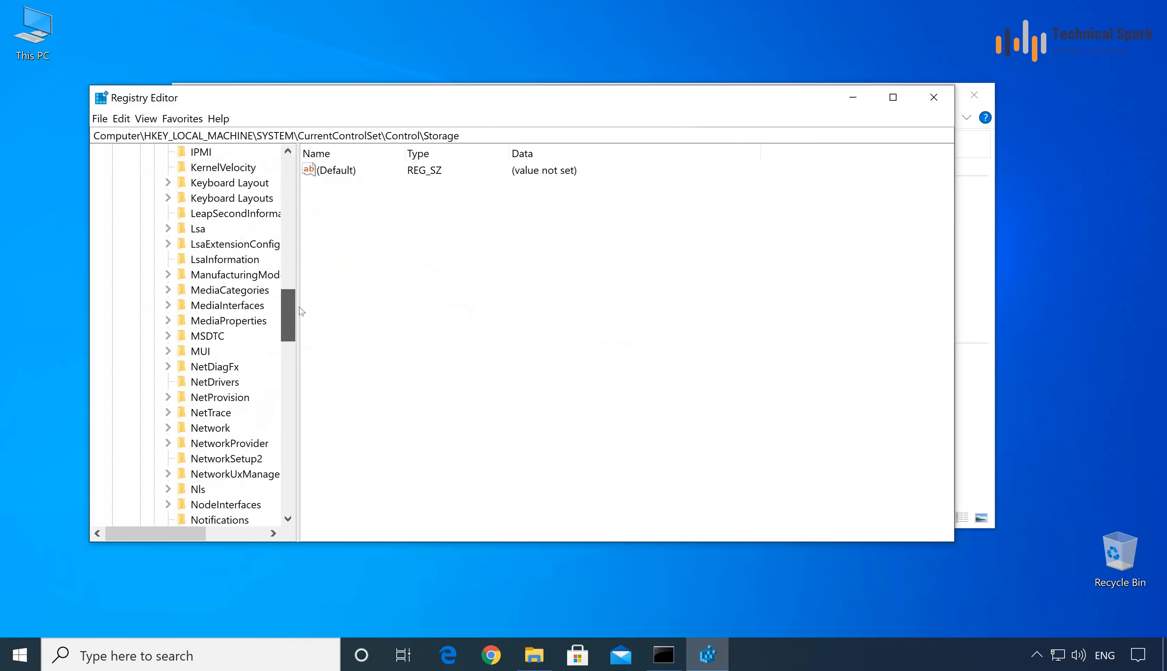
Step: Create a new key under Control named StorageDevicePolicies
right_click(195, 152)
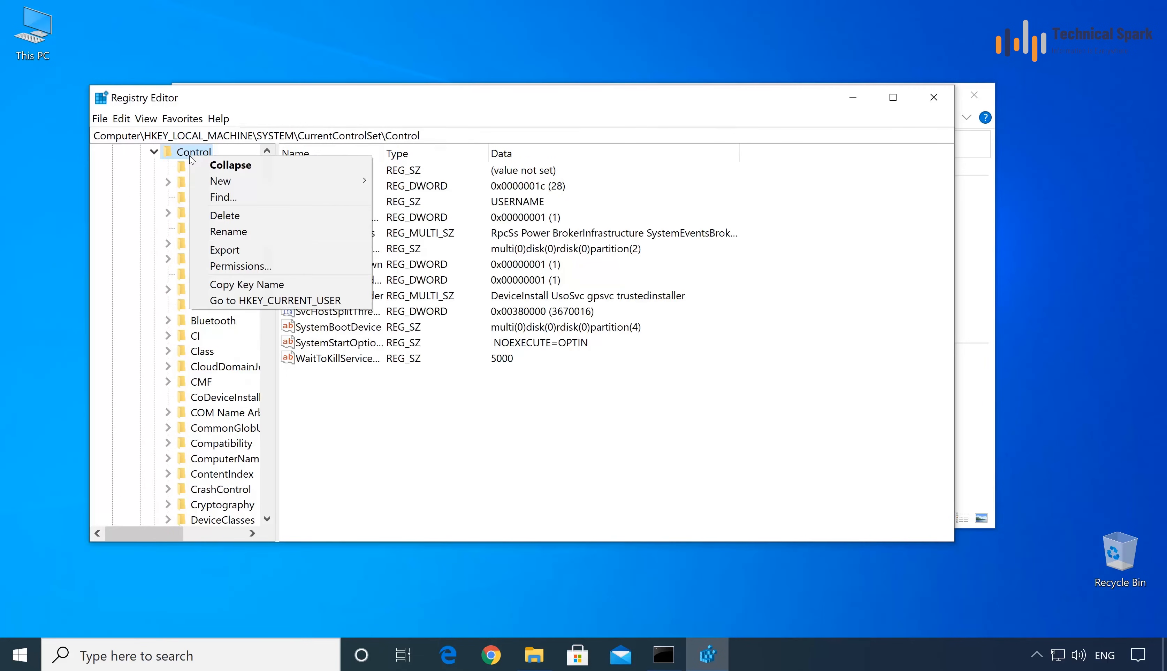
mouse_move(220, 180)
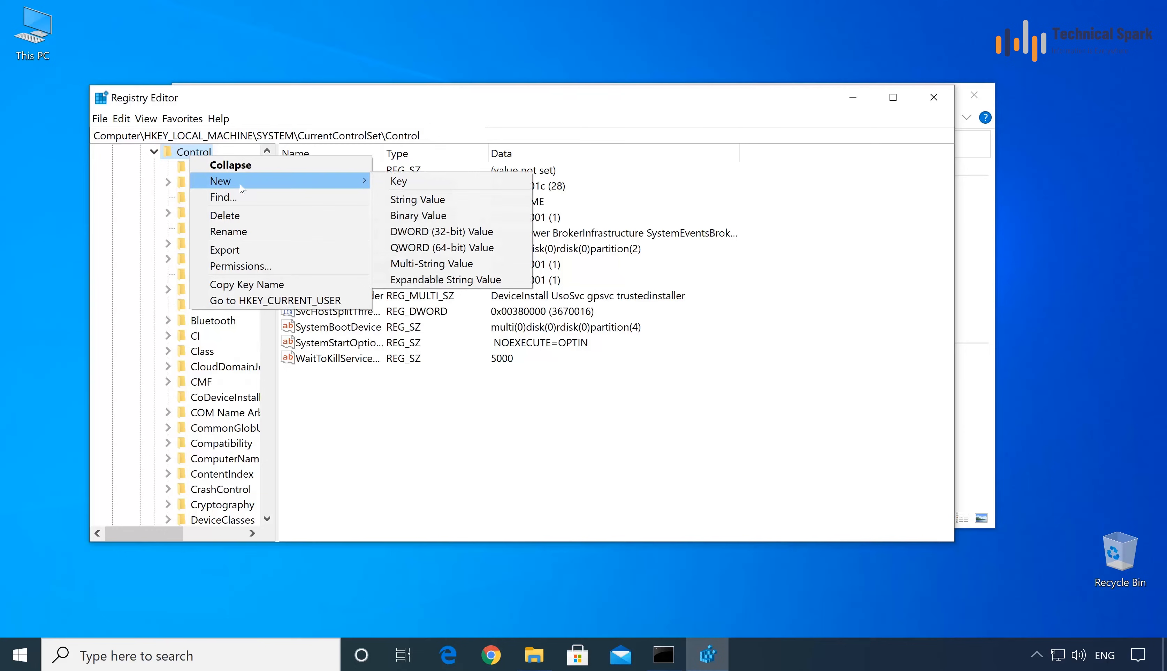
left_click(399, 180)
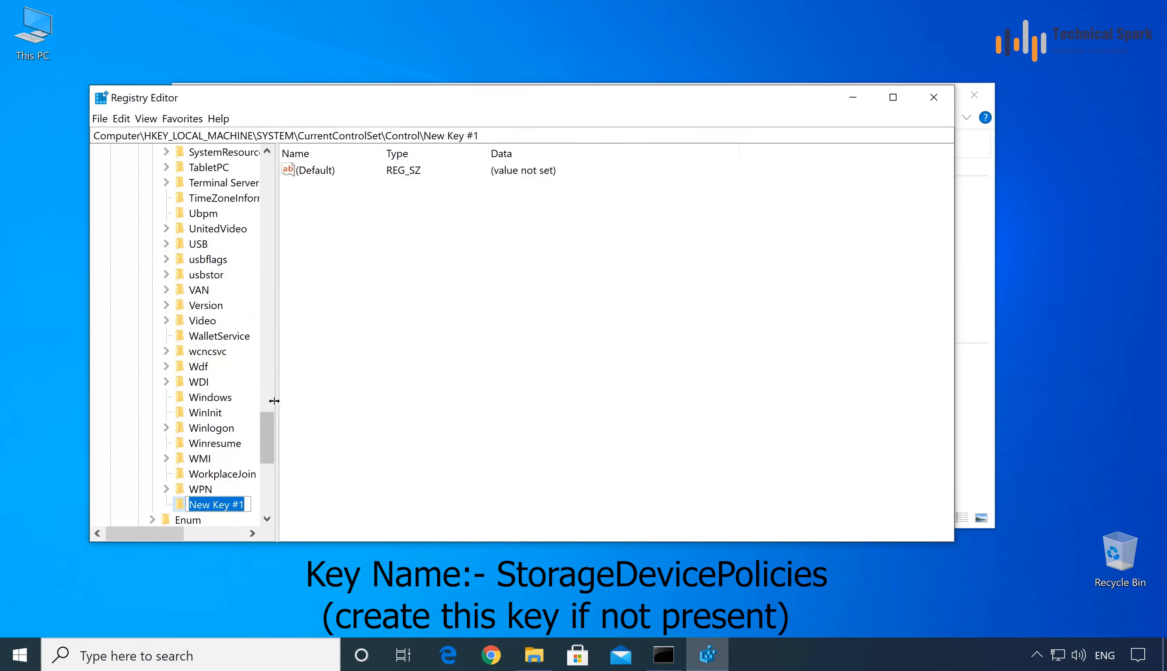
right_click(216, 505)
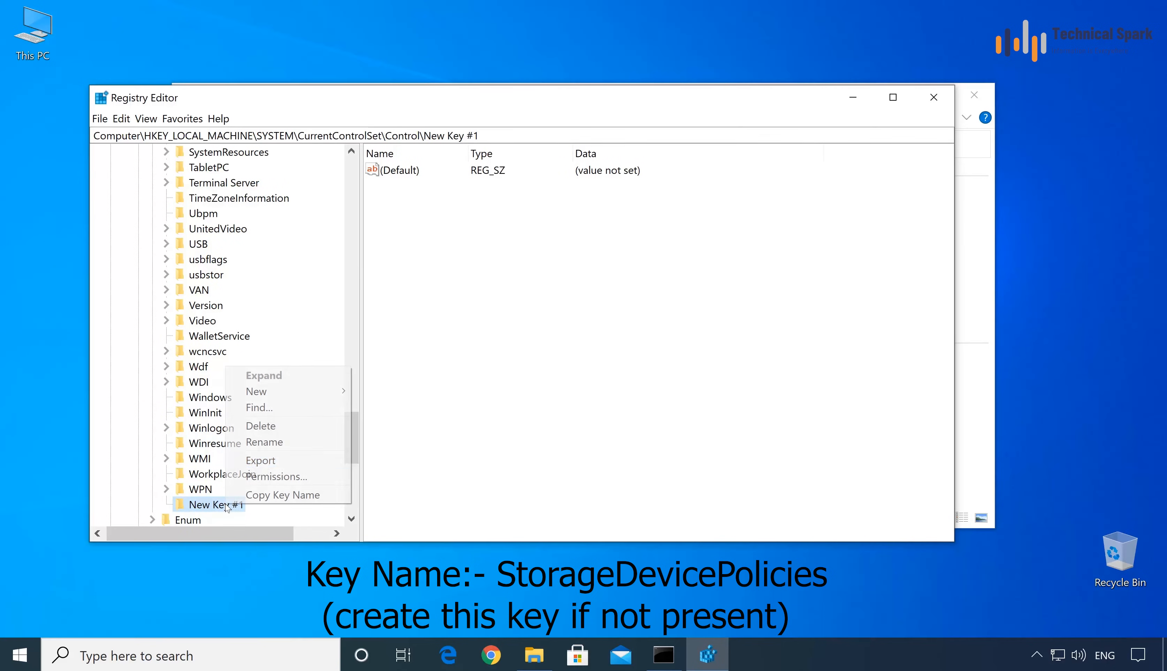
left_click(264, 442)
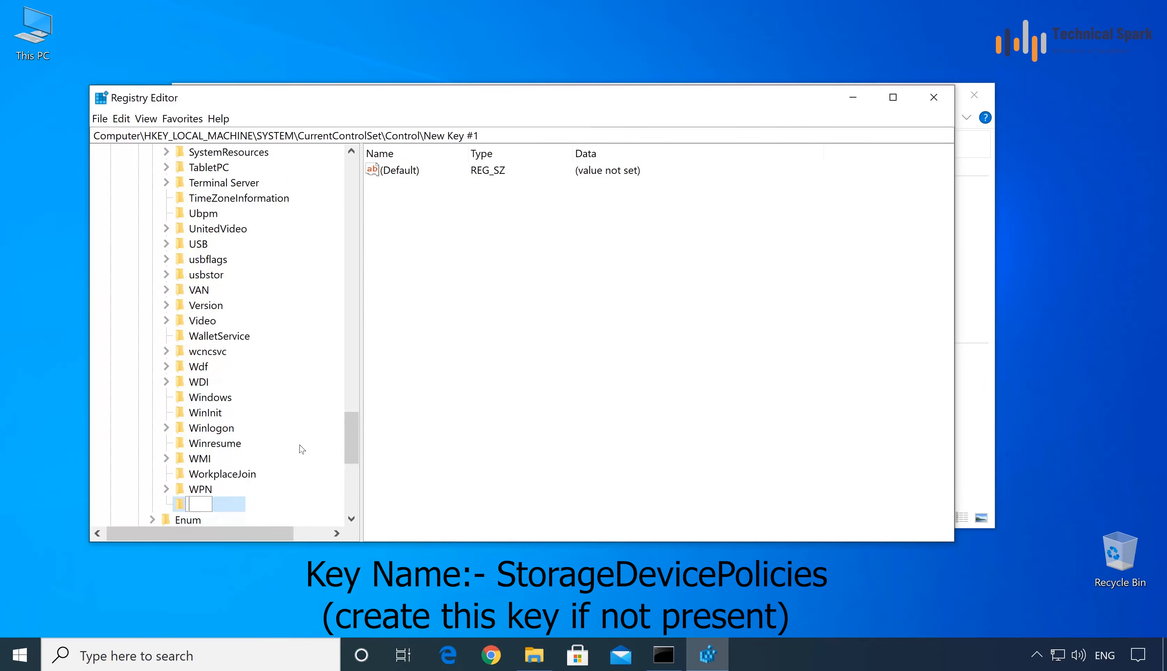
type("Storage")
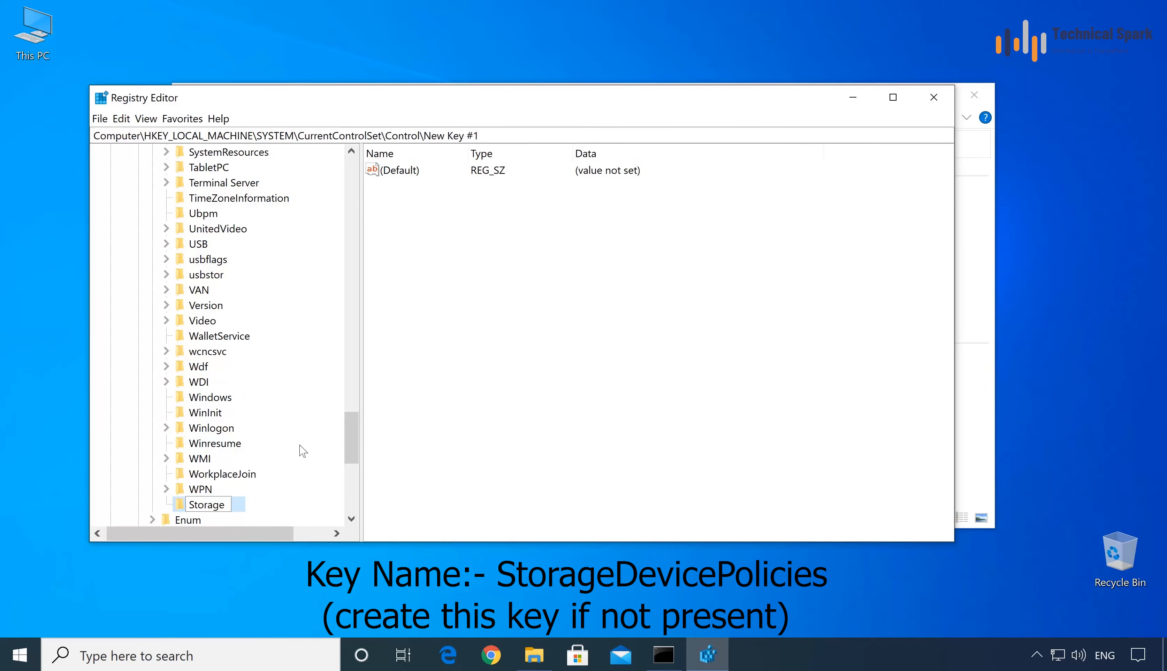
type("StorageDevicePolicies")
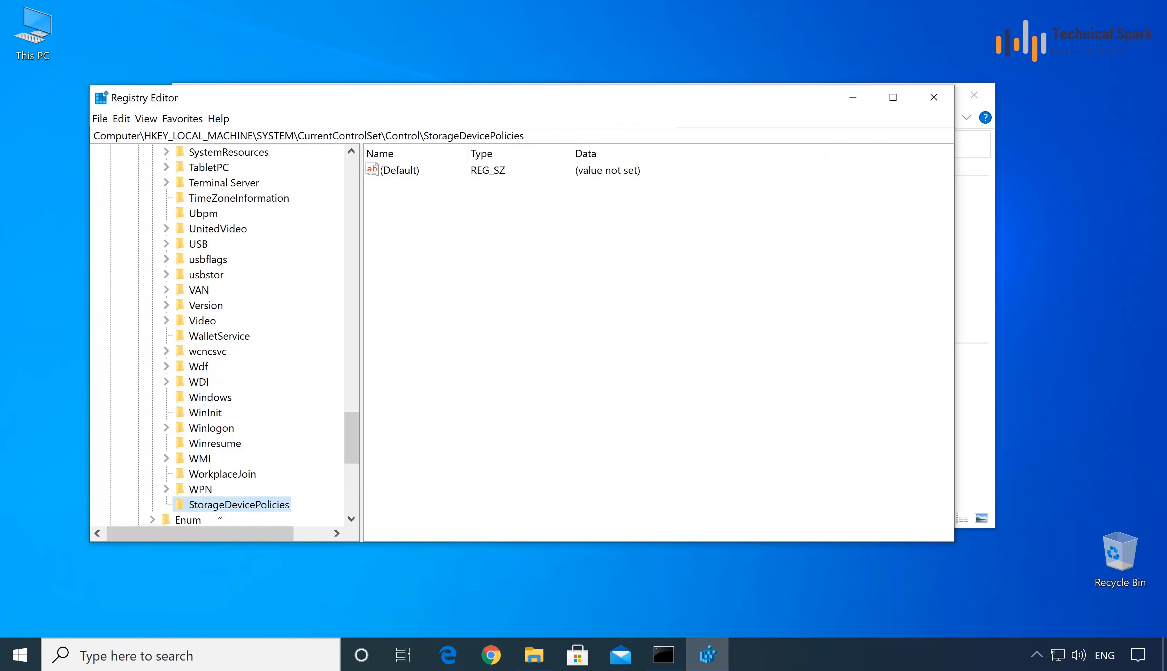
Step: Add a QWORD (64-bit) value named WriteProtect to StorageDevicePolicies
right_click(240, 505)
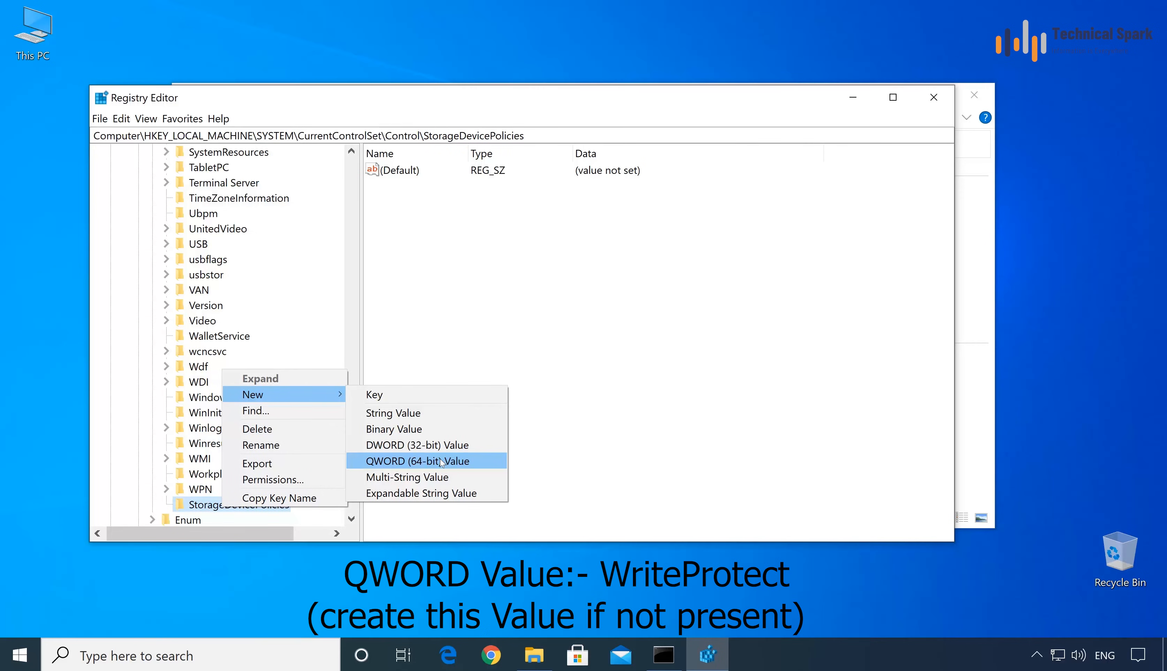
mouse_move(467, 466)
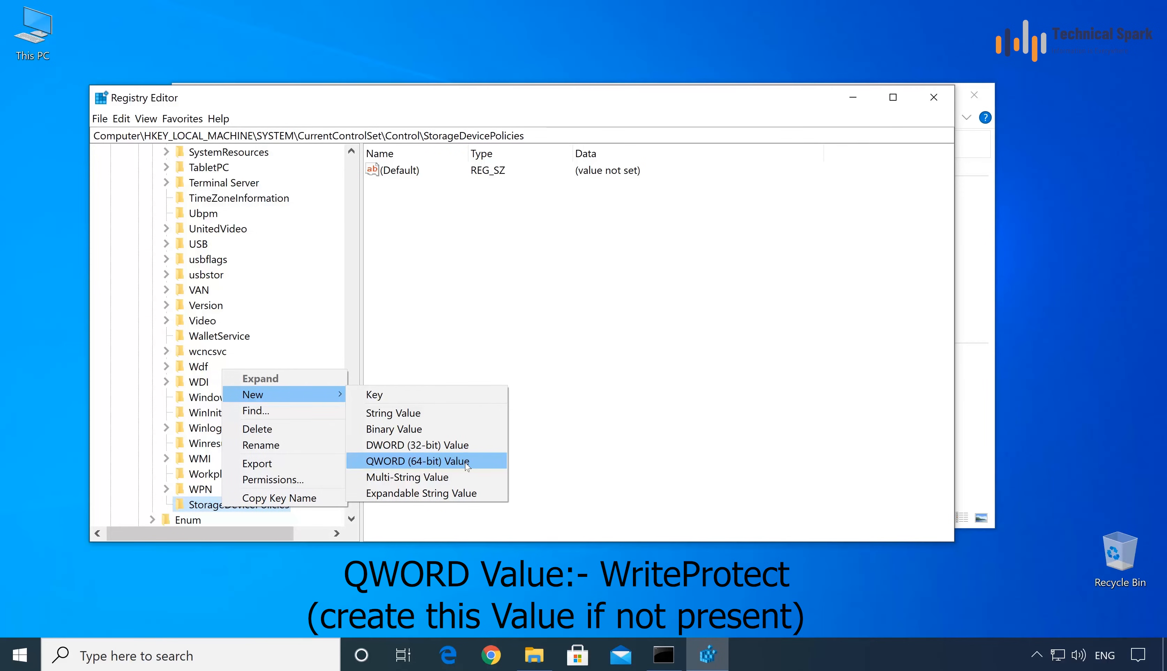
left_click(417, 462)
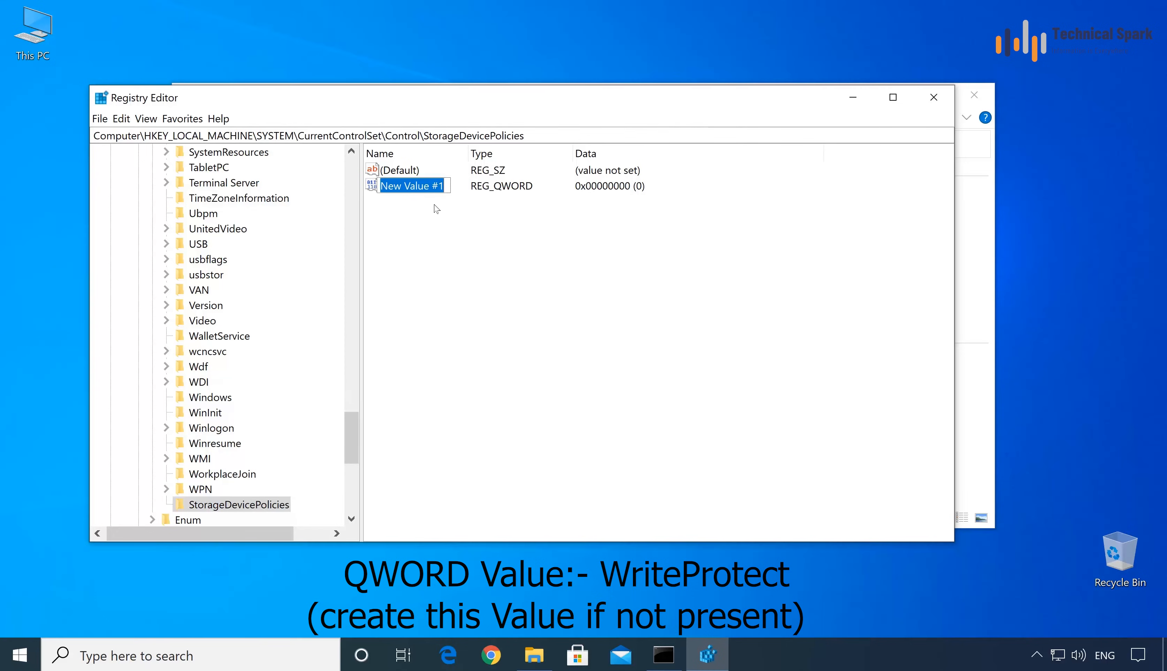
type("Write")
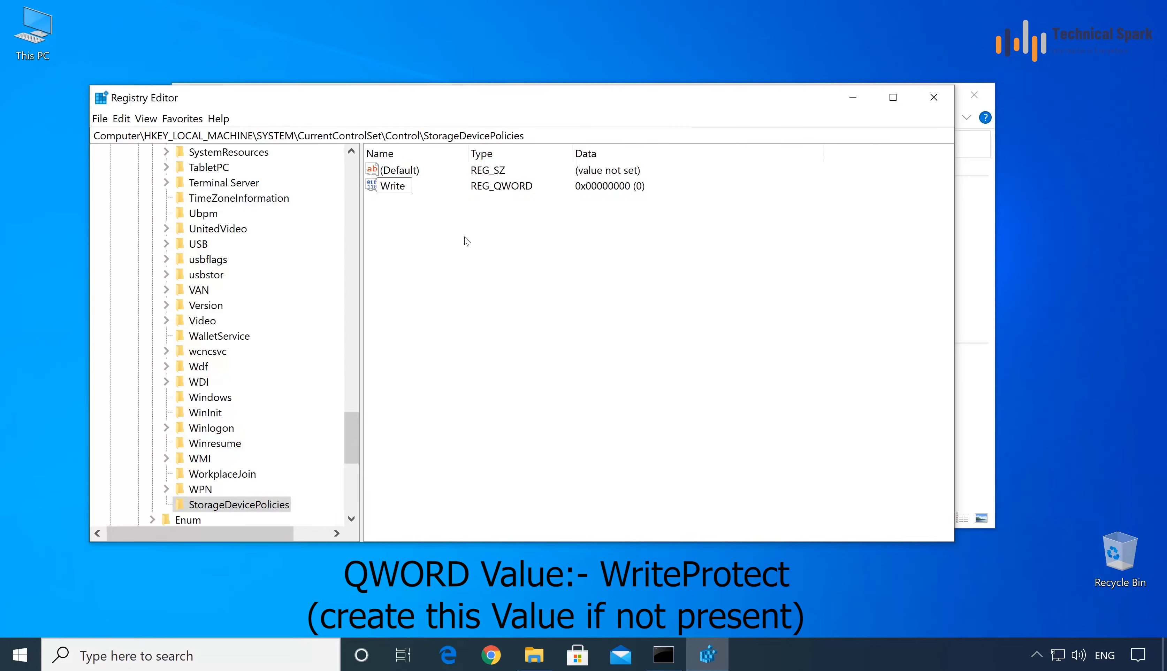
type("WriteProtect")
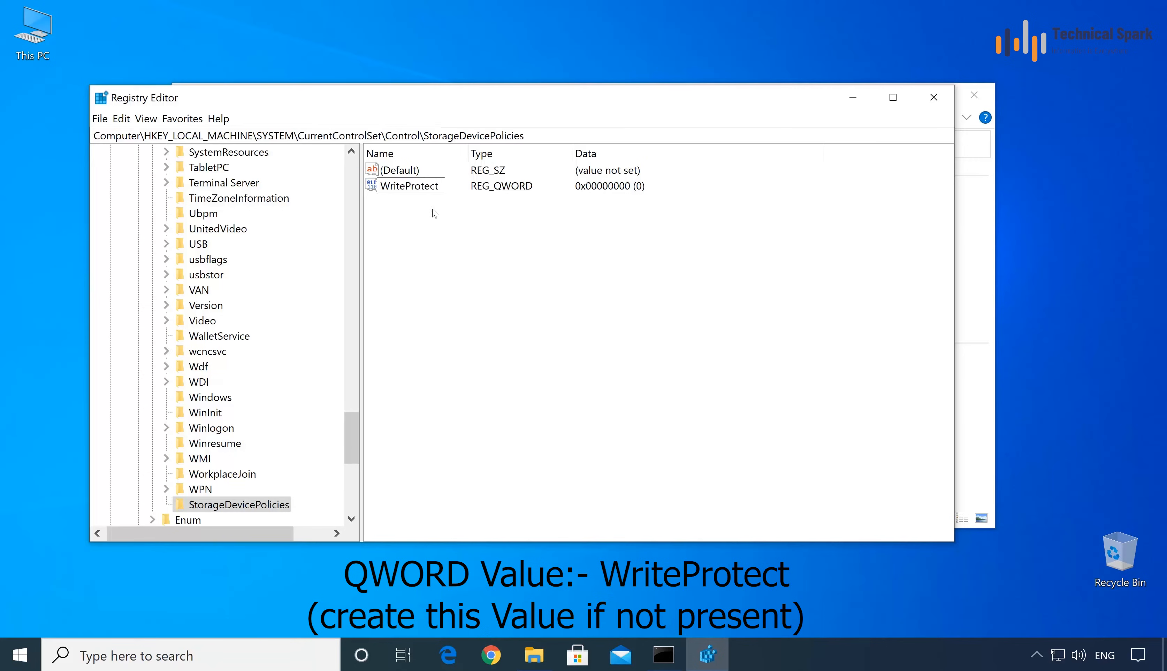
mouse_move(431, 231)
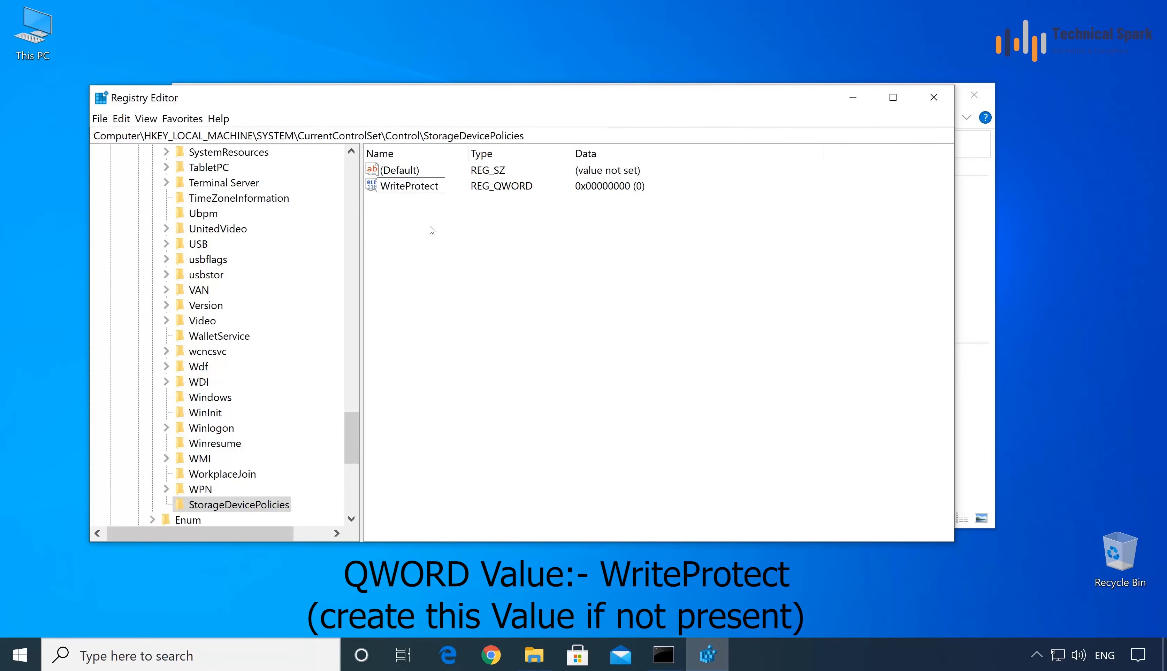
left_click(408, 186)
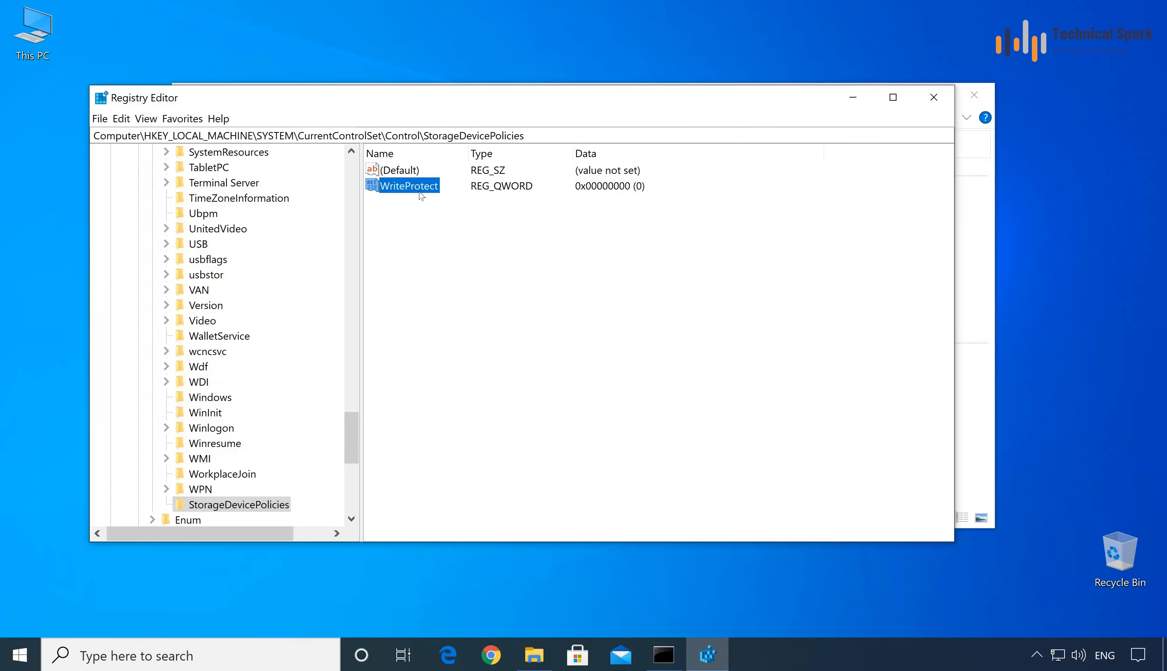
Step: Edit WriteProtect and set its value data to 1 in hexadecimal
double_click(408, 186)
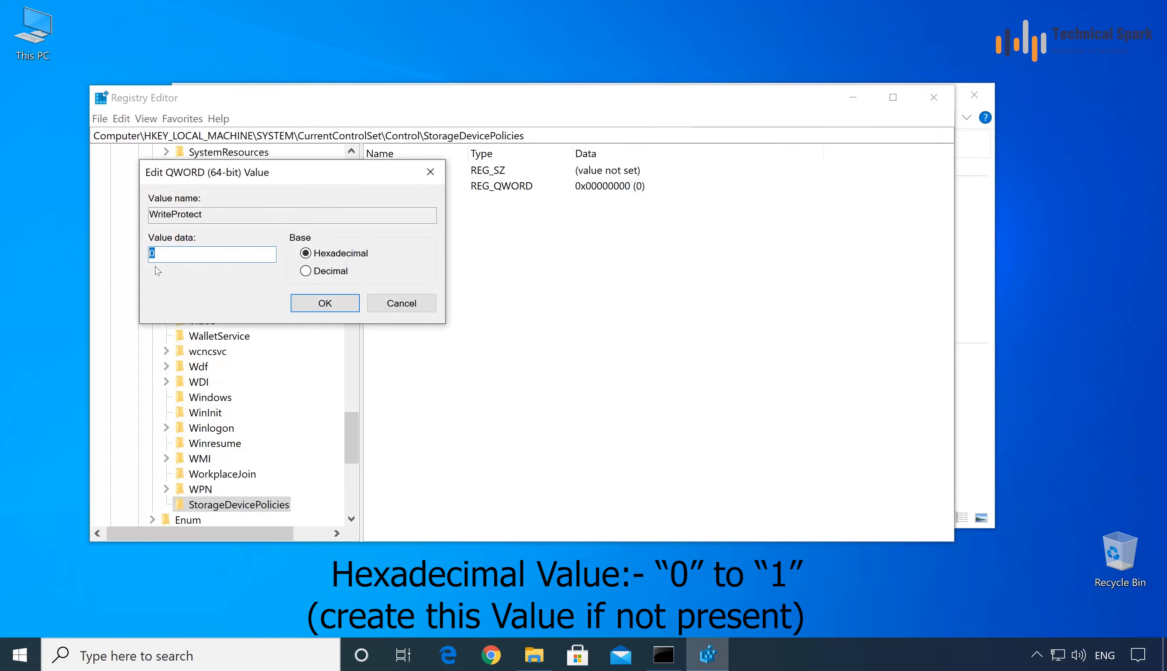
type("1")
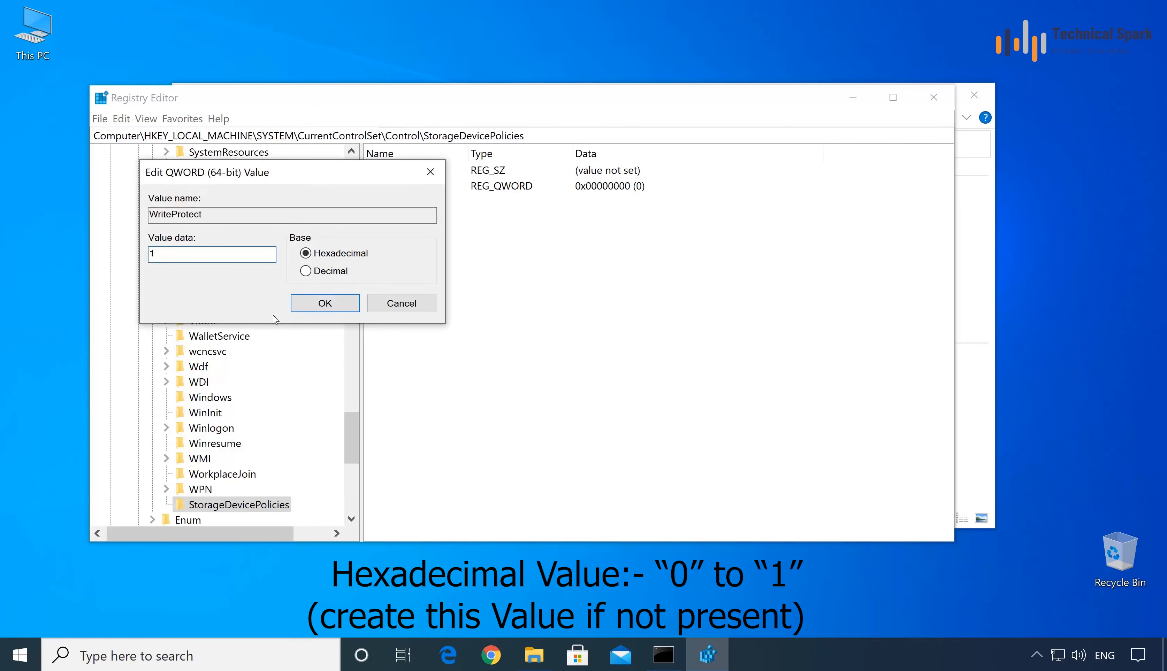
left_click(323, 303)
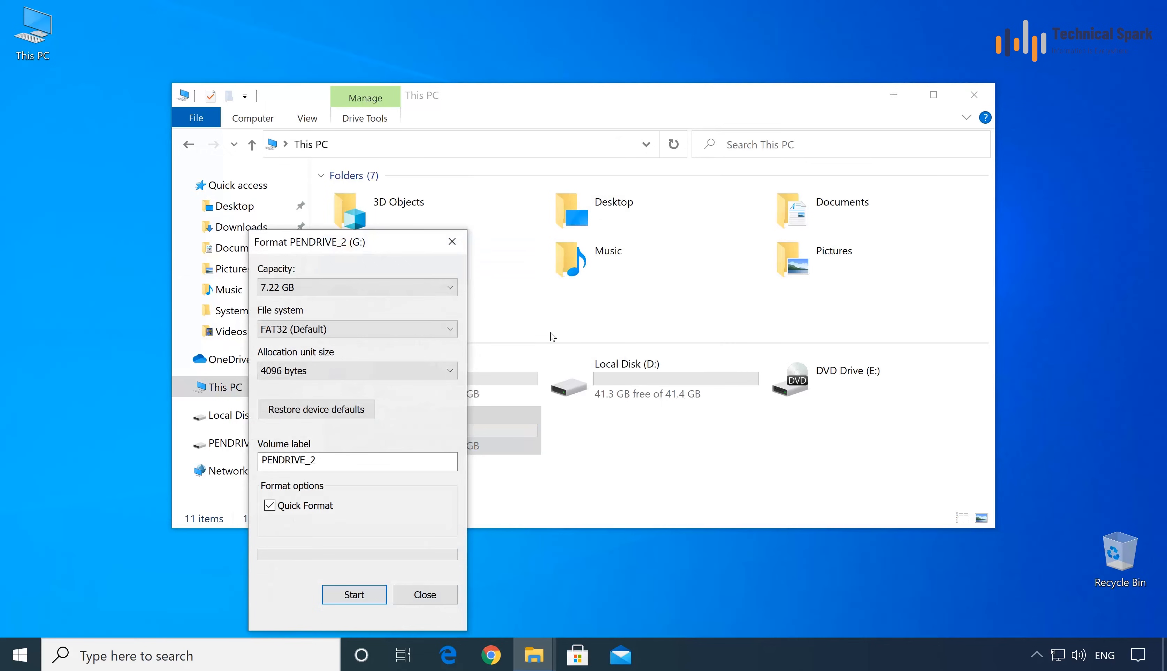
Step: Run the format on PENDRIVE_2 (G:), accepting the erase warning and the completion message
left_click(353, 594)
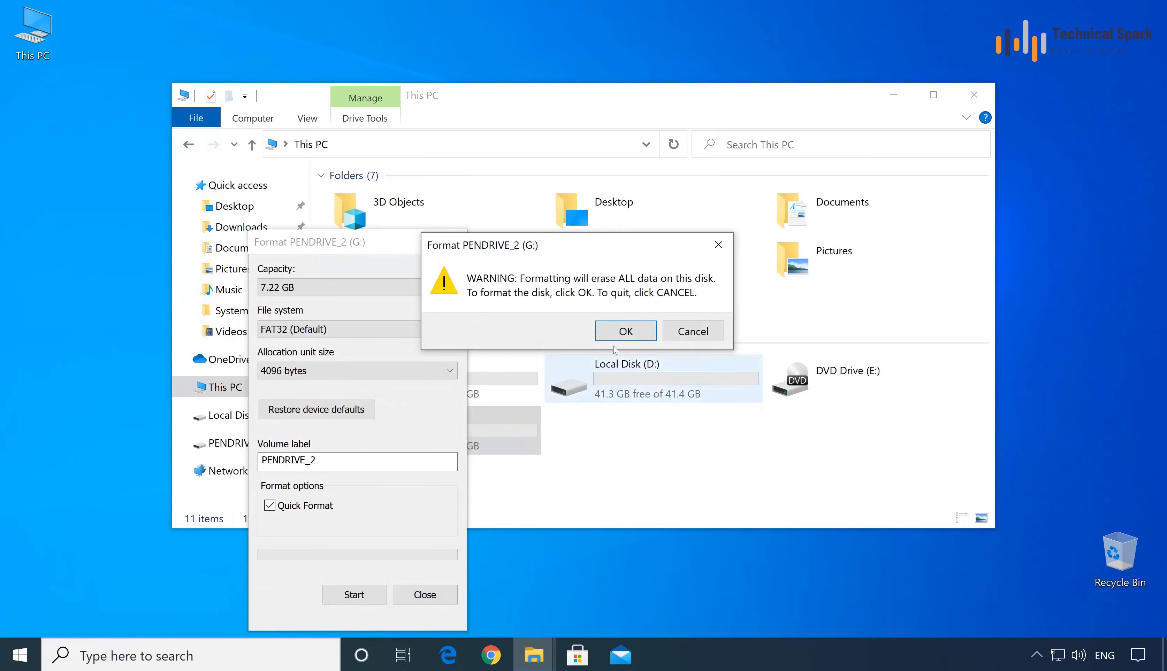
left_click(625, 331)
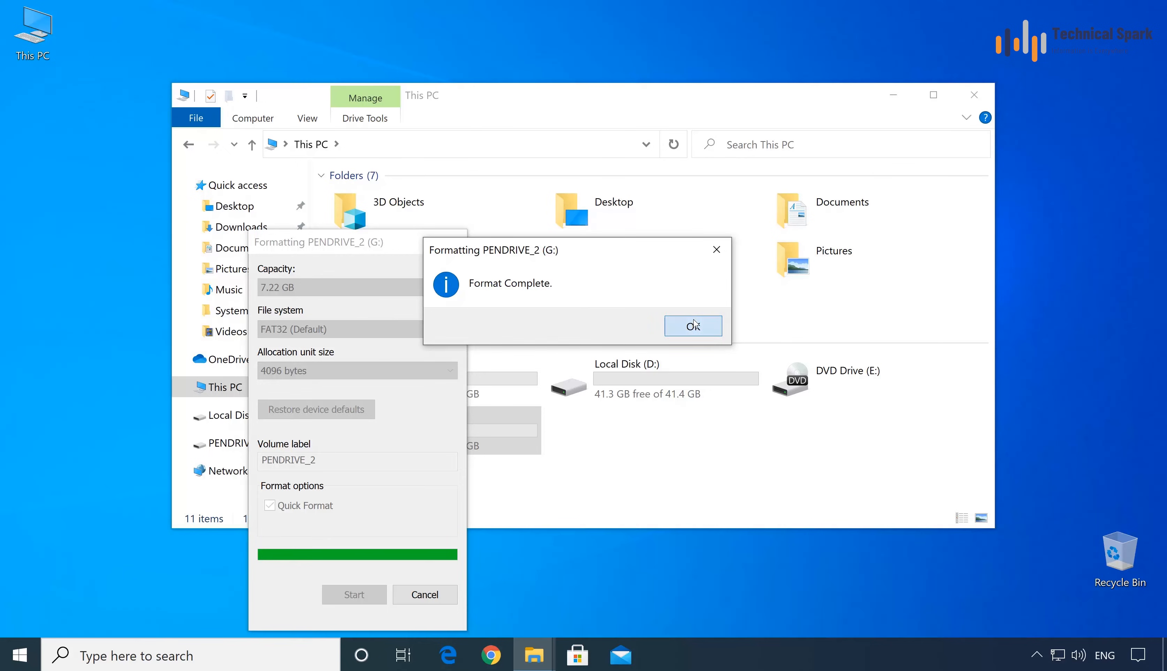
left_click(692, 325)
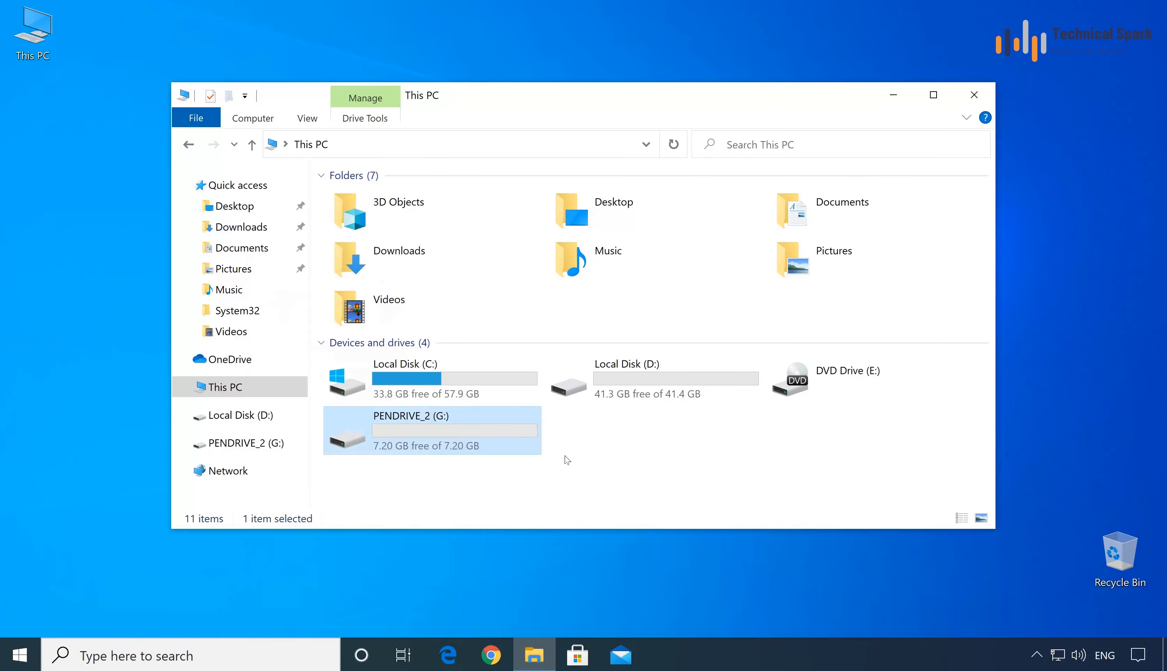
mouse_move(753, 492)
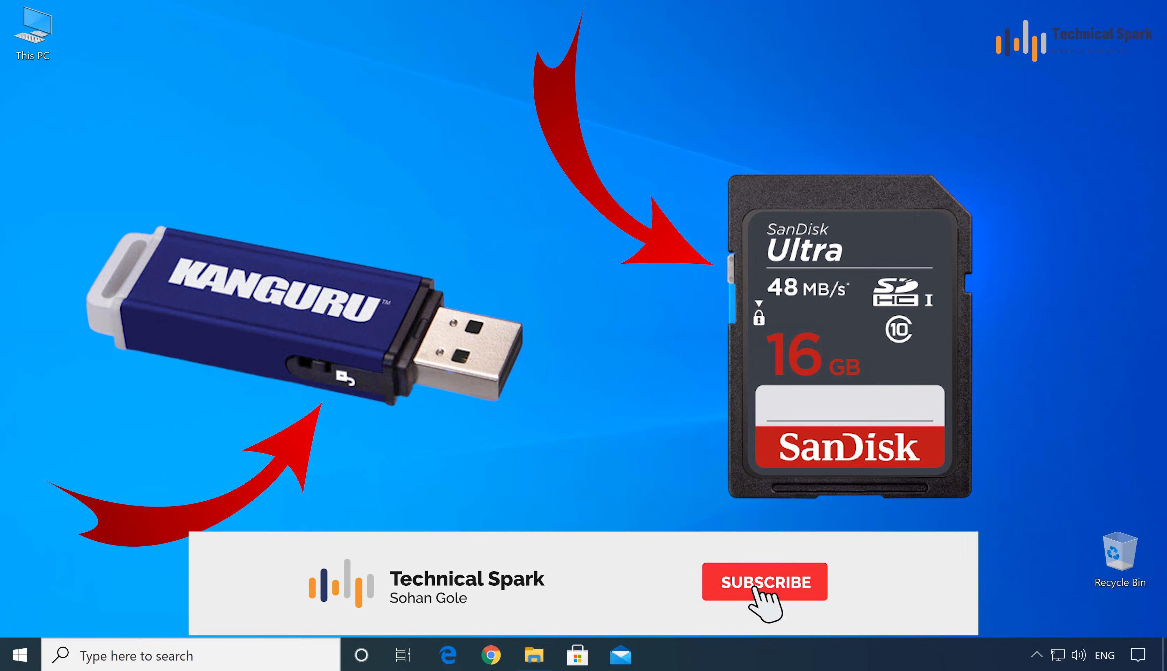
left_click(763, 582)
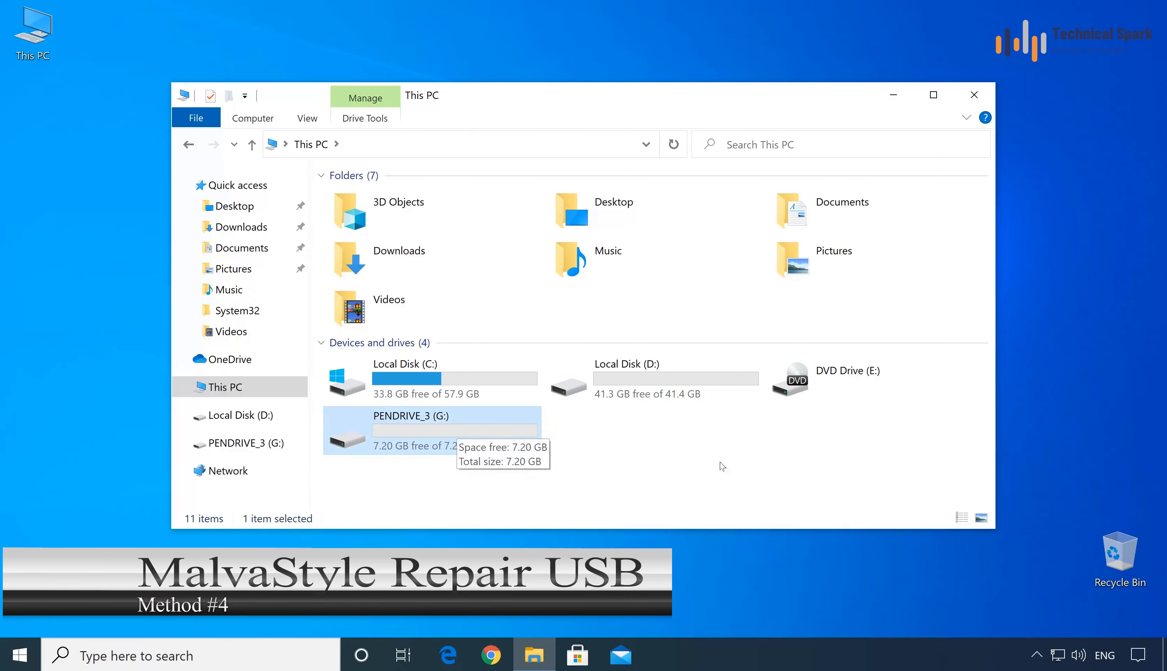
mouse_move(688, 462)
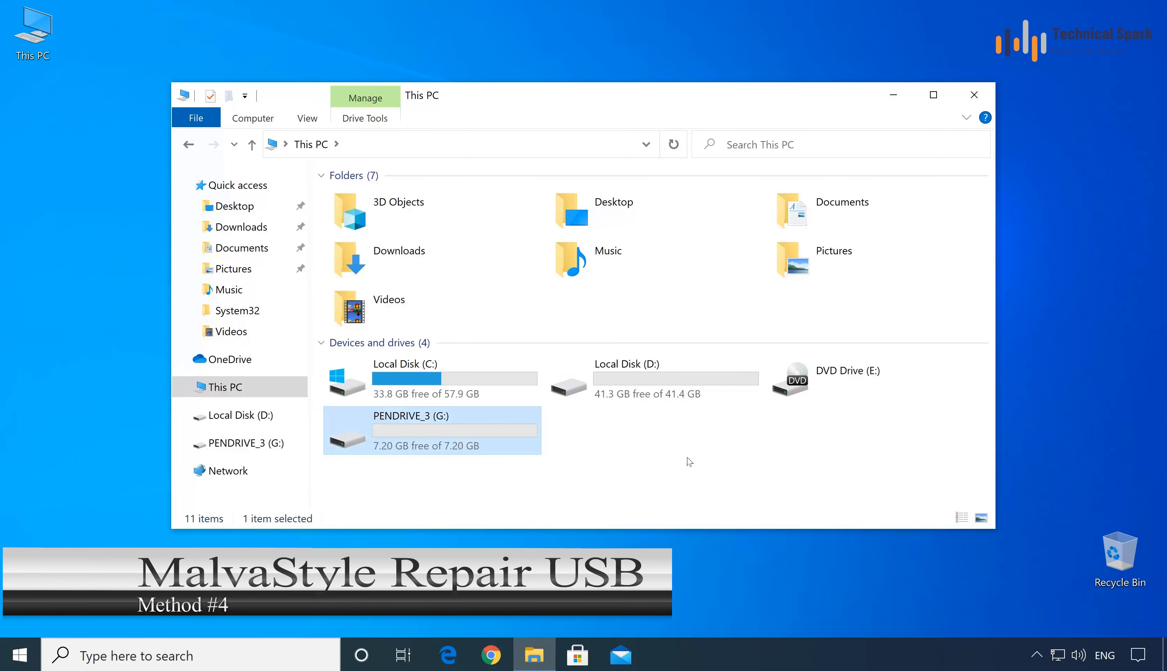
mouse_move(454, 454)
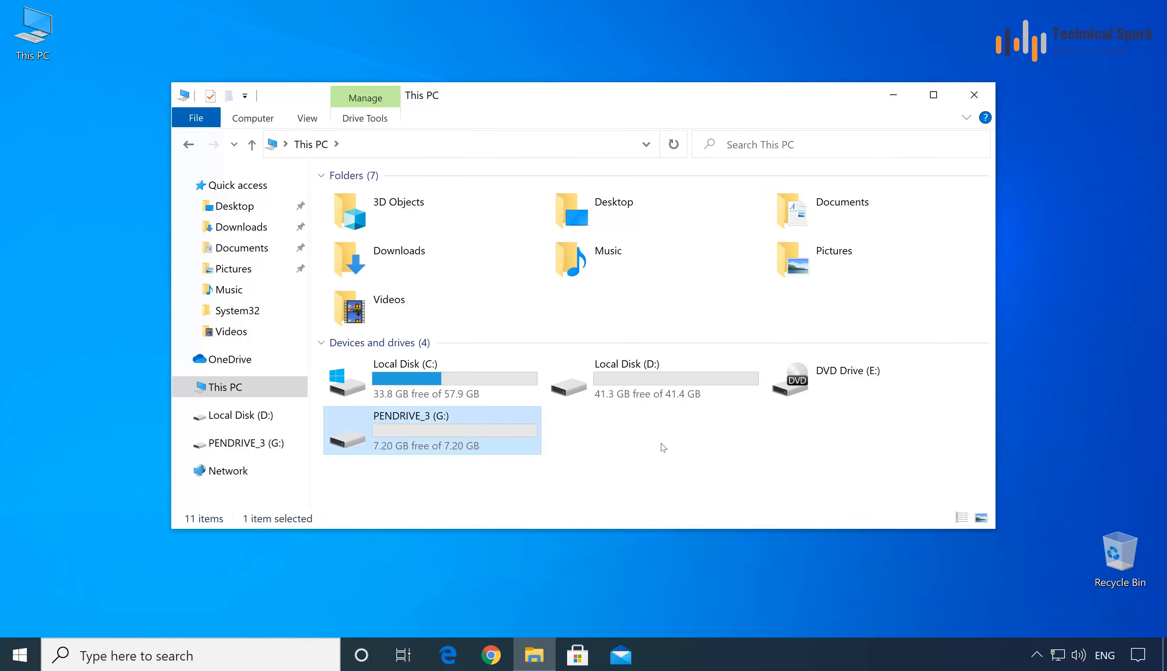
Step: Attempt to format PENDRIVE_3 (G:), which fails with a write-protected error
right_click(432, 430)
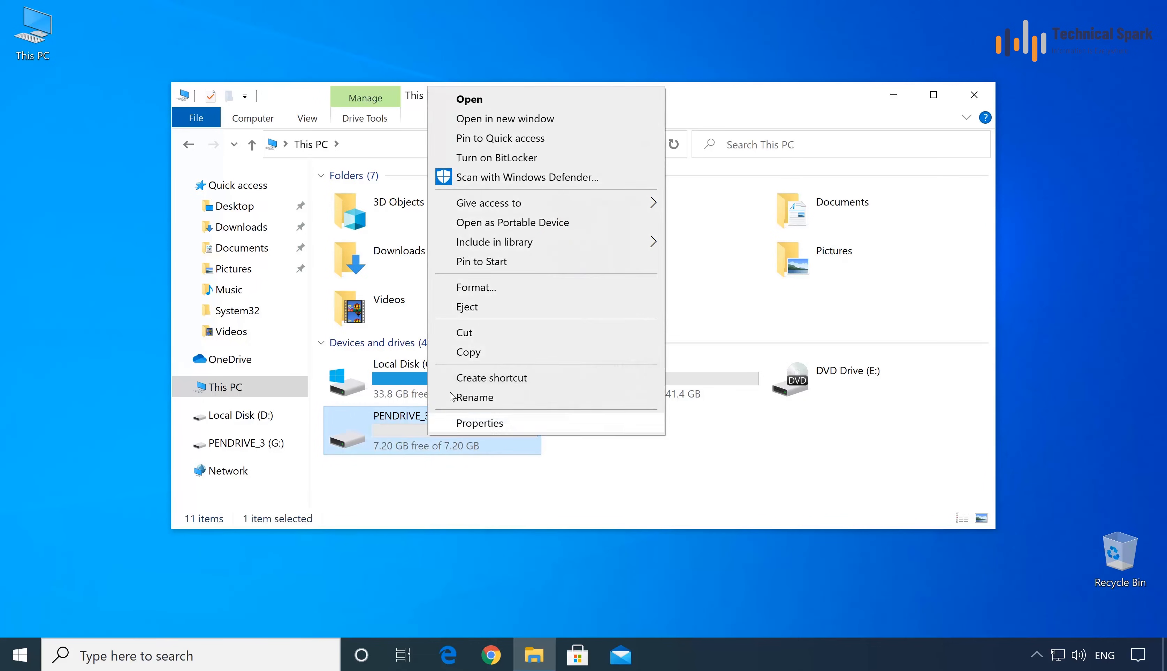
left_click(475, 287)
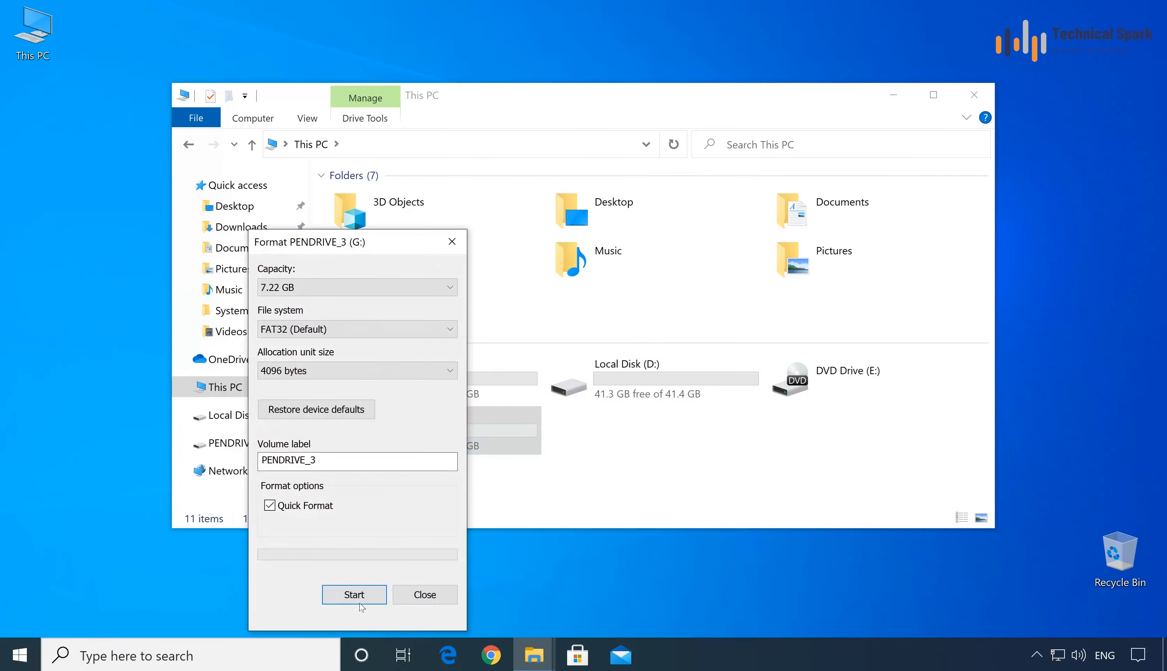
left_click(354, 594)
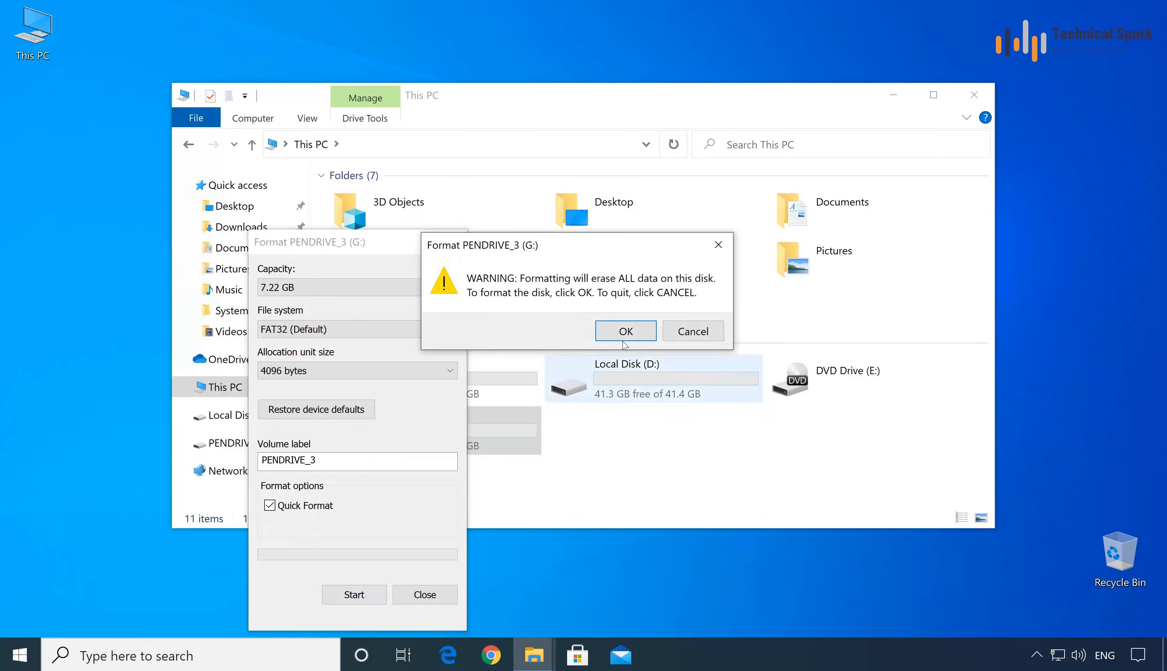
left_click(625, 332)
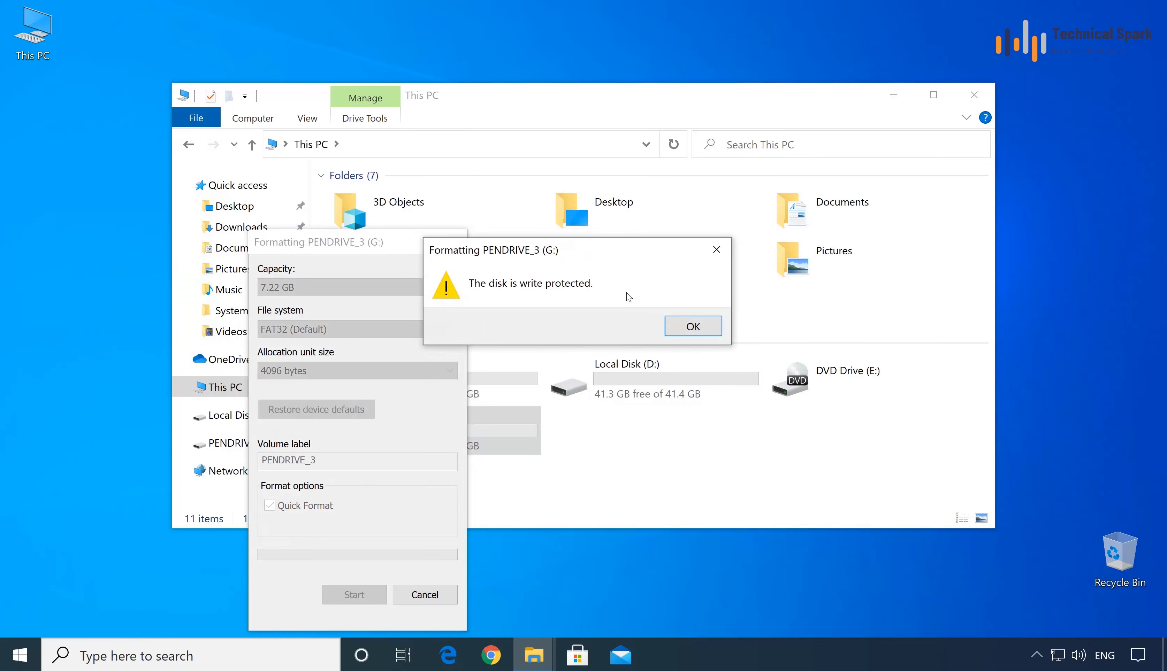
left_click(691, 326)
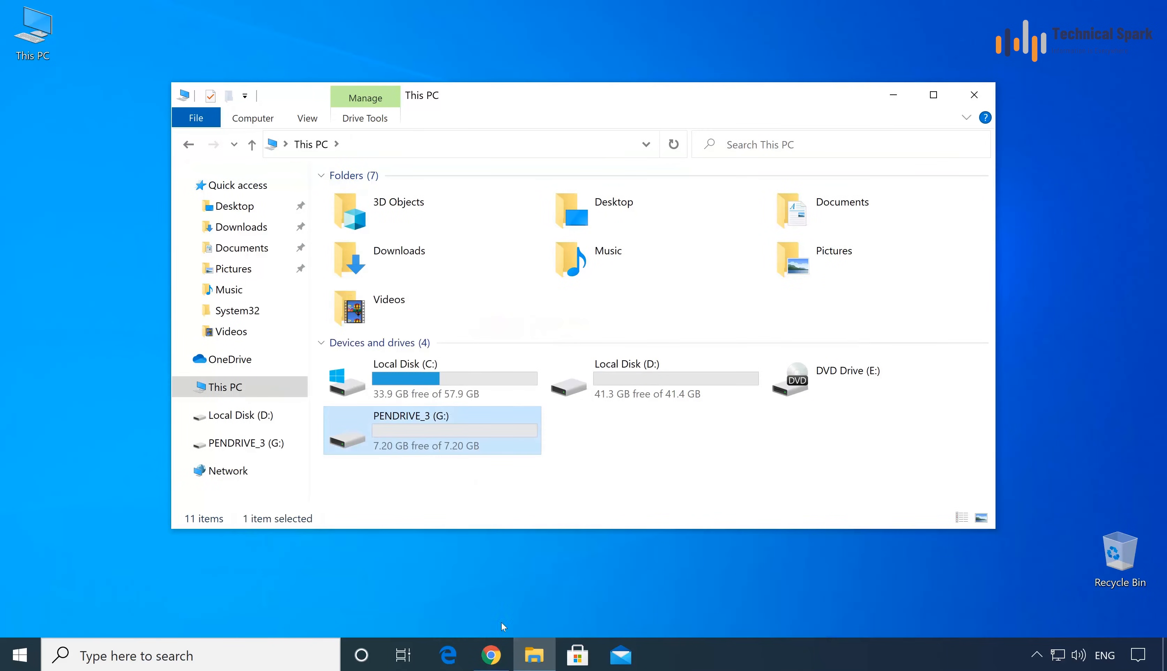
Step: Download MalvaStyle_Setup.zip from malvastyle.com/disk-repair-application-by-malvastyle/ in Chrome
left_click(491, 656)
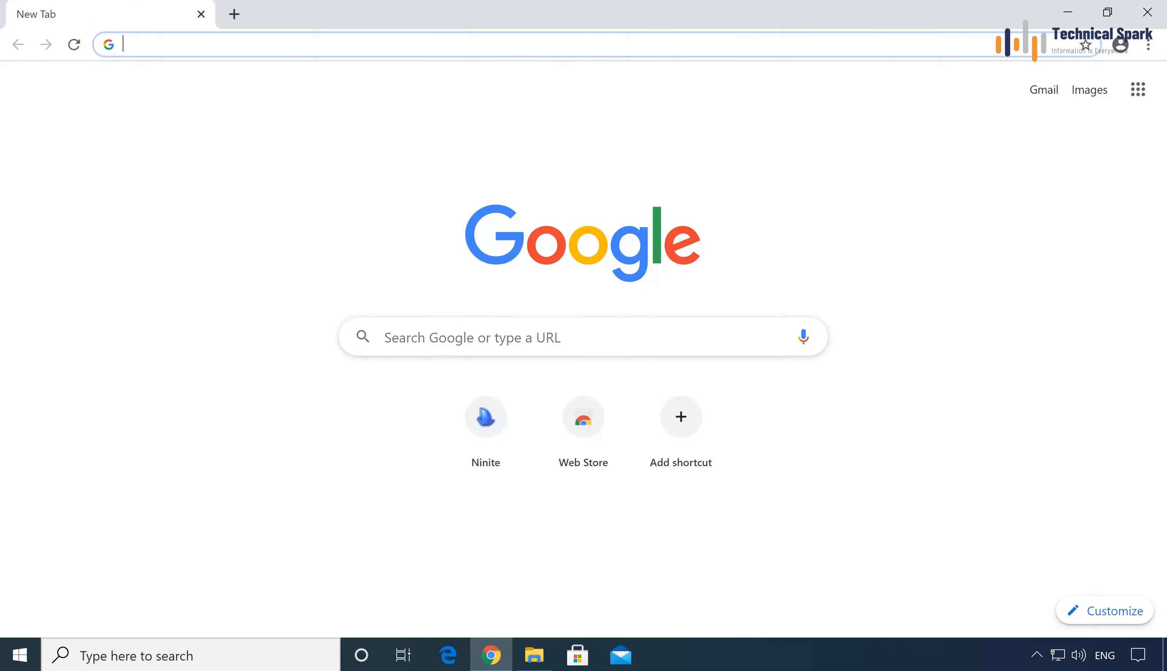
type("malvastyle.com/disk-repair-application-by-malvastyle/")
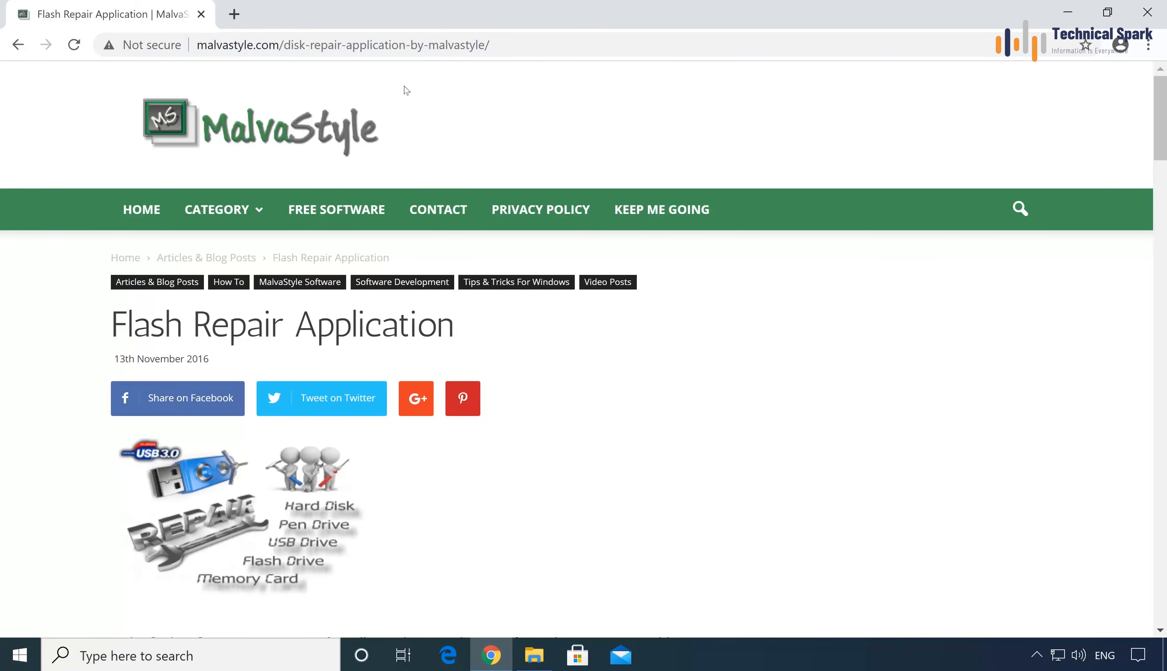
mouse_move(552, 190)
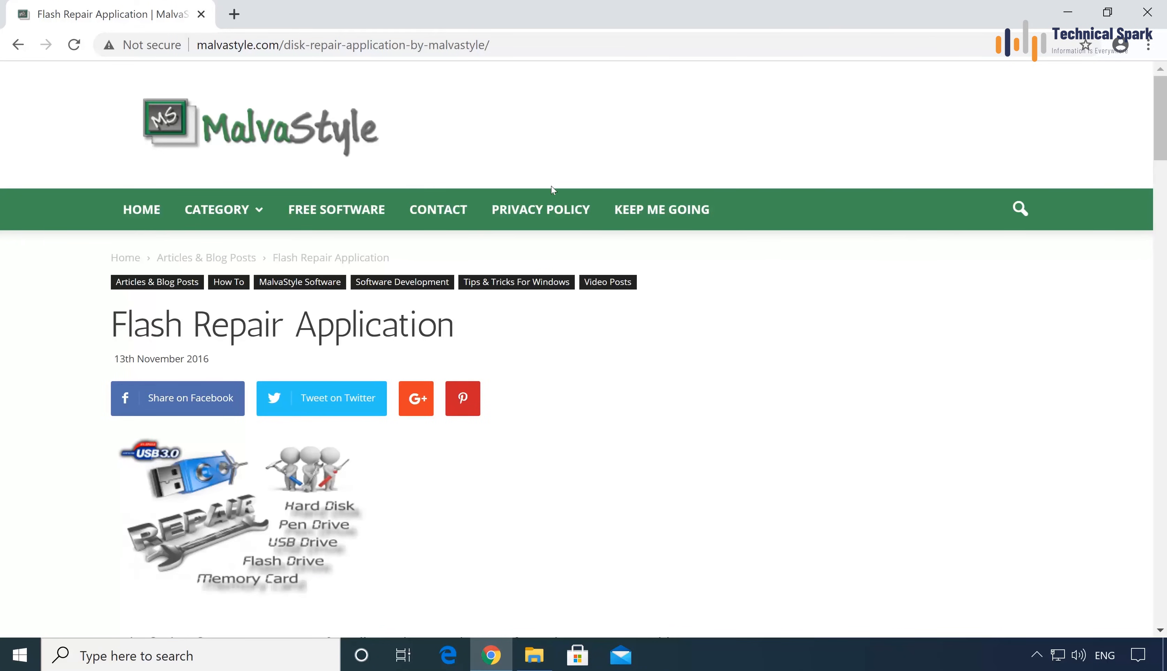
scroll("down", 3)
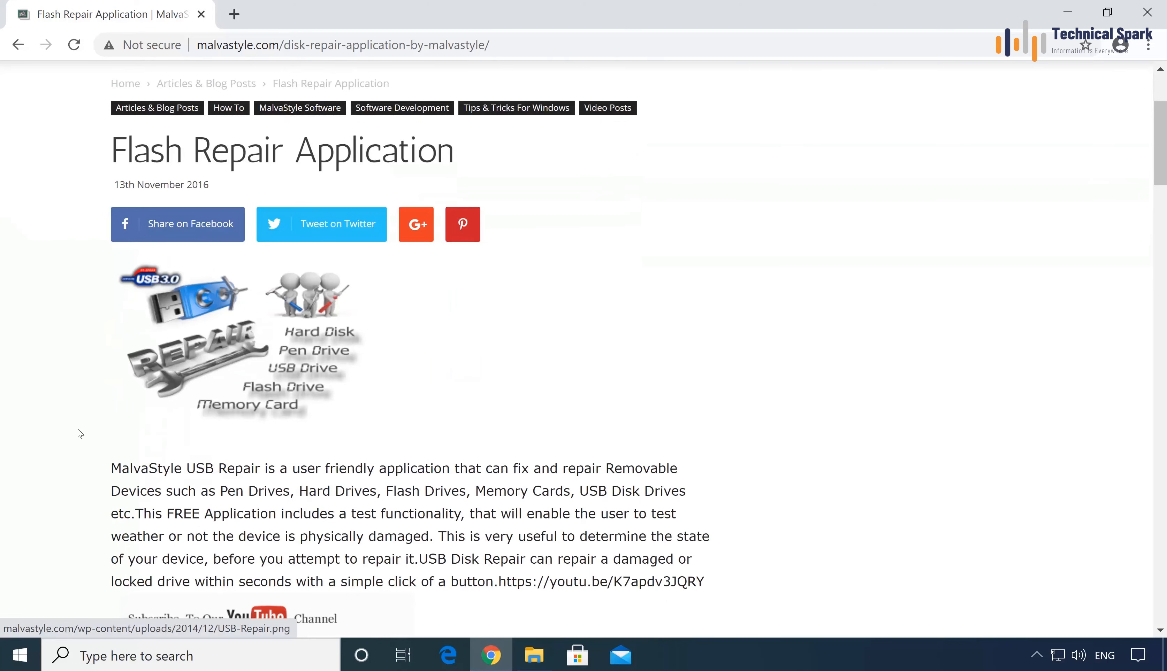
mouse_move(284, 336)
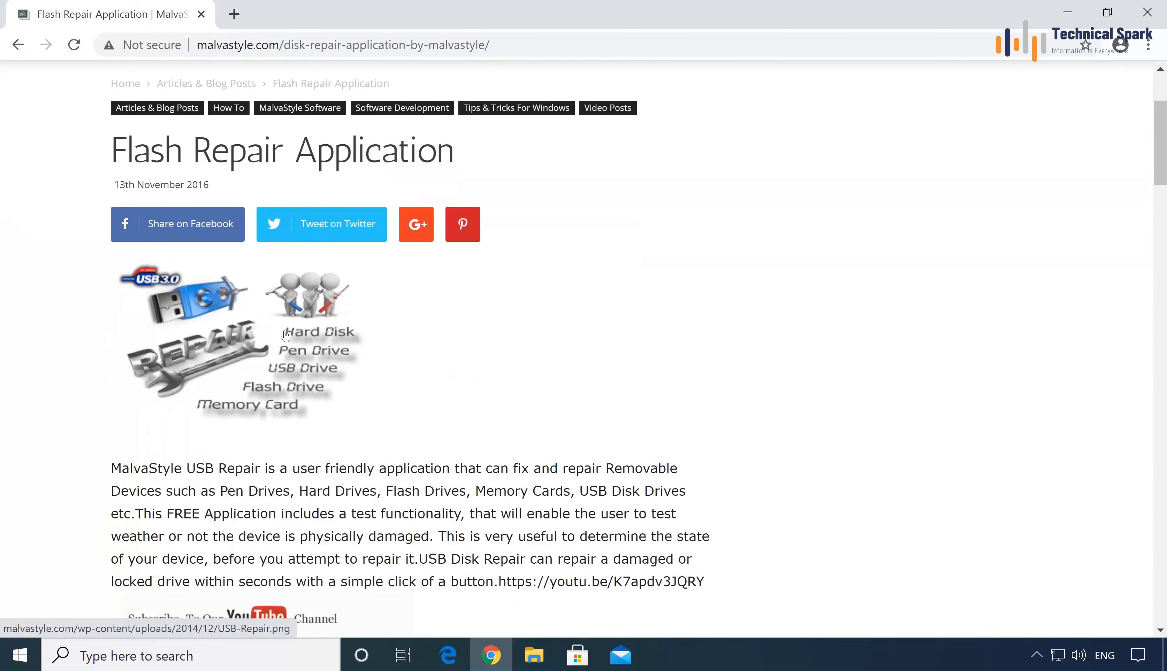
mouse_move(272, 398)
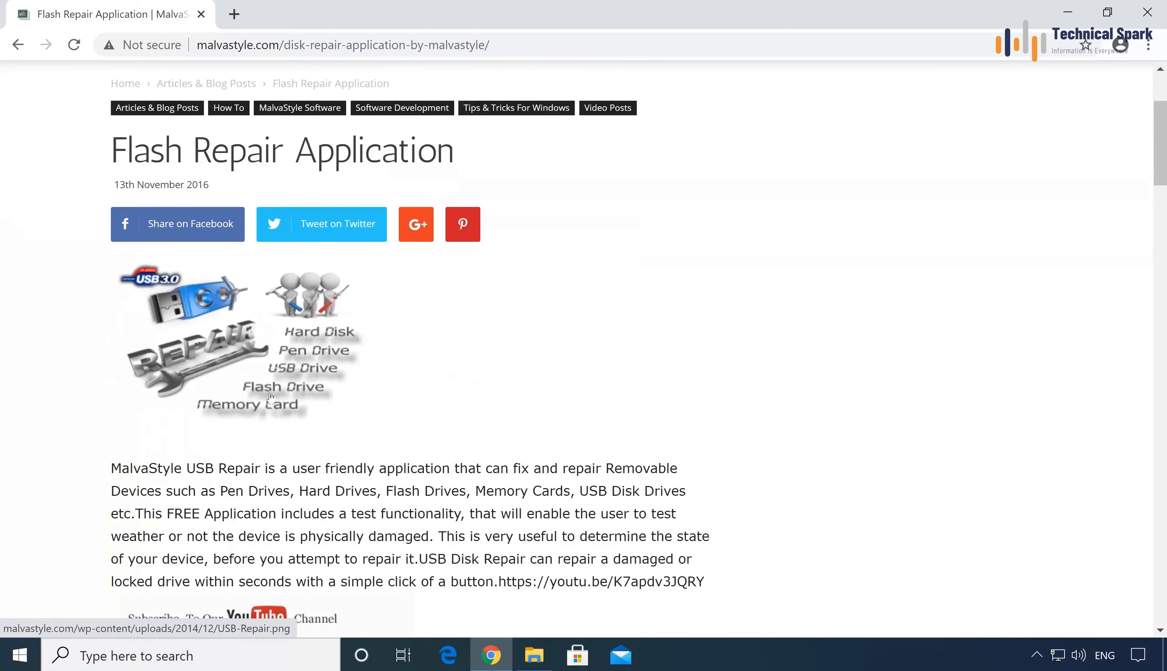
scroll("down", 3)
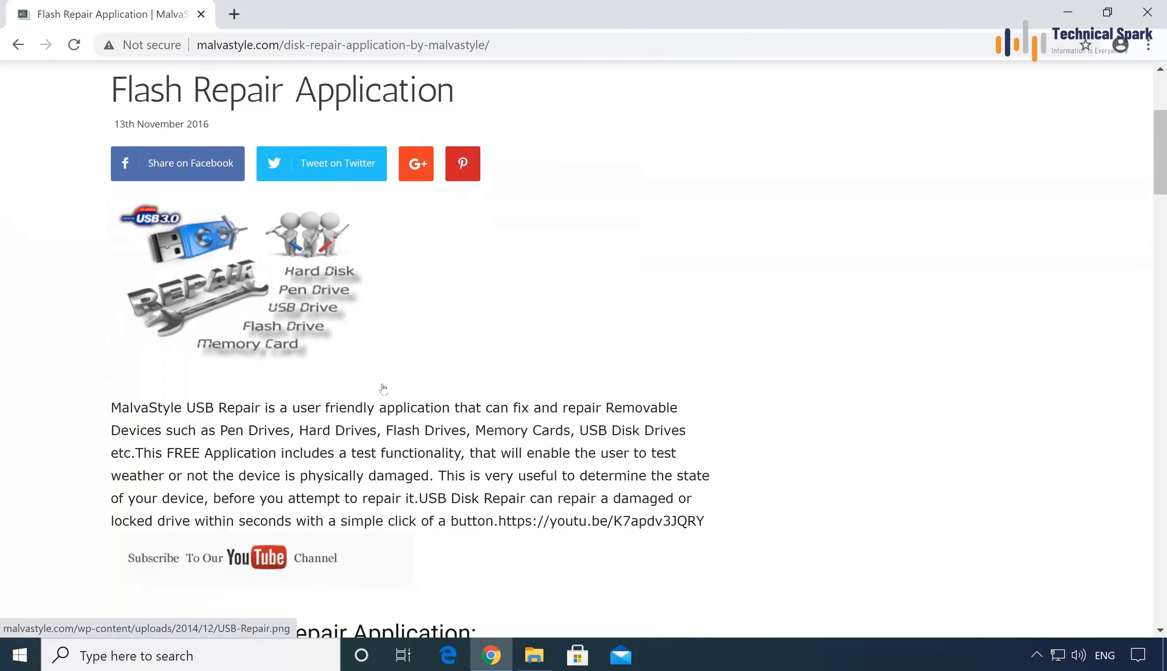
scroll("down", 3)
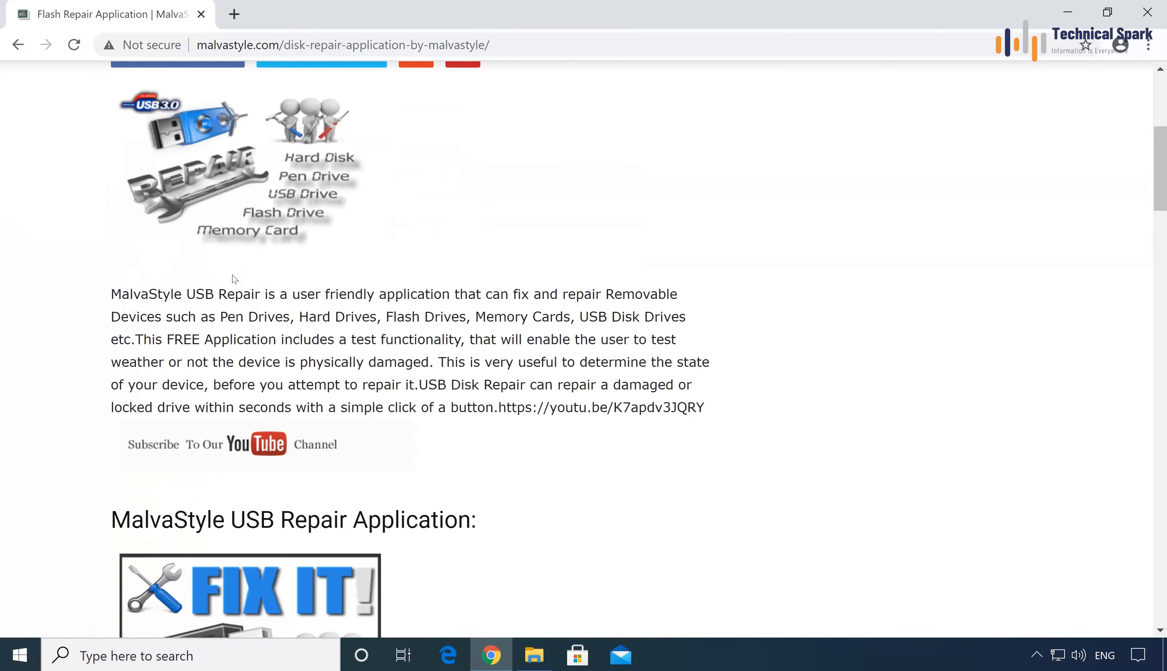
scroll("down", 3)
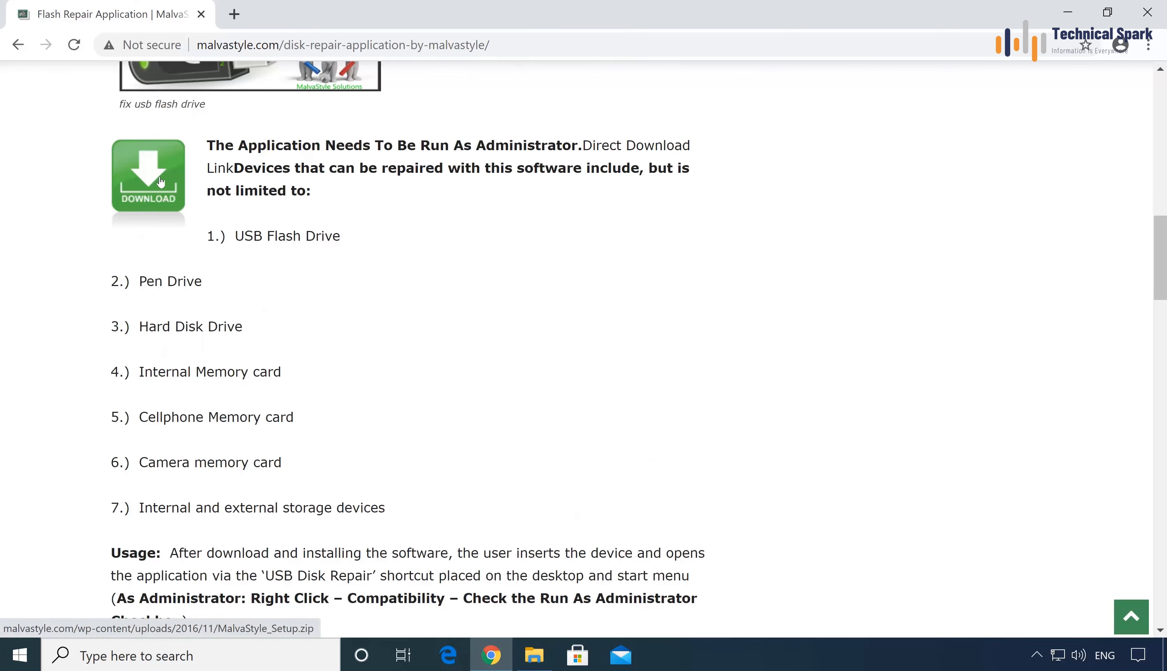
left_click(147, 175)
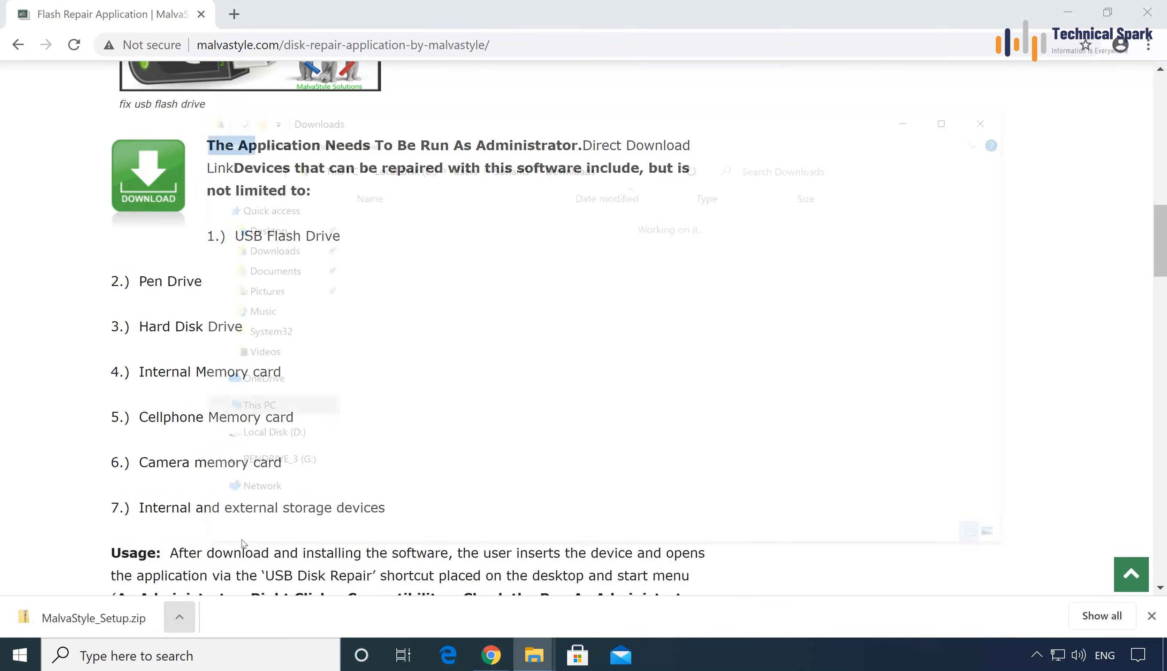
left_click(982, 124)
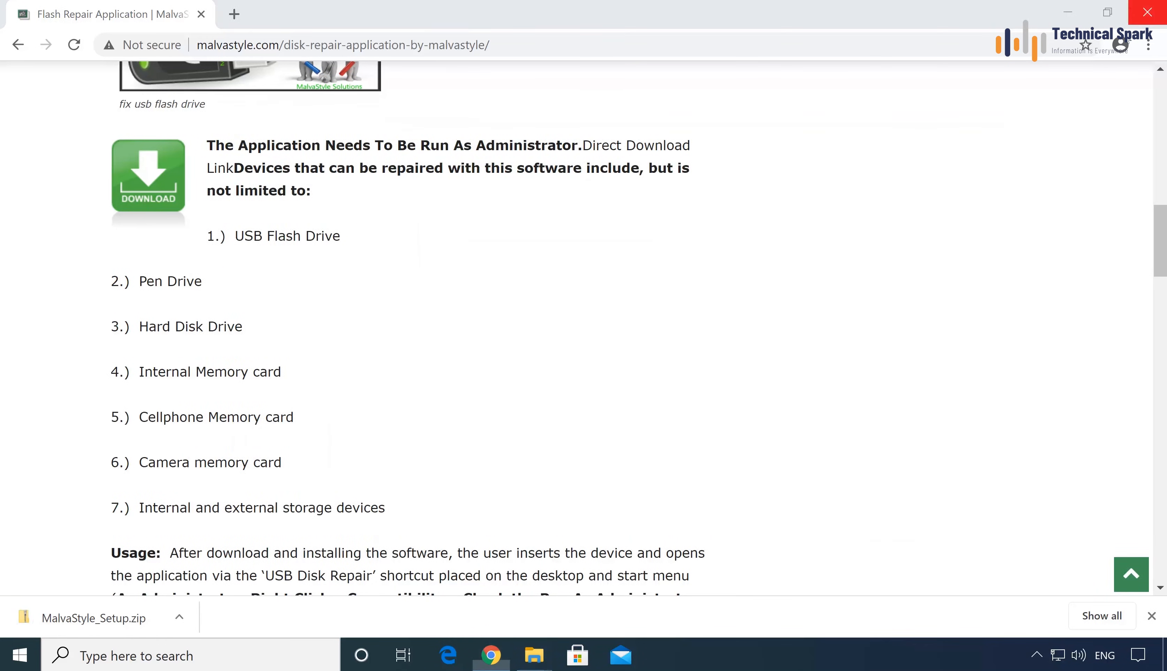
Step: Extract MalvaStyle_Setup.zip into the MalvaStyle_Setup folder
right_click(387, 242)
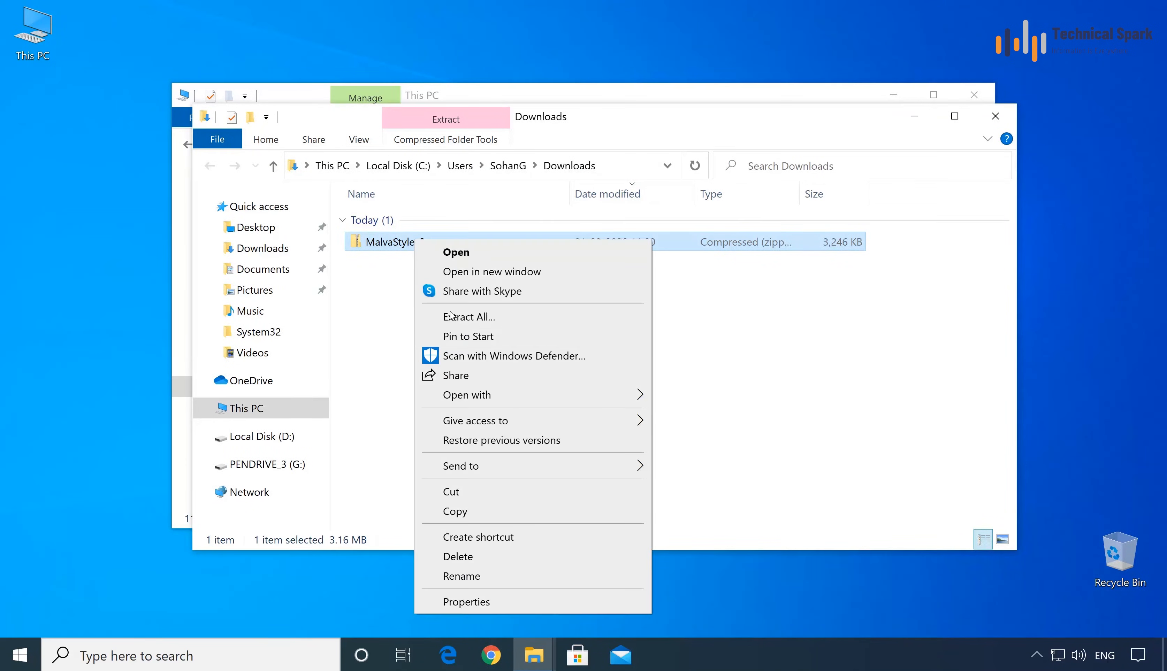
left_click(469, 317)
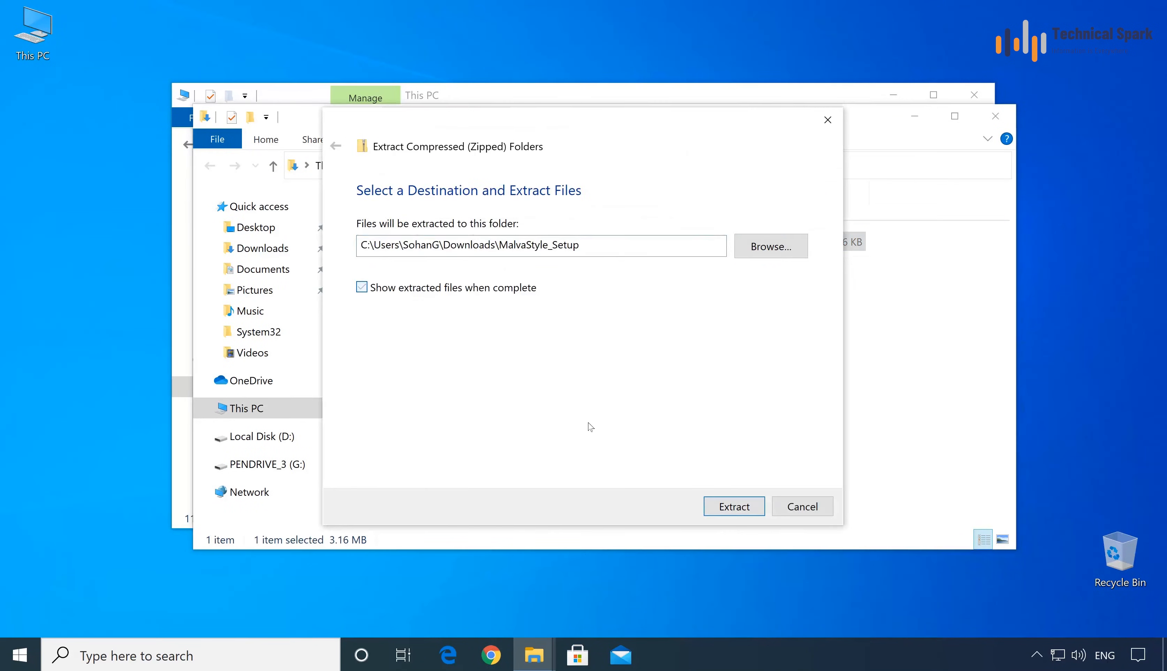
left_click(733, 507)
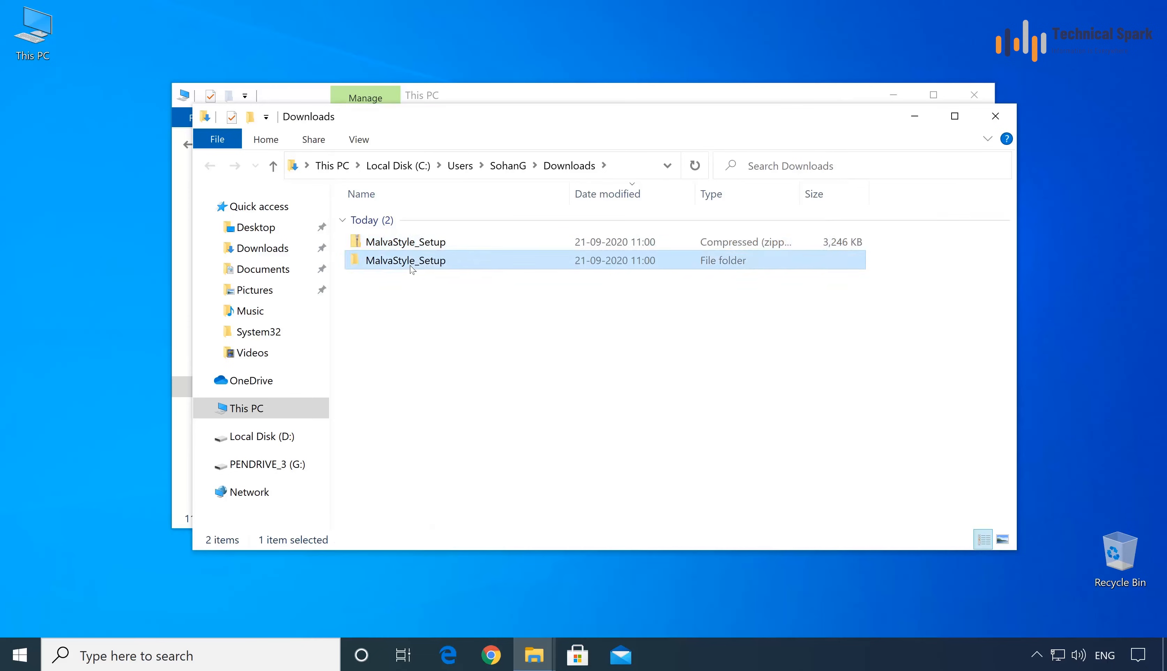
Step: Run the extracted setup as administrator, allowing it in User Account Control
right_click(378, 219)
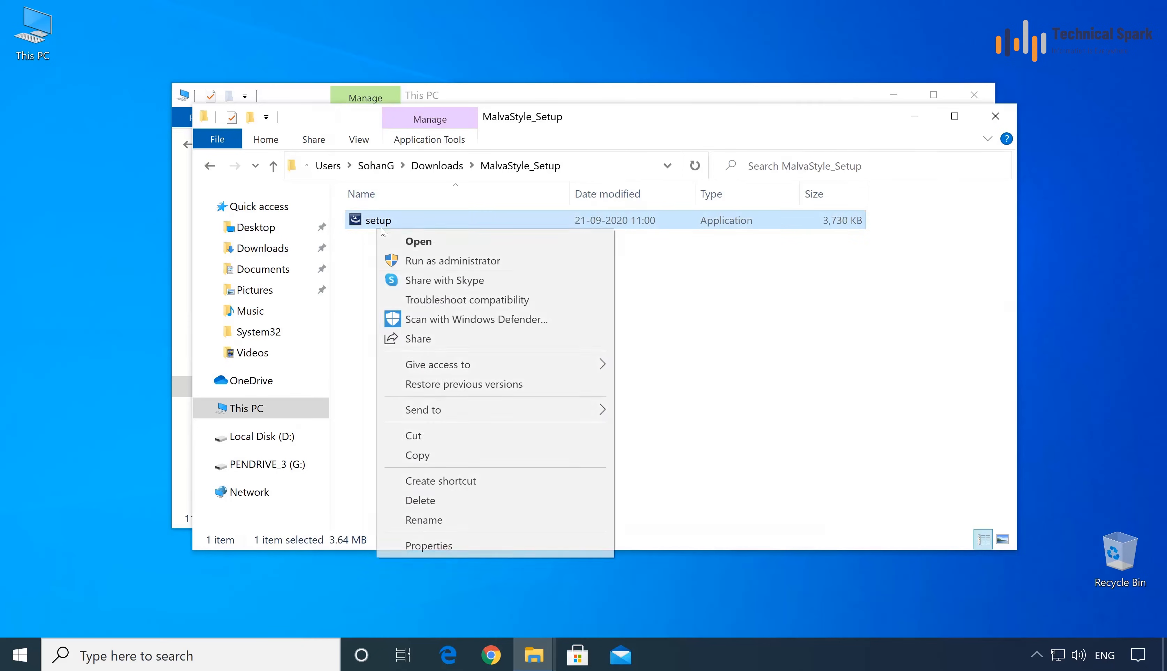
left_click(452, 261)
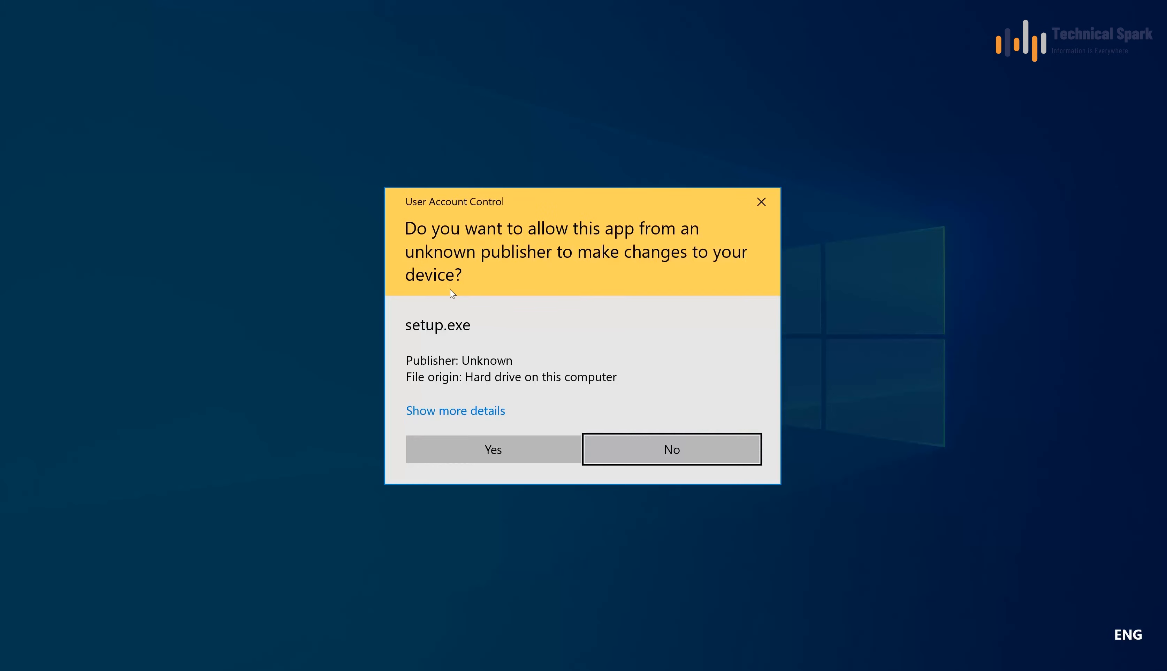
left_click(492, 450)
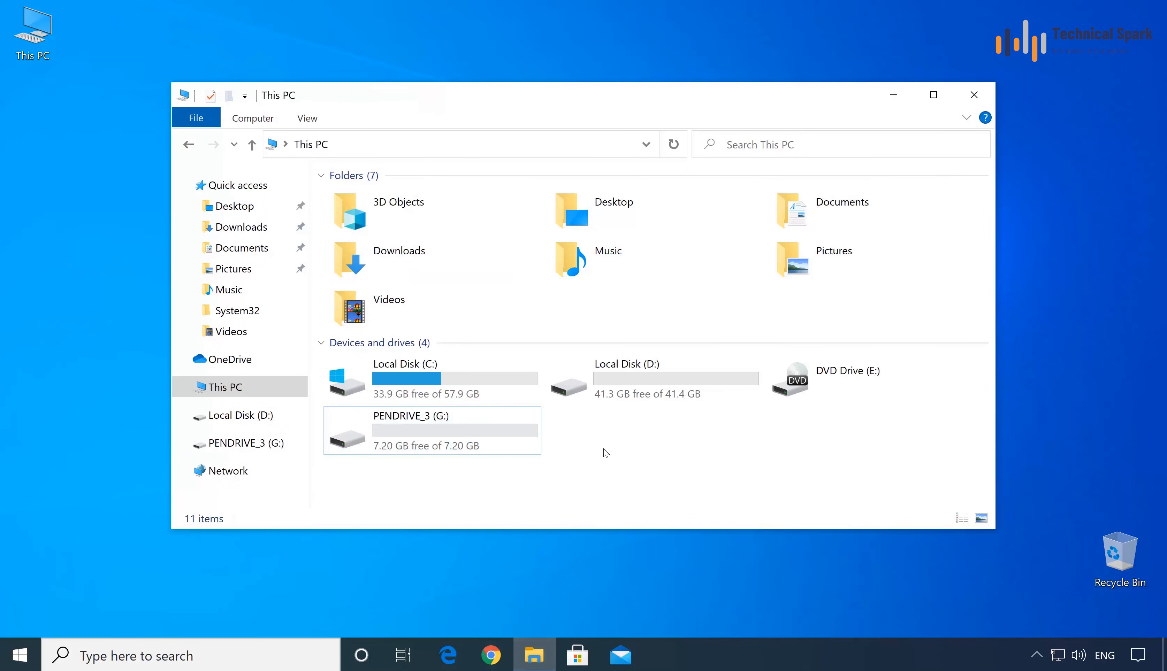
Step: Download and install .NET Framework 3.5 from the Windows Features prompt and close it
left_click(18, 656)
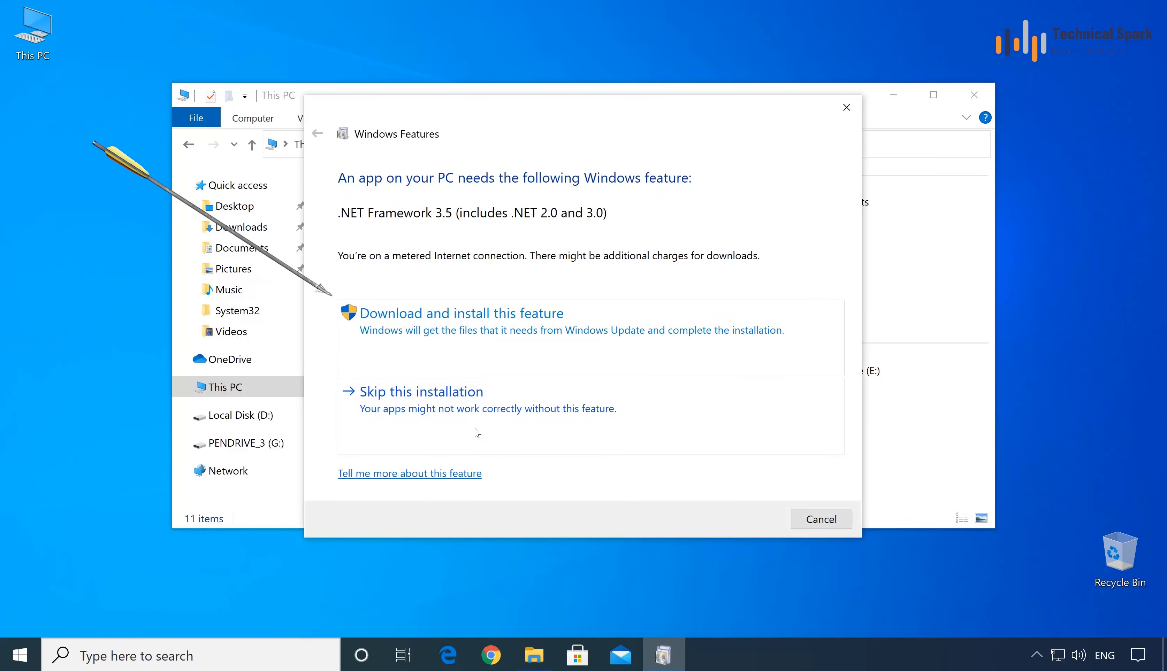
left_click(462, 312)
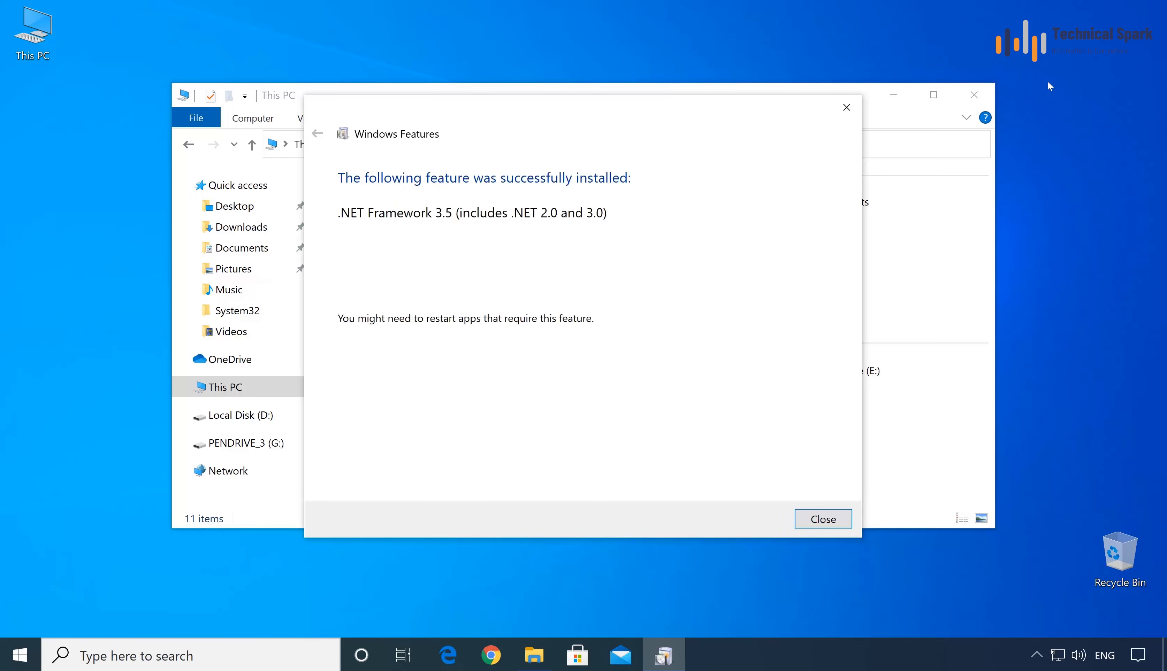
left_click(821, 519)
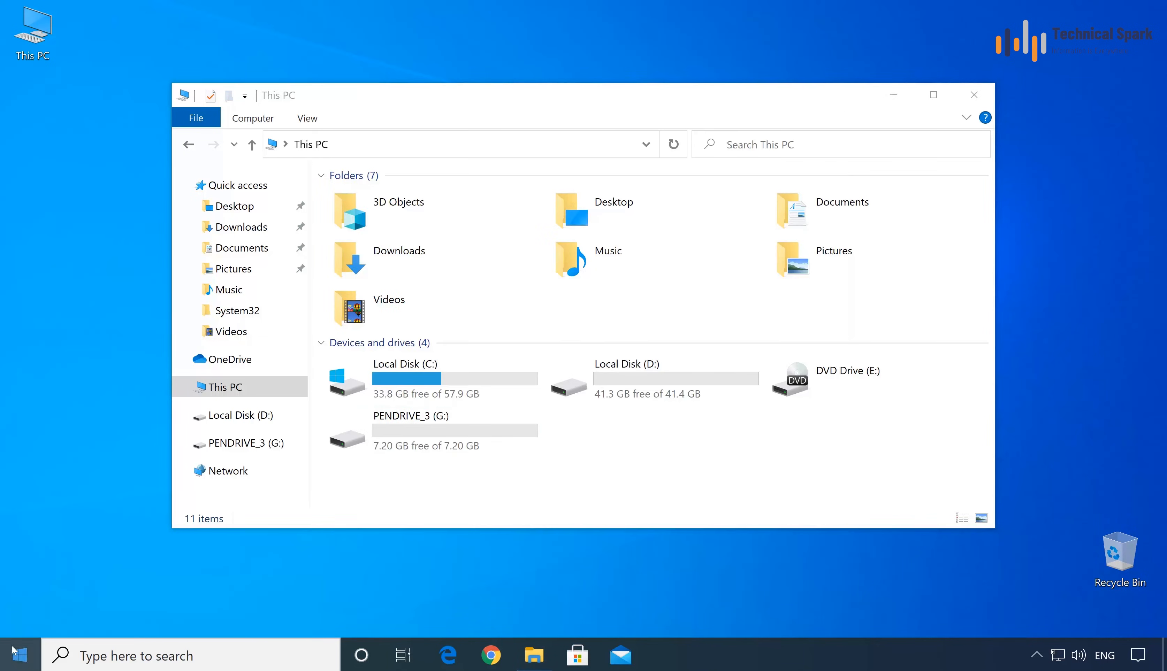
Step: Launch Disk Repair.exe from Start and select Kingston DataTraveler 2.0 USB Device as the target
left_click(19, 656)
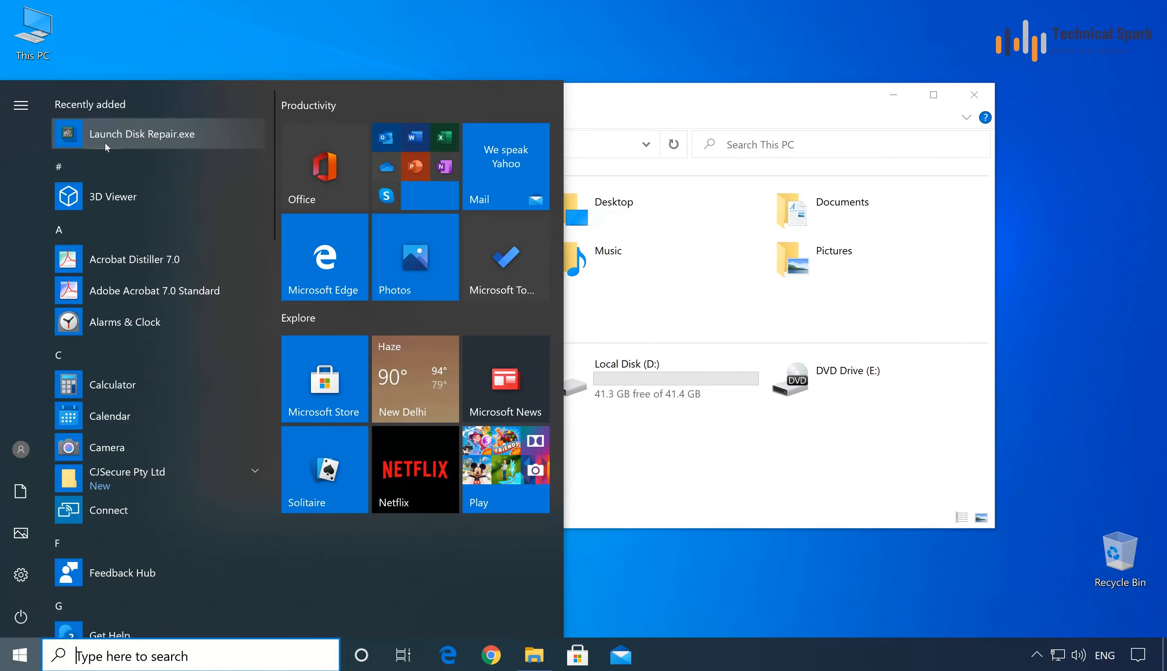
left_click(106, 146)
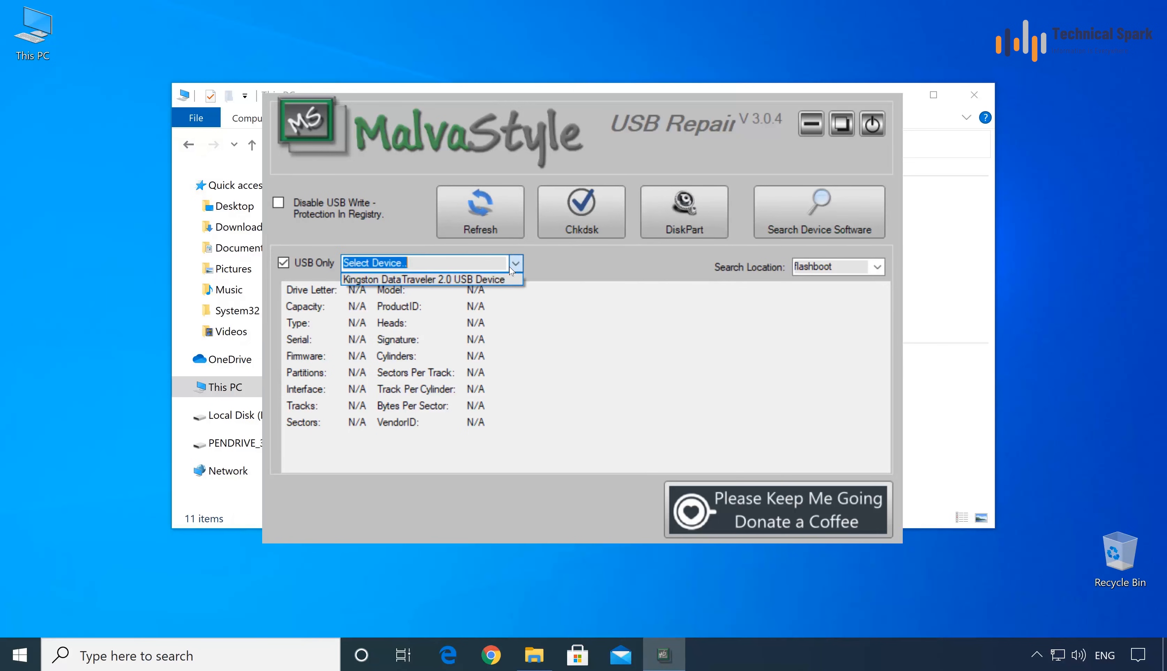
mouse_move(424, 279)
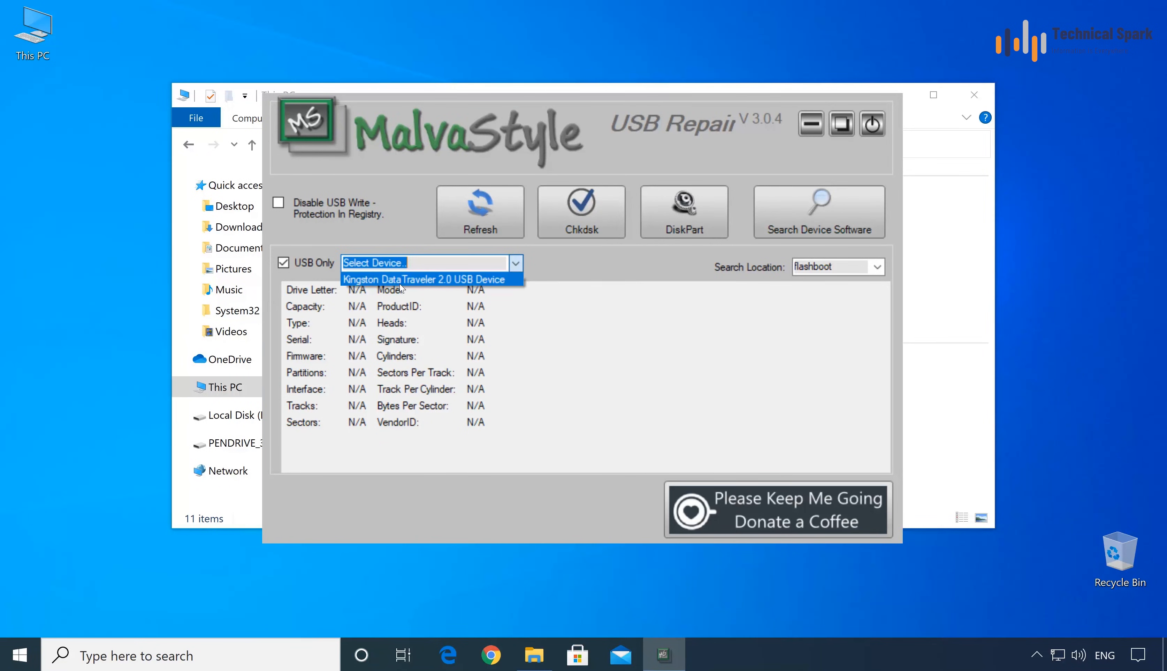
mouse_move(447, 285)
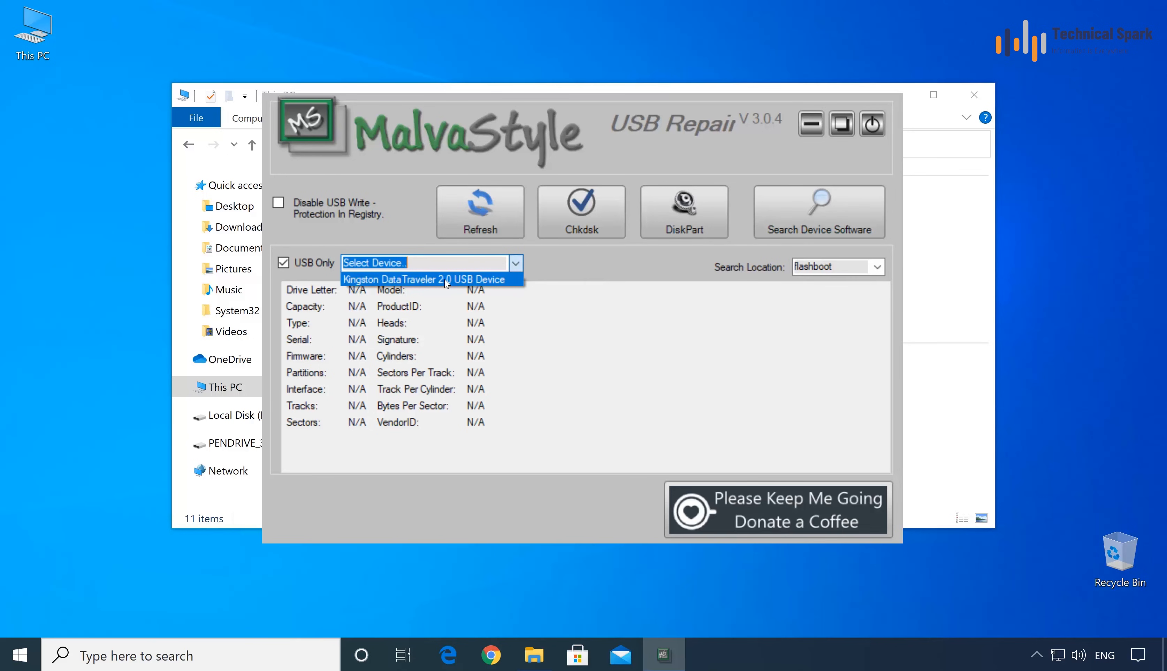
left_click(425, 278)
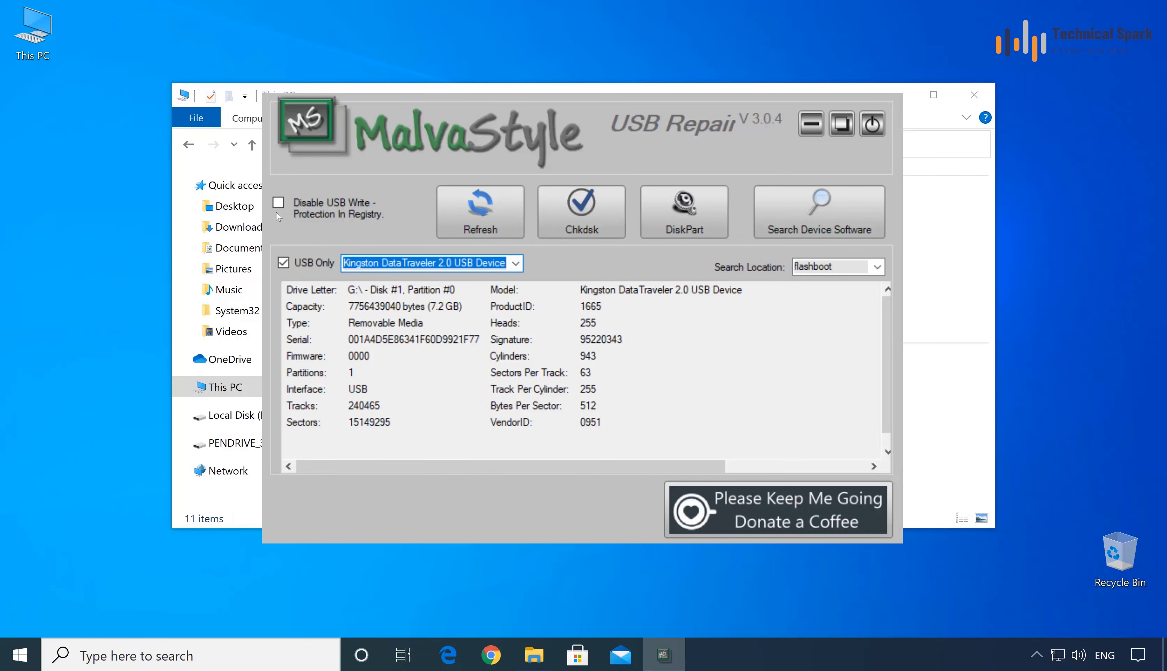
Step: Enable 'Disable USB Write-Protection In Registry' and dismiss the Restart Needed notice
left_click(278, 202)
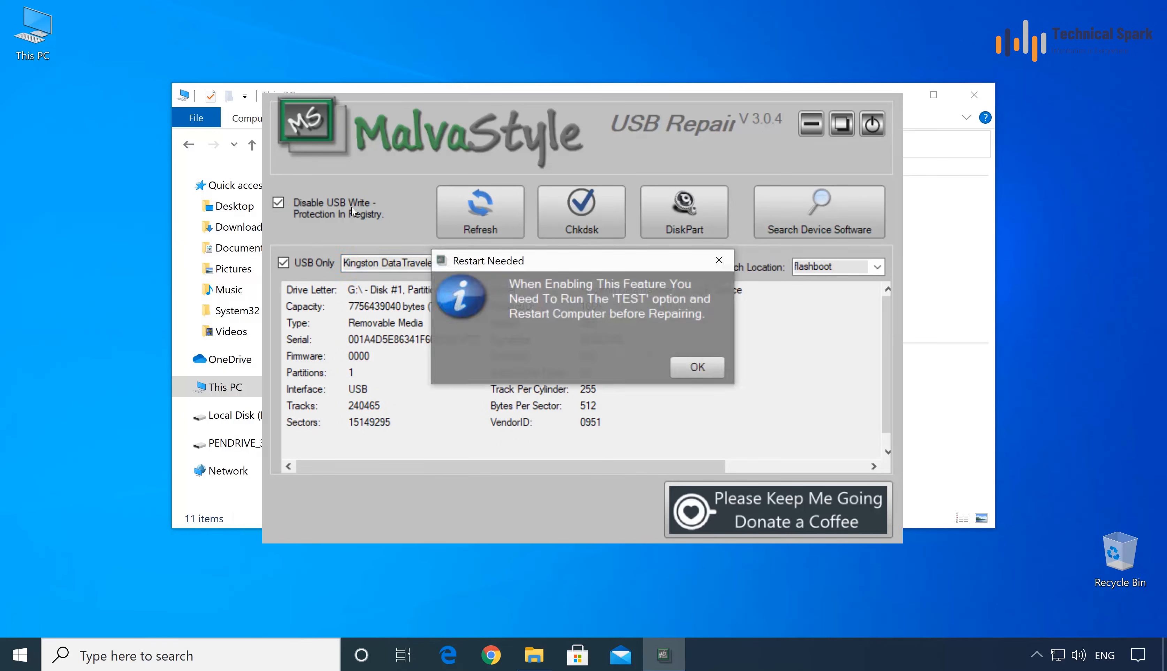
mouse_move(542, 304)
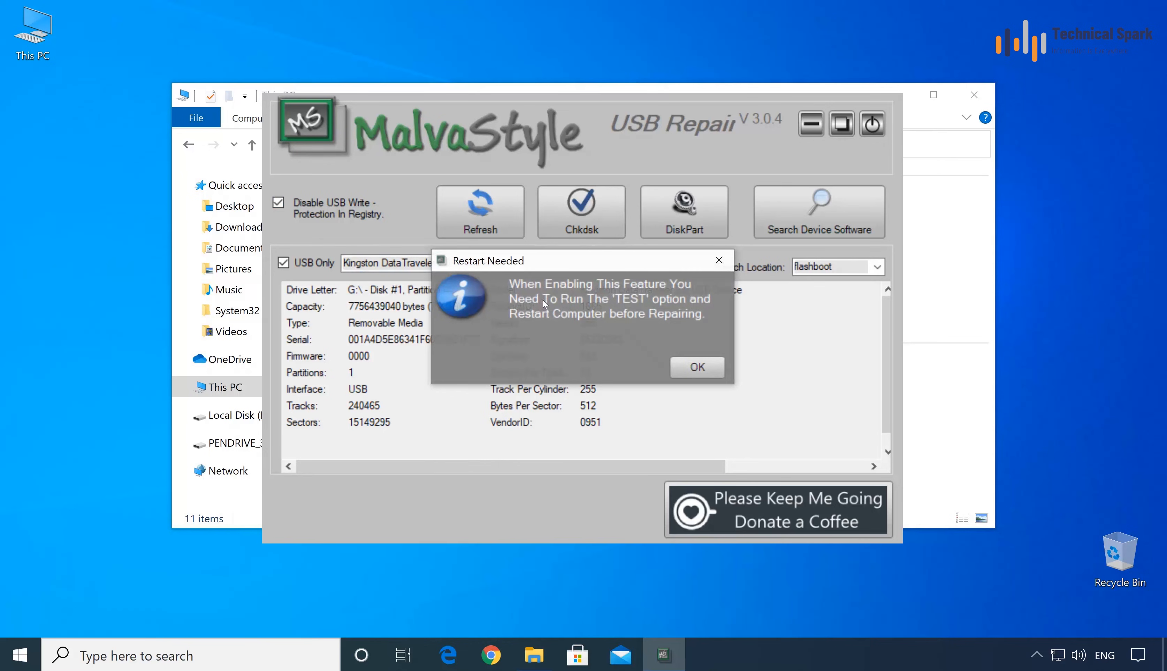
mouse_move(563, 298)
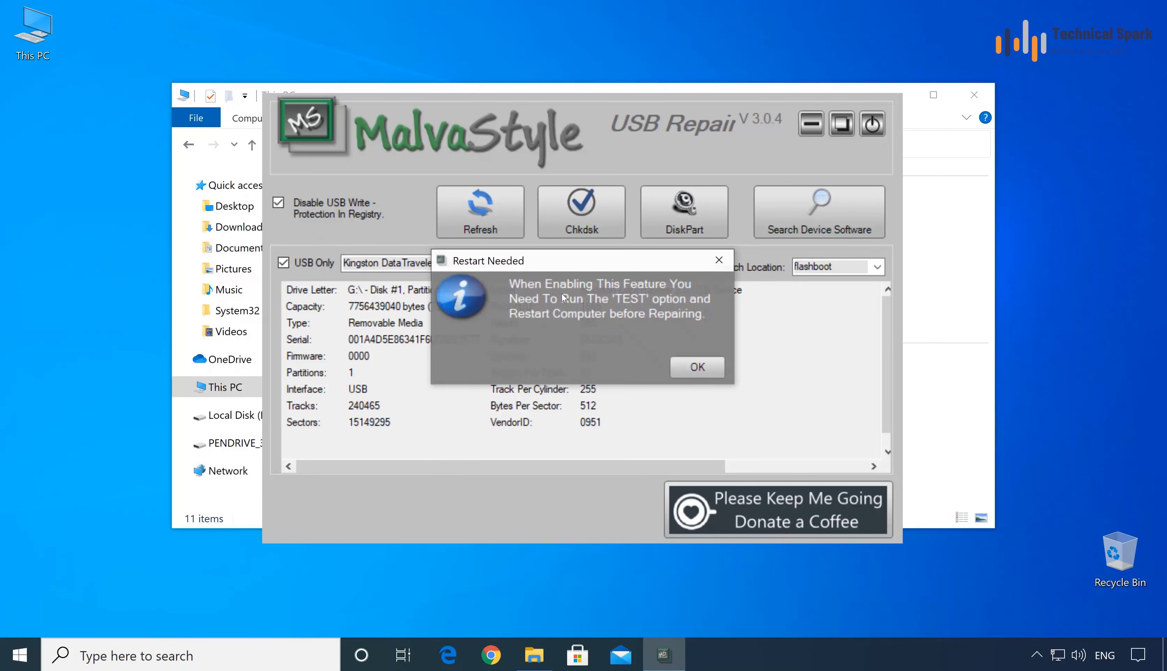
mouse_move(625, 305)
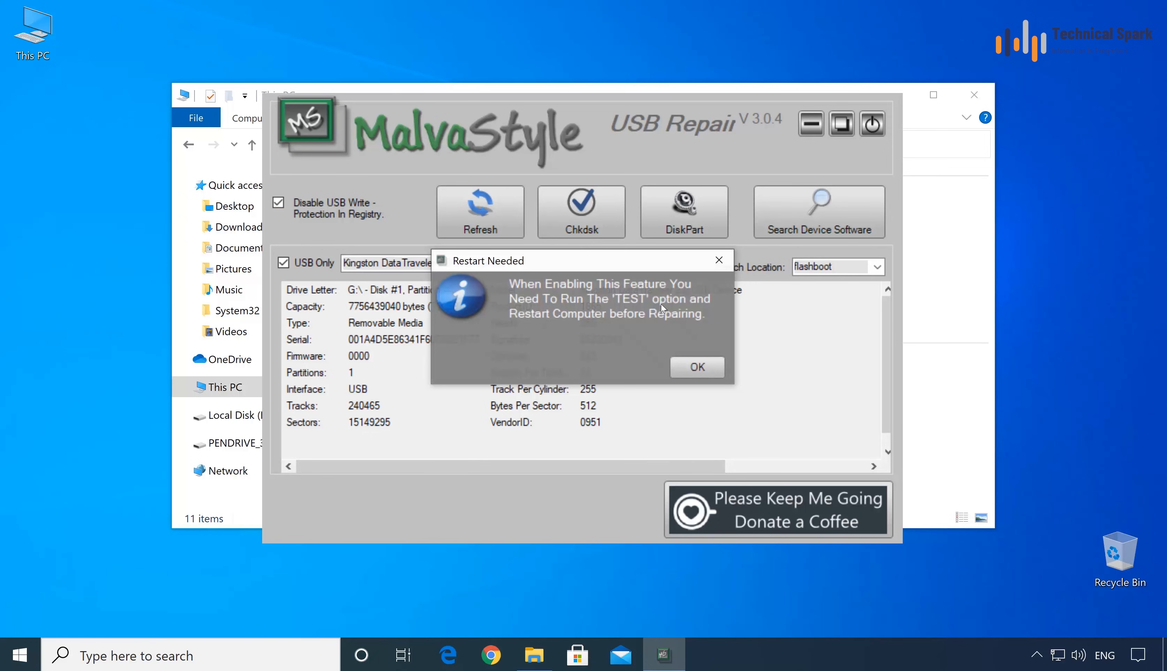
mouse_move(676, 331)
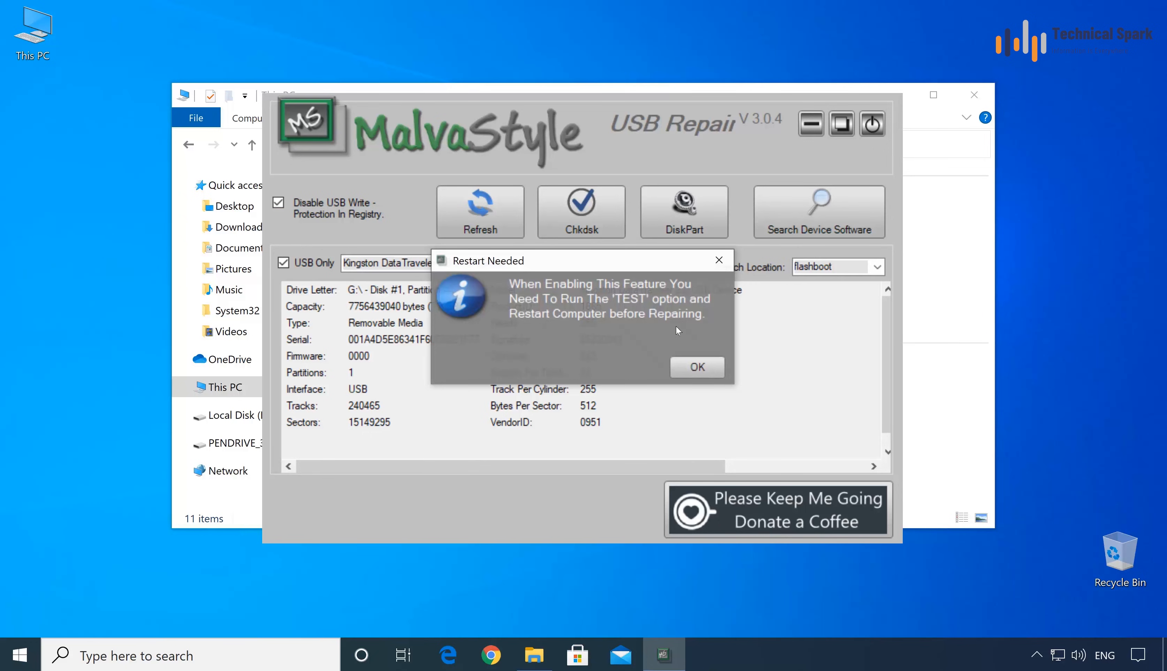
left_click(696, 366)
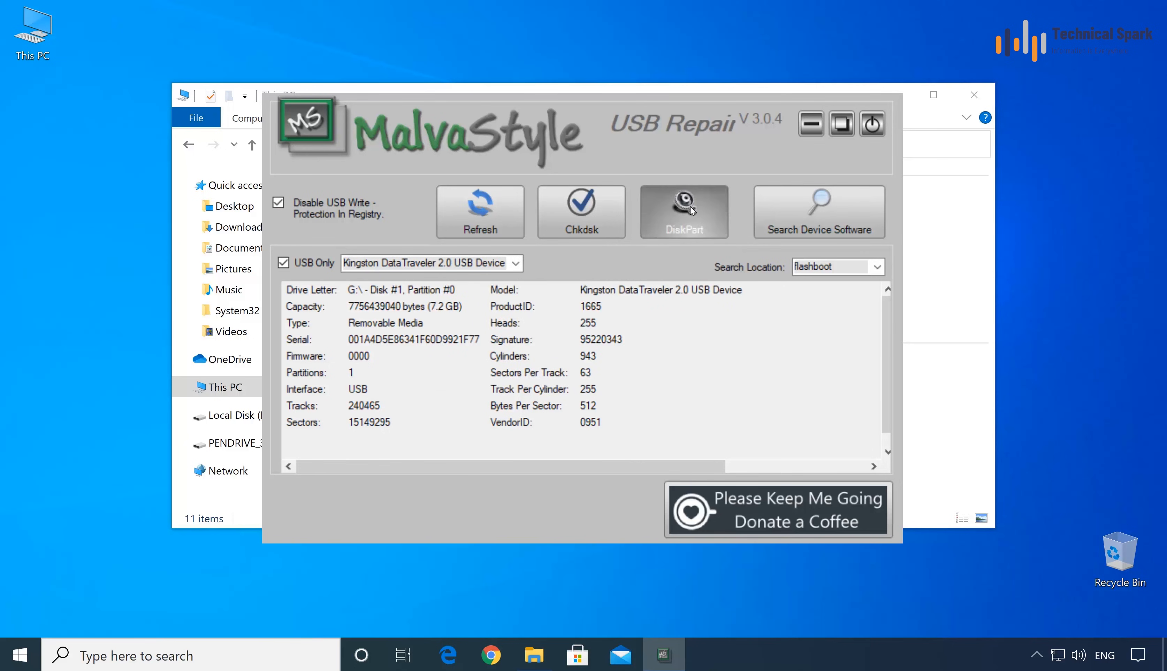
Step: Run DiskPart Format and Repair on drive G: and acknowledge the success message
left_click(683, 211)
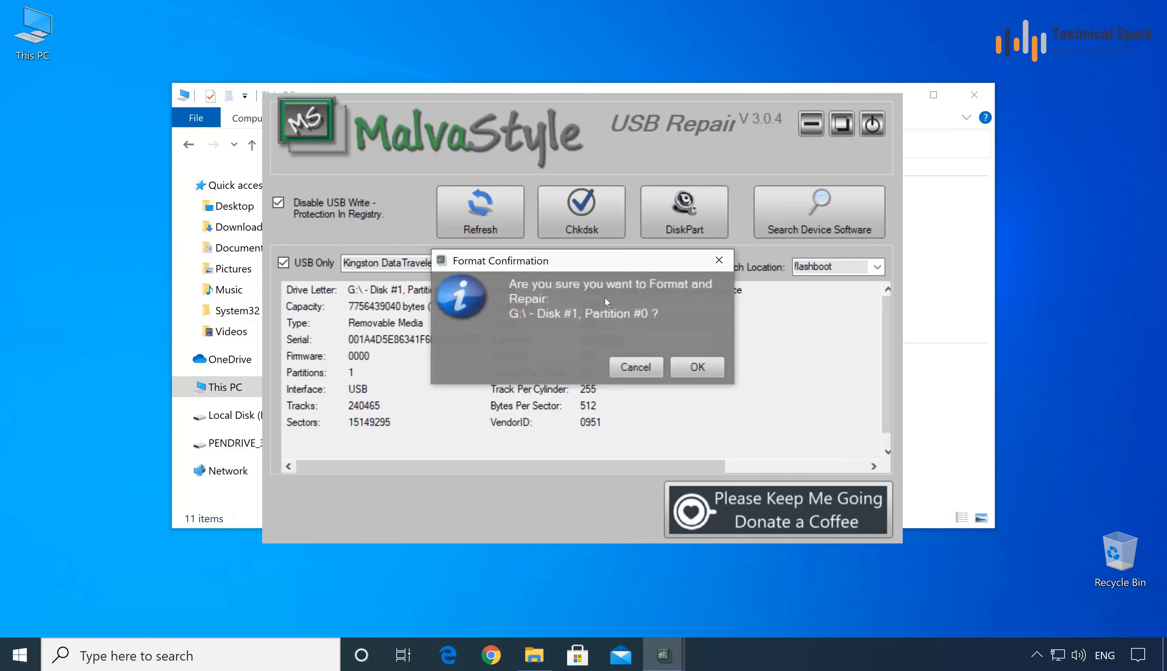
mouse_move(697, 366)
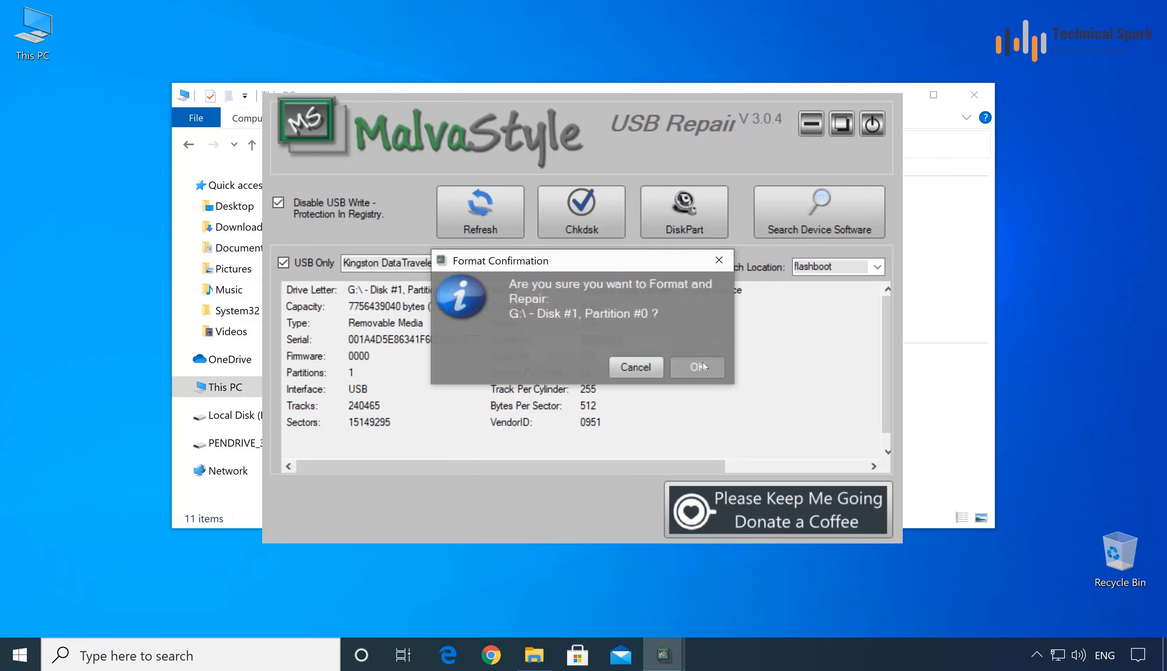
left_click(696, 366)
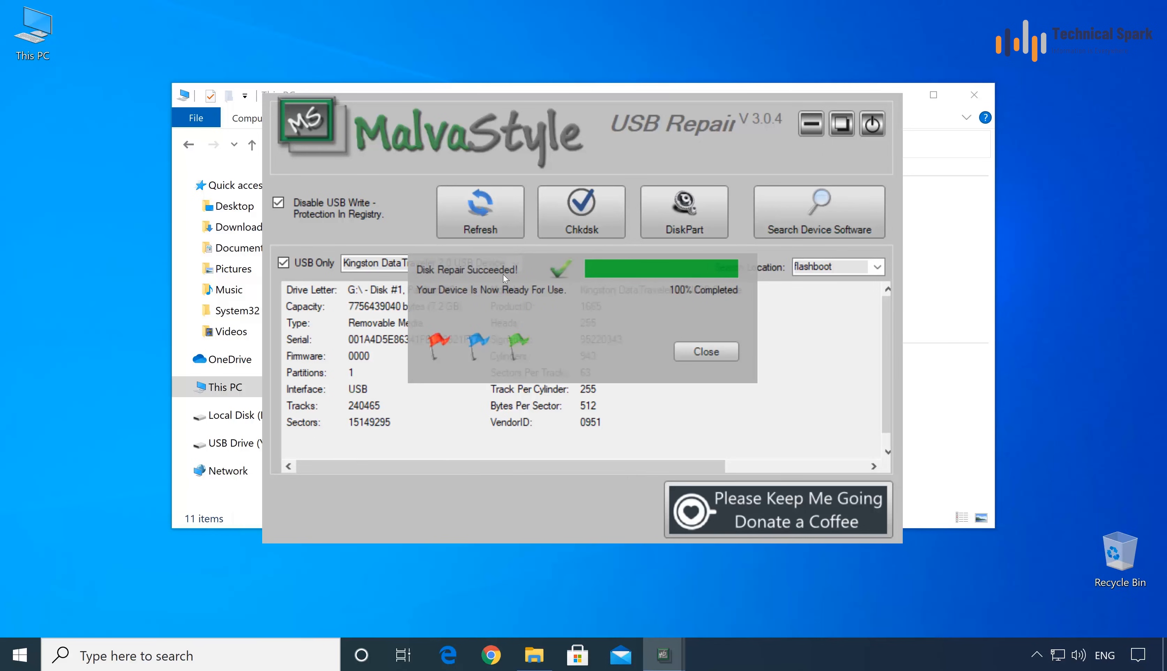
mouse_move(530, 312)
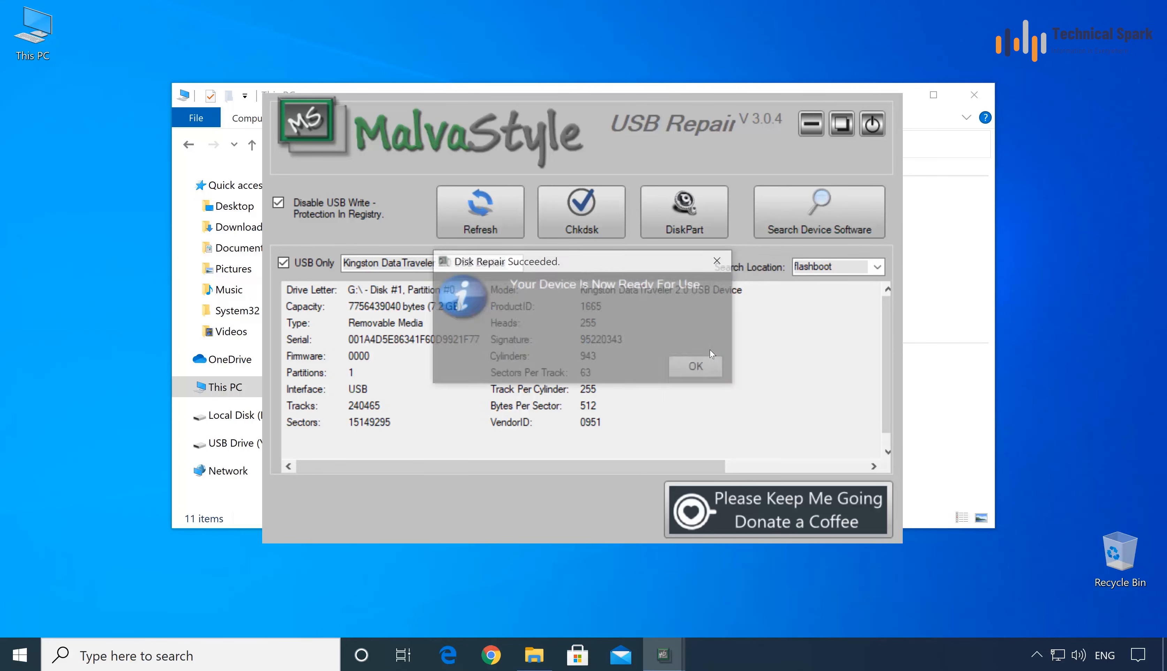
left_click(695, 366)
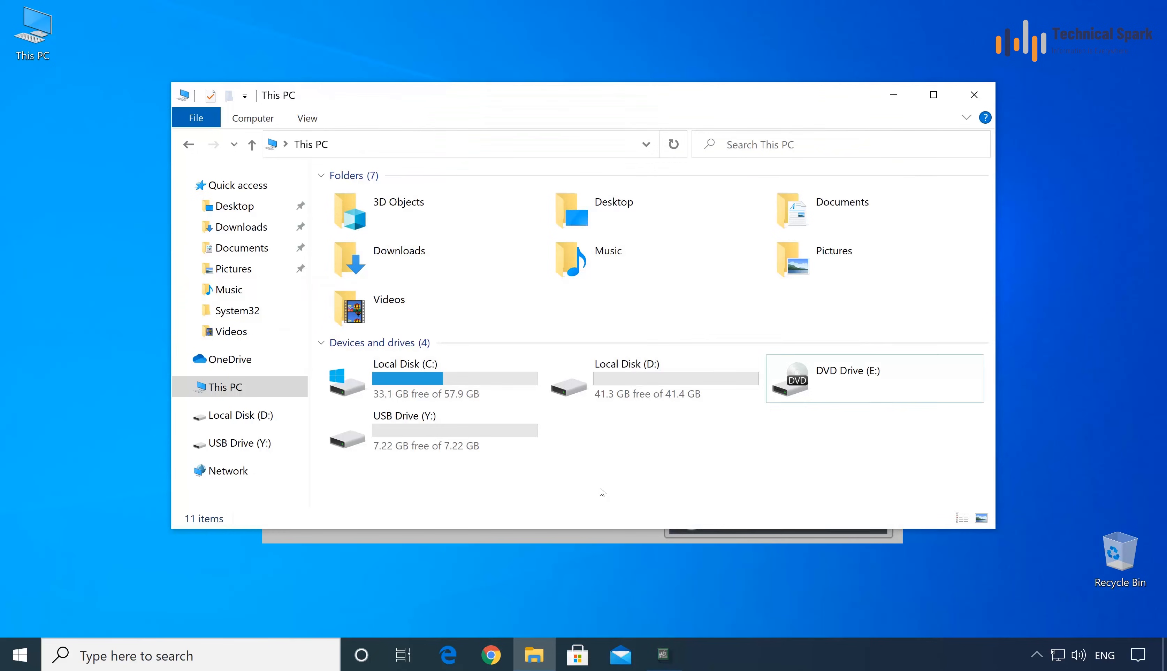
left_click(398, 201)
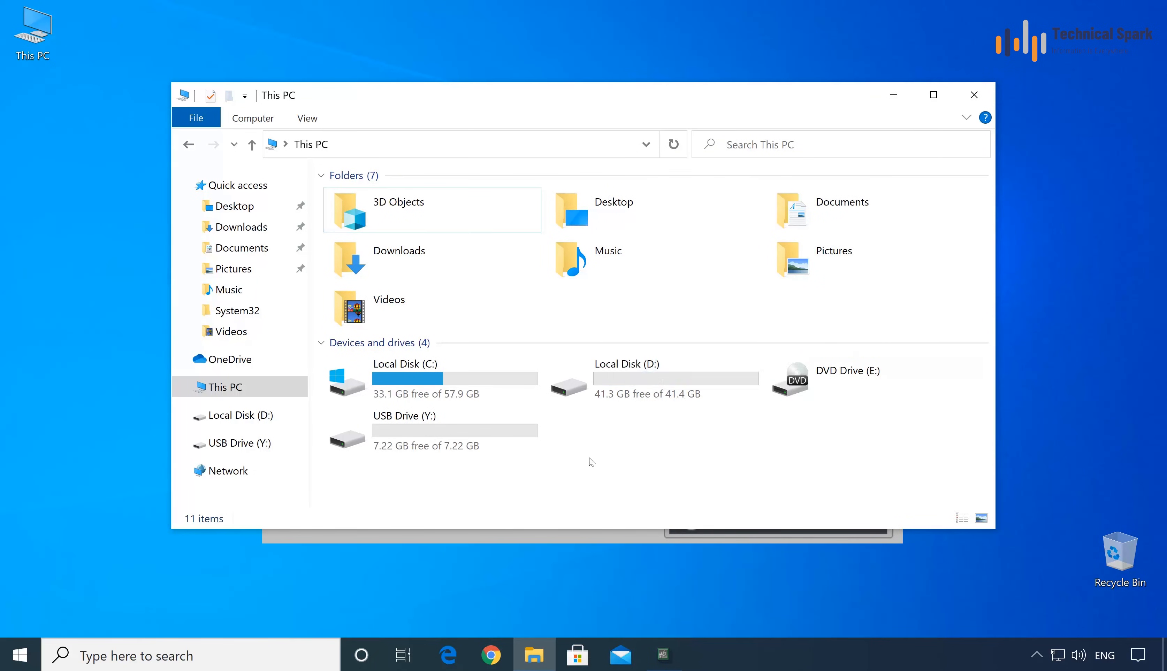
double_click(404, 415)
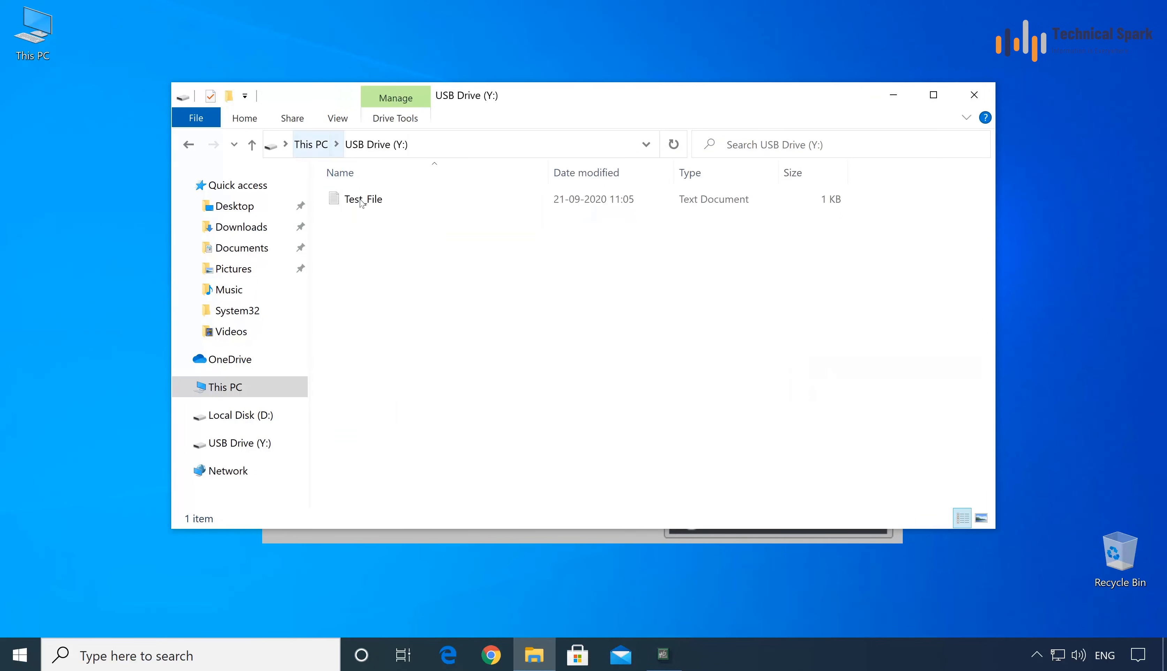
double_click(364, 199)
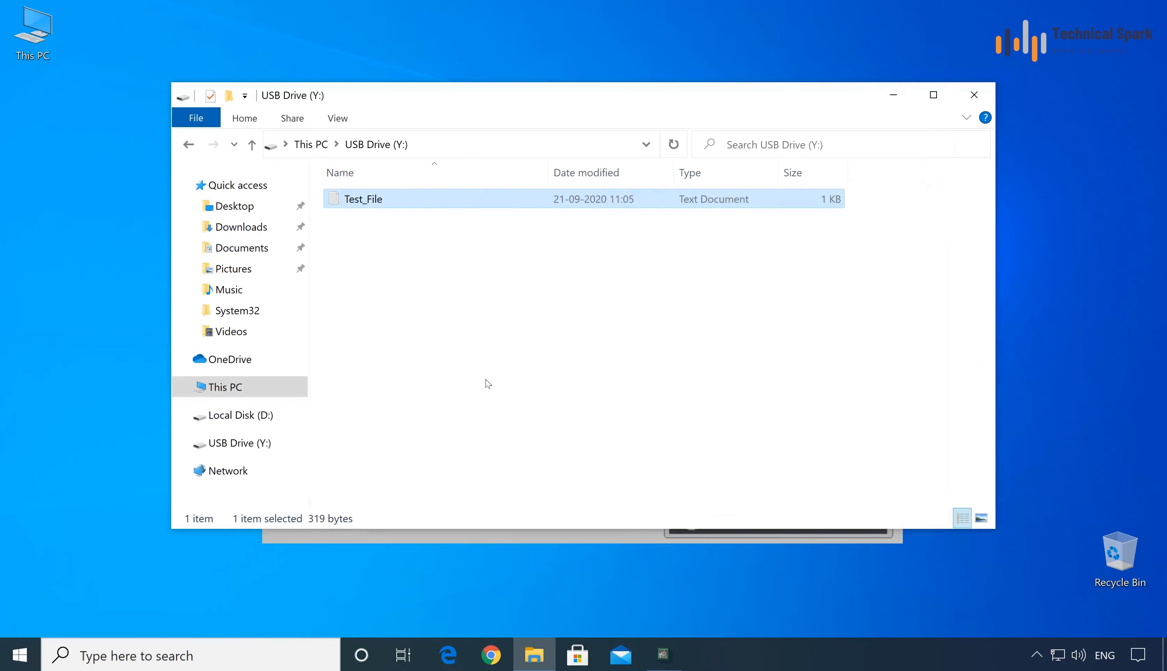
left_click(228, 387)
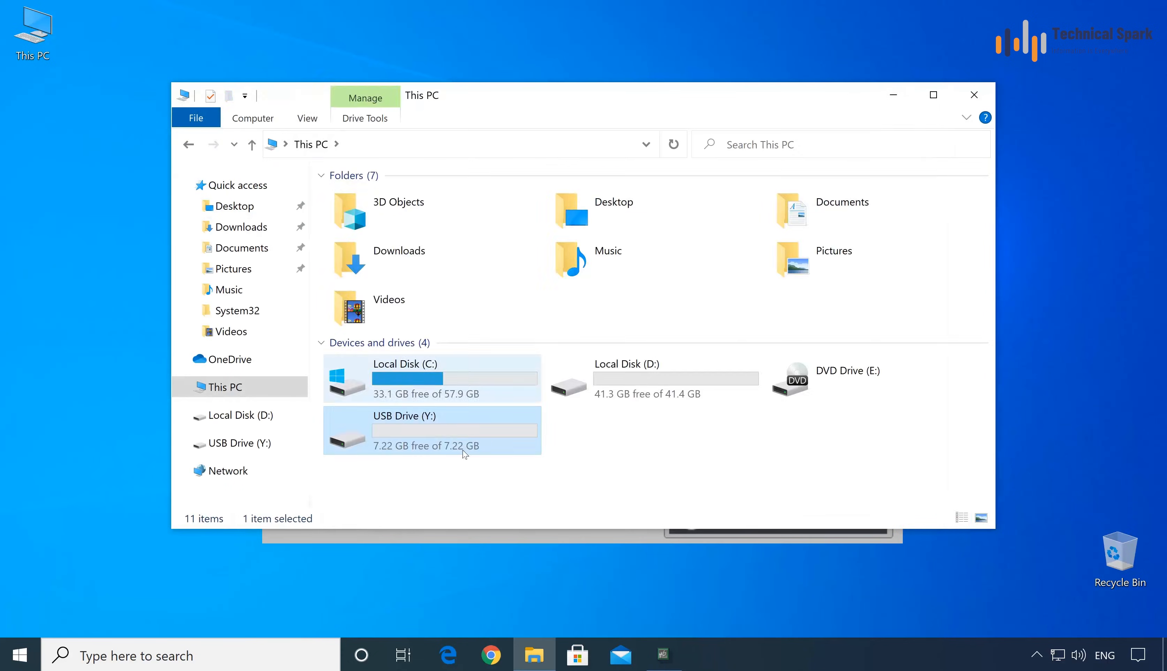
left_click(500, 470)
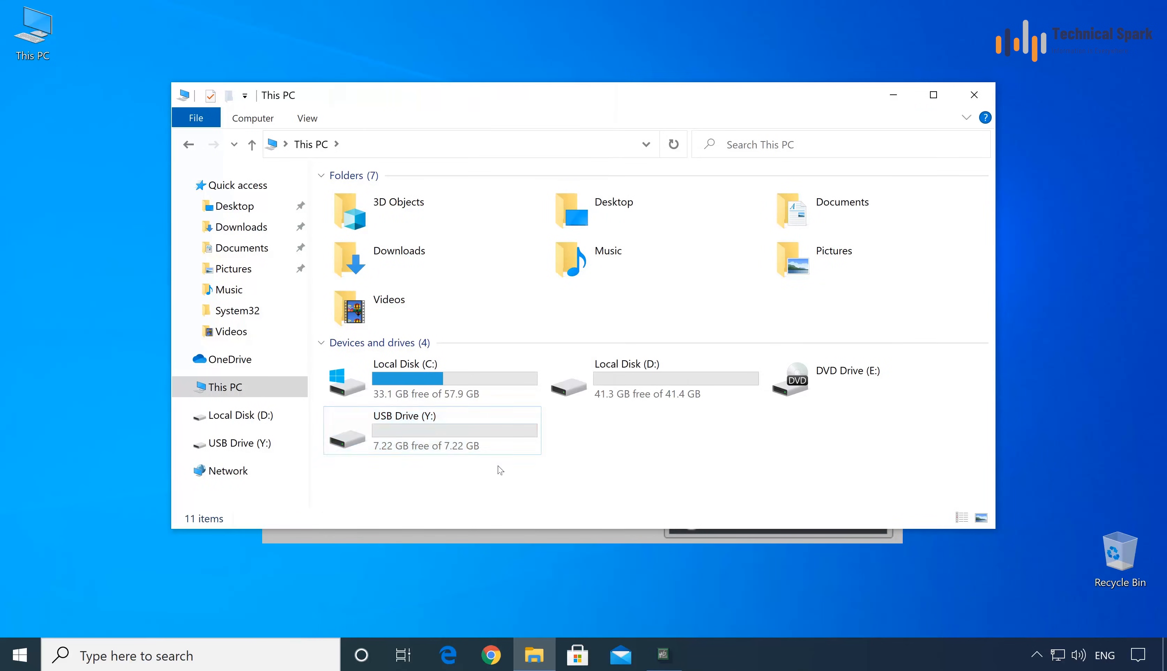
mouse_move(439, 425)
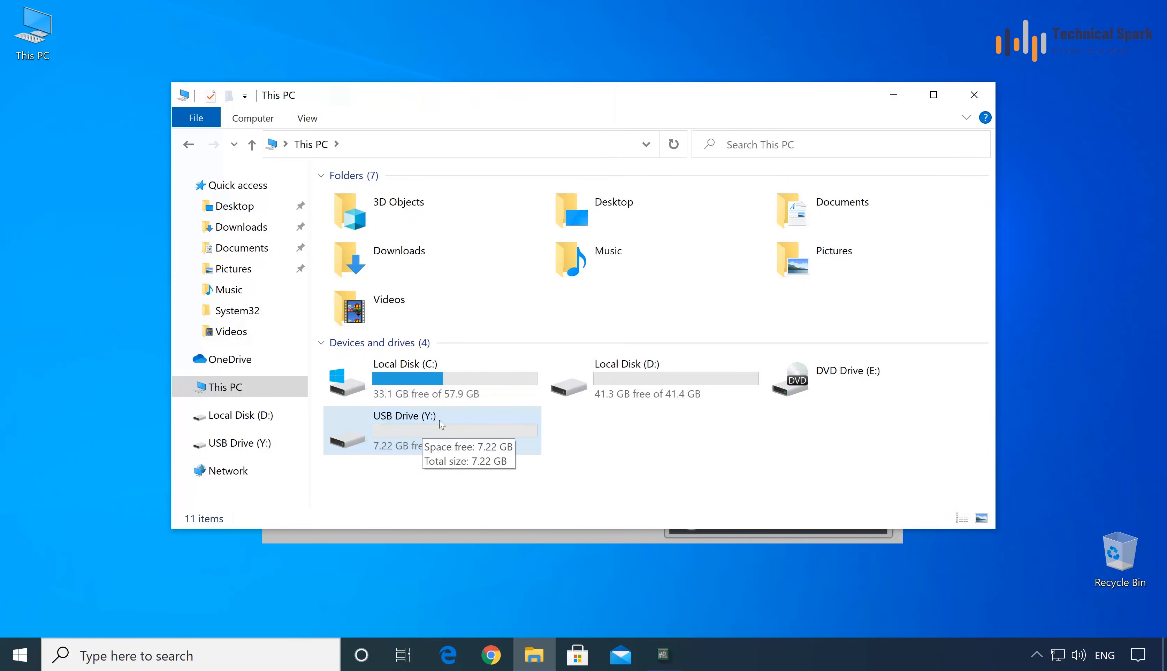
mouse_move(394, 440)
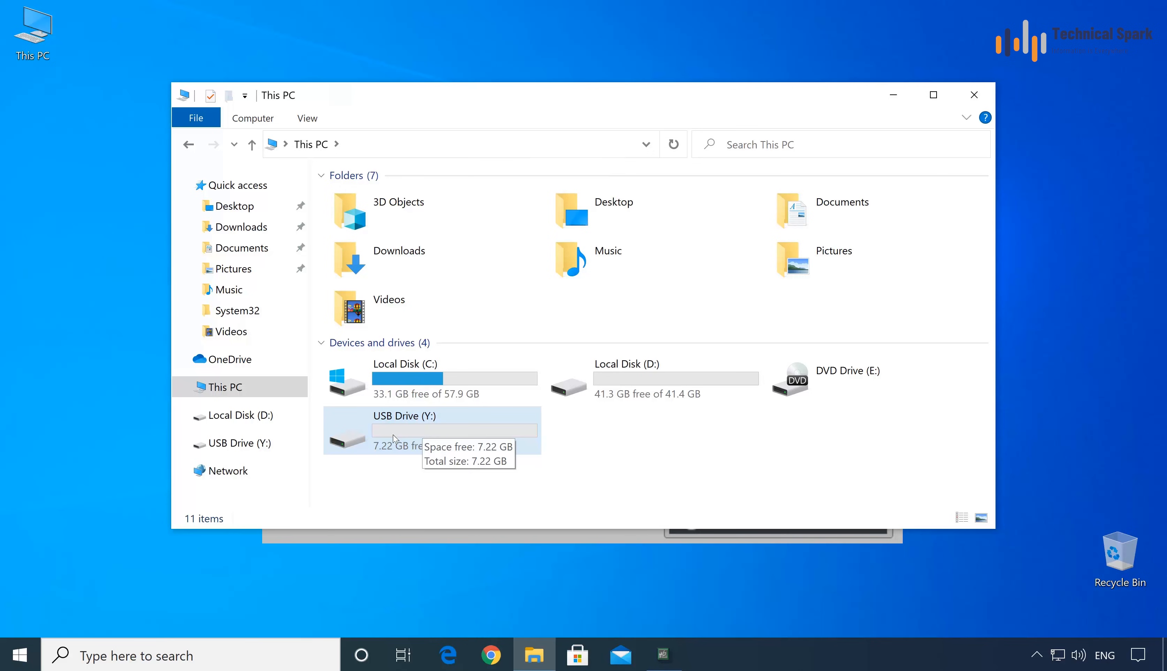
mouse_move(434, 425)
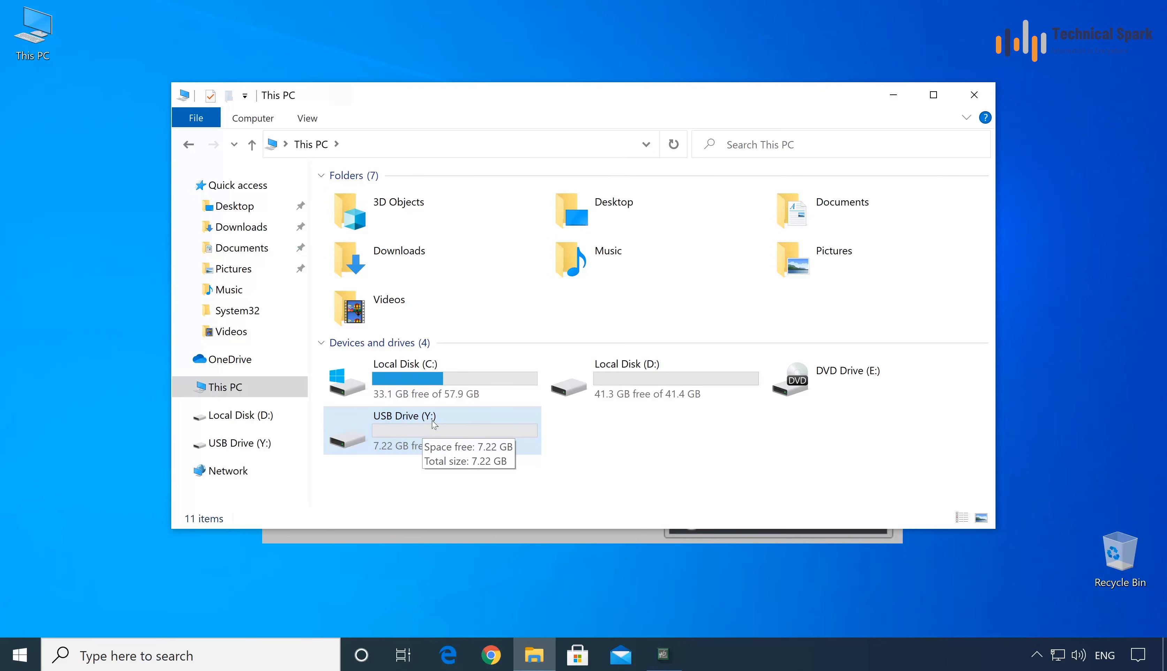
mouse_move(369, 434)
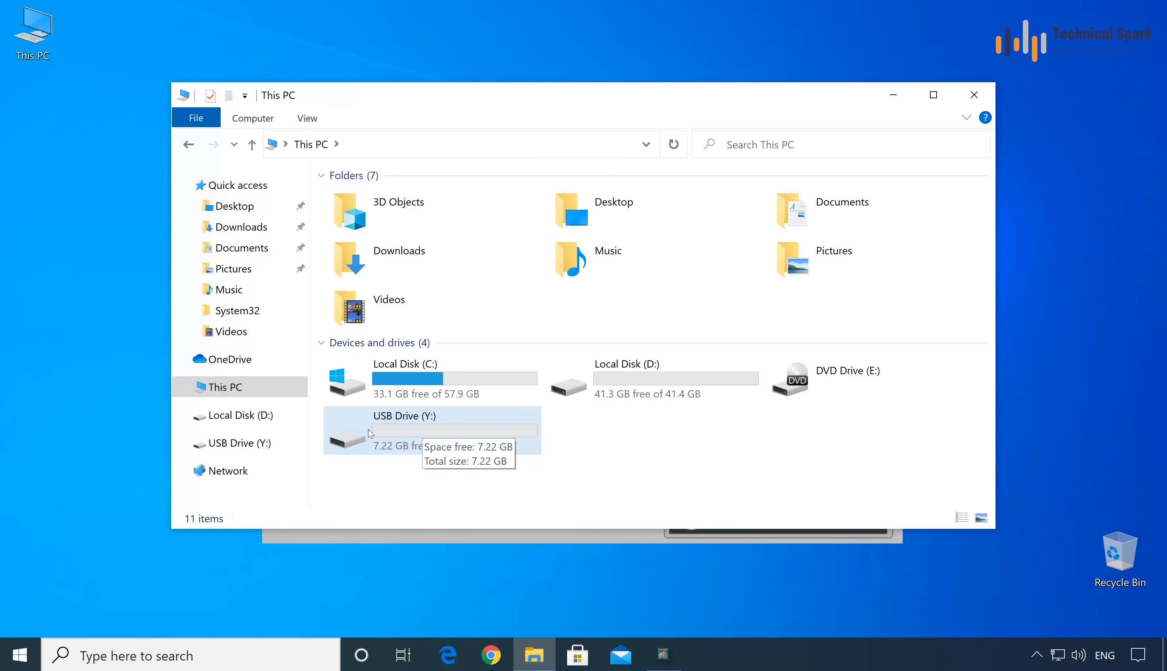
mouse_move(434, 428)
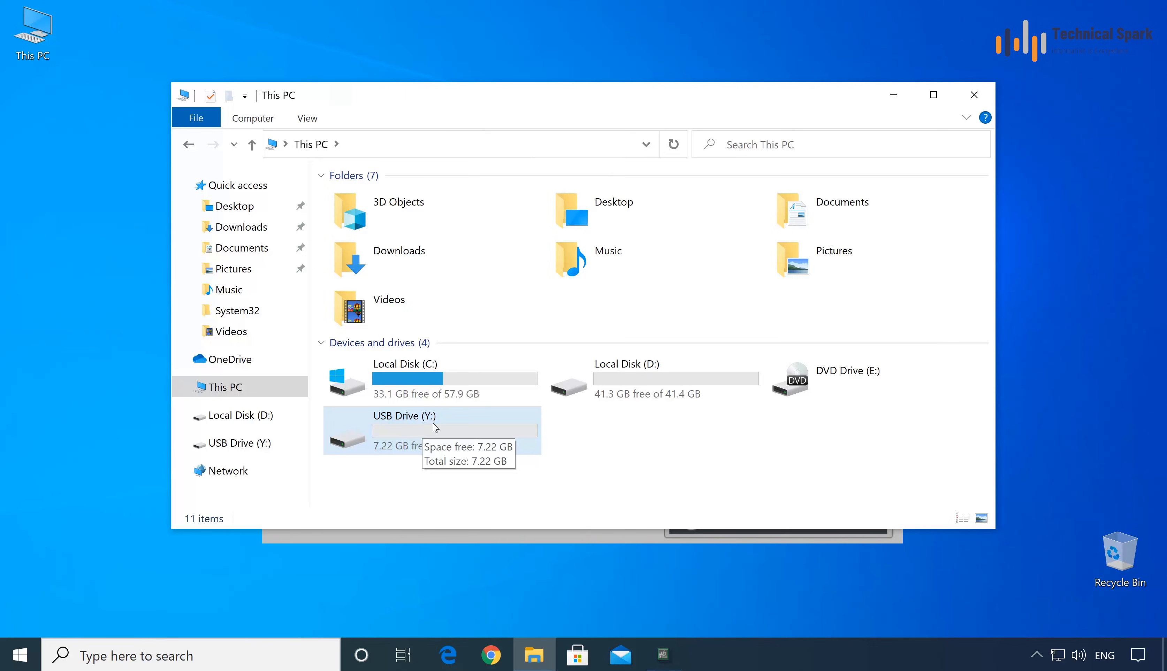
mouse_move(420, 430)
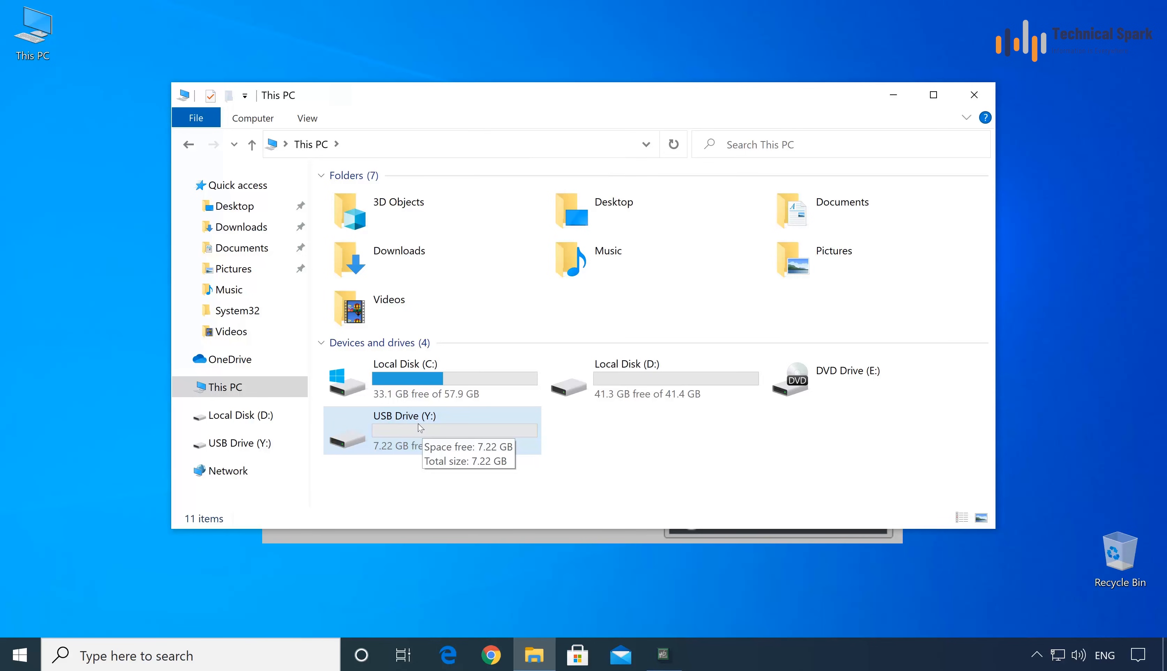
Step: Format USB Drive (Y:) with volume label Data Storag, accepting the warning and completion message
right_click(406, 432)
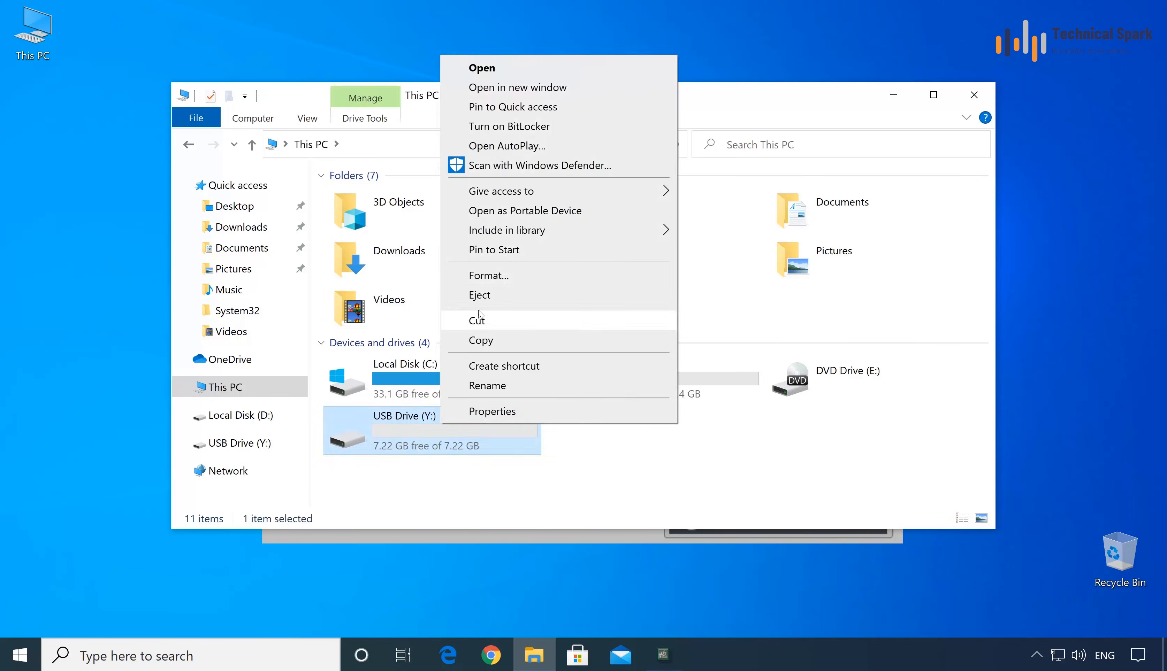
left_click(487, 276)
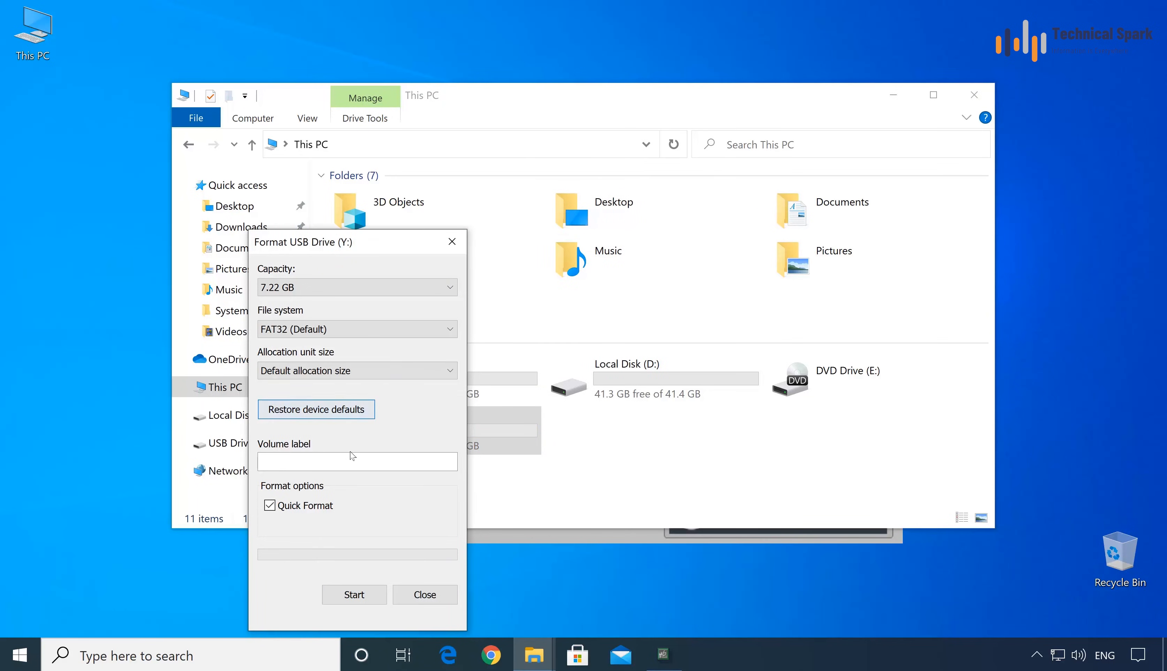
left_click(356, 462)
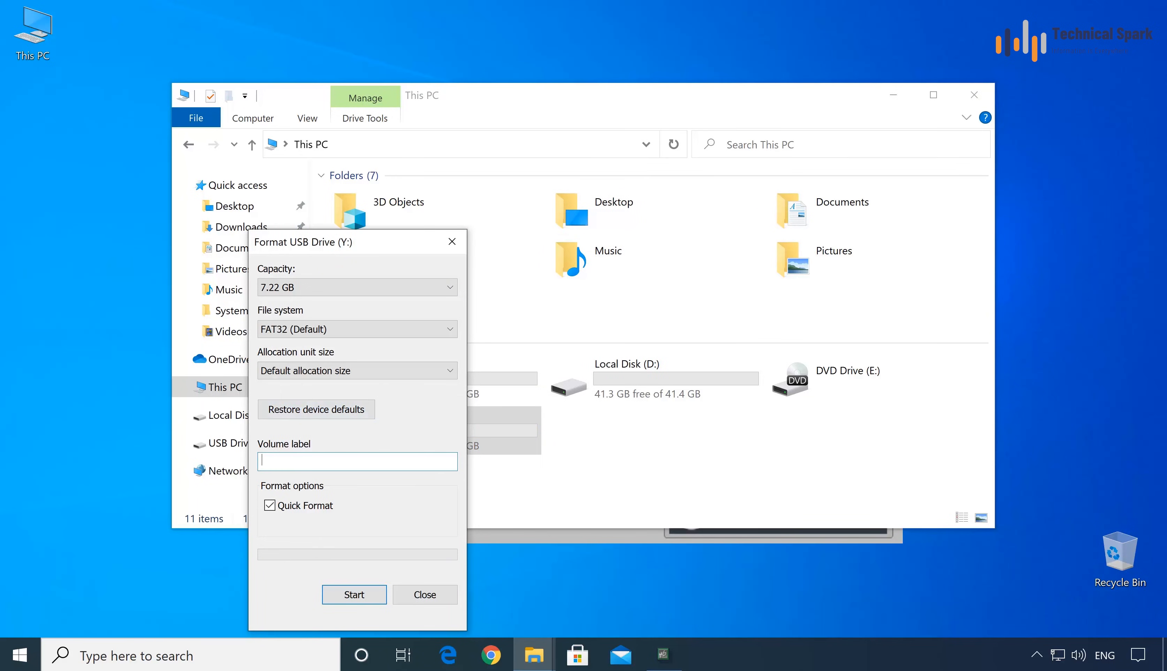
type("Data Storag")
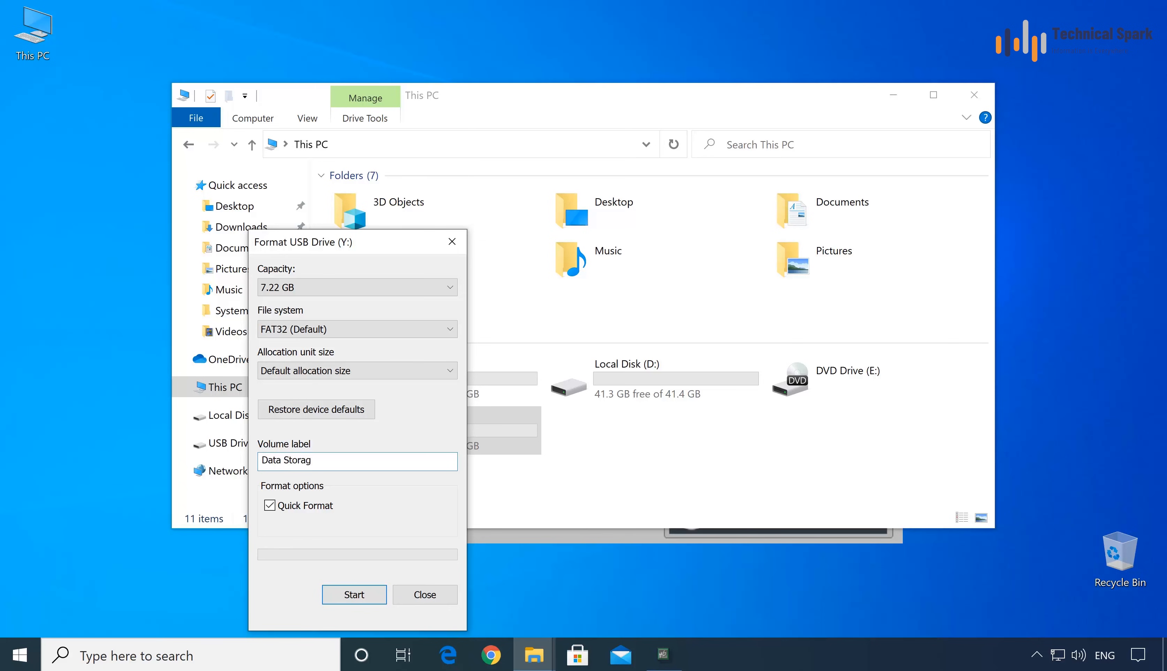
left_click(354, 595)
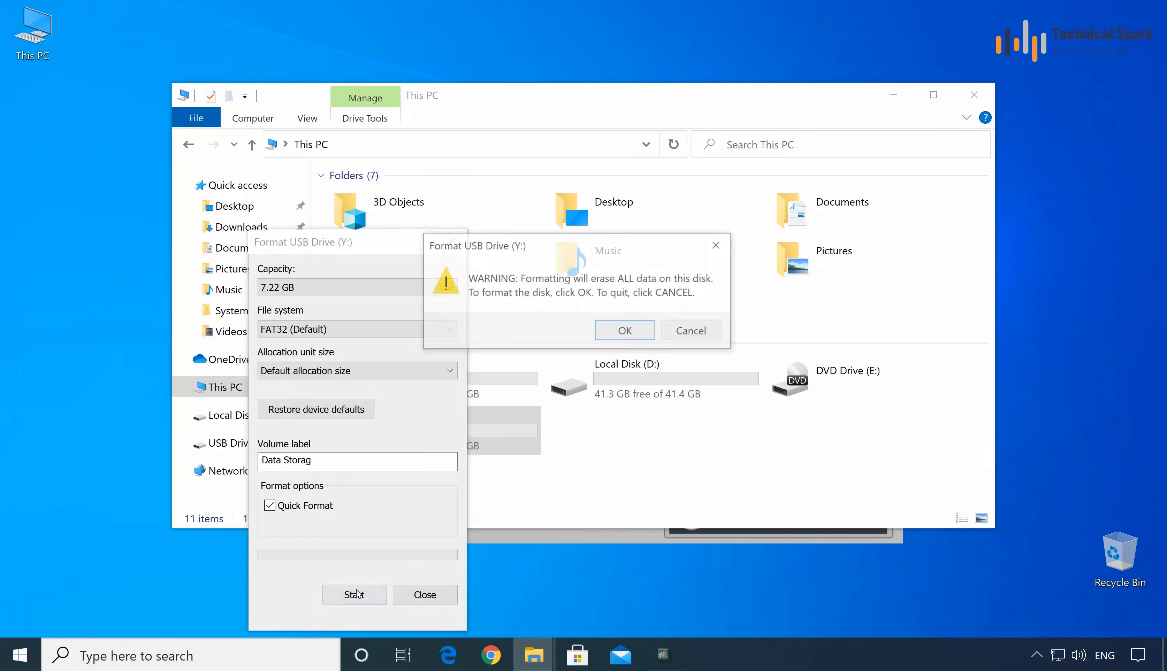
left_click(624, 330)
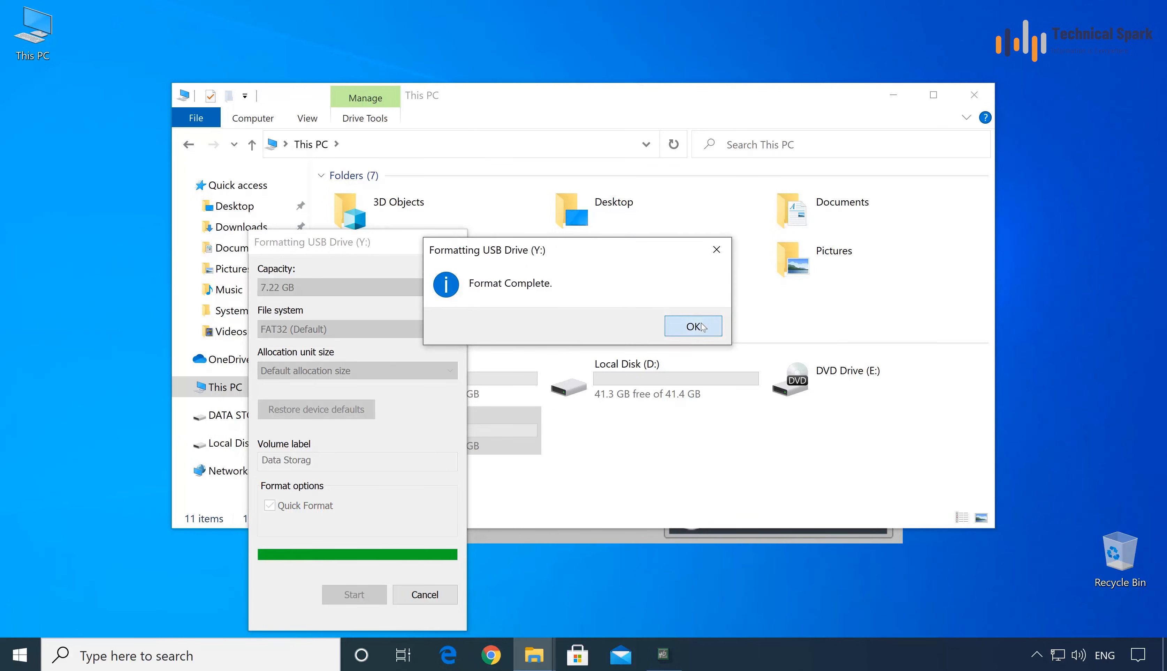
left_click(691, 326)
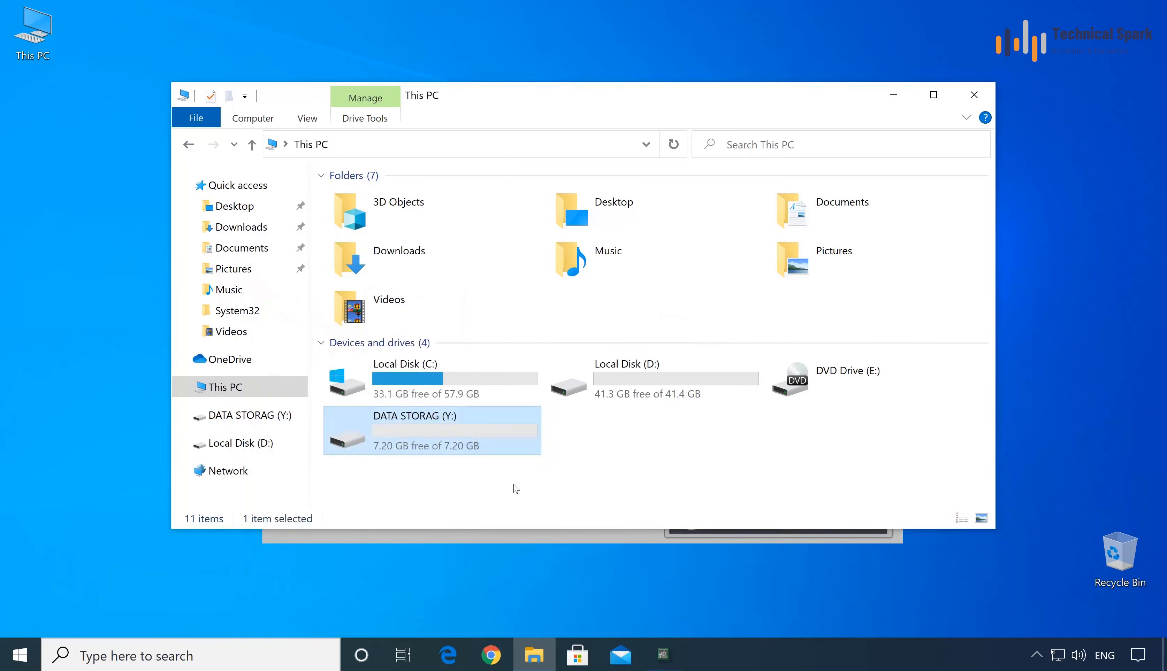
left_click(478, 487)
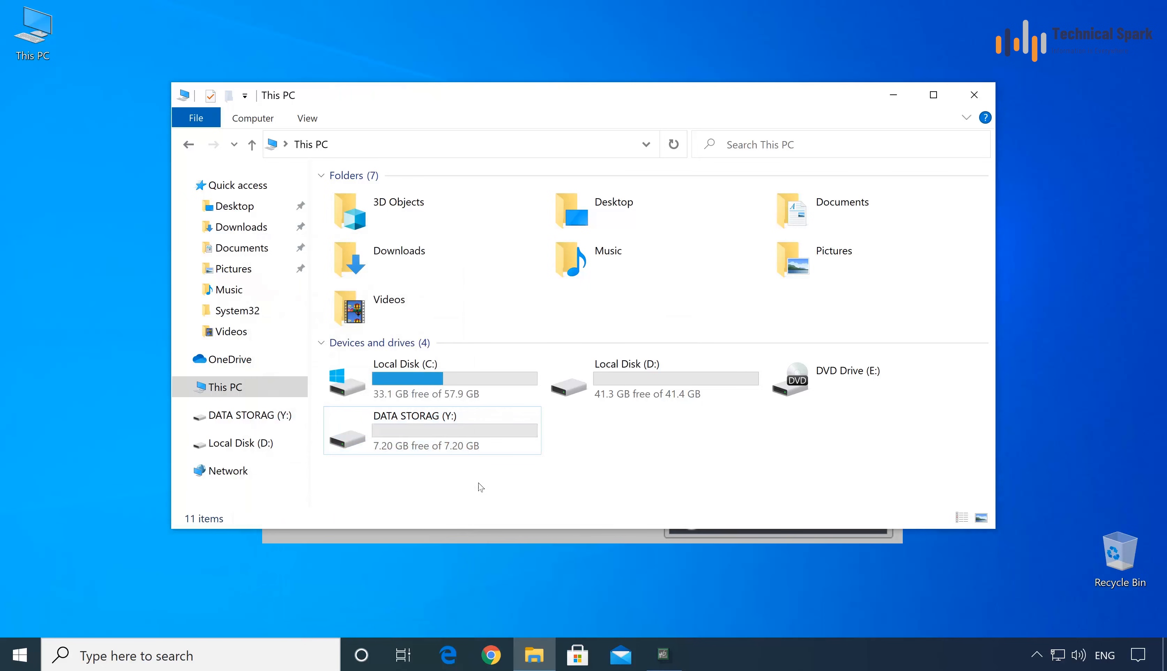